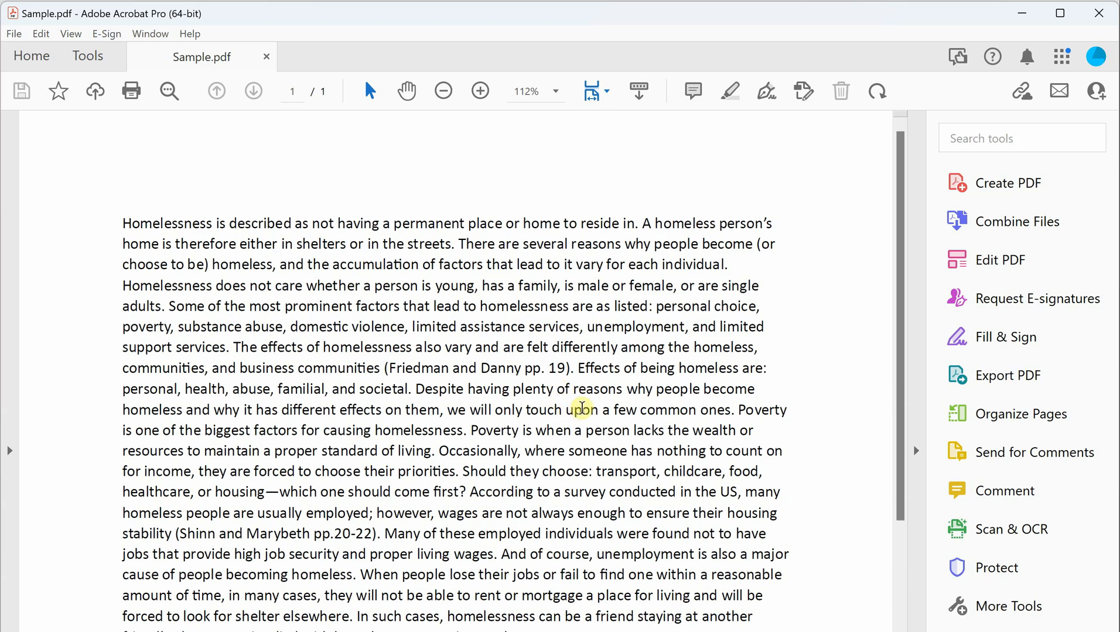
{"action": "mouse_move", "coordinate": [594, 376]}
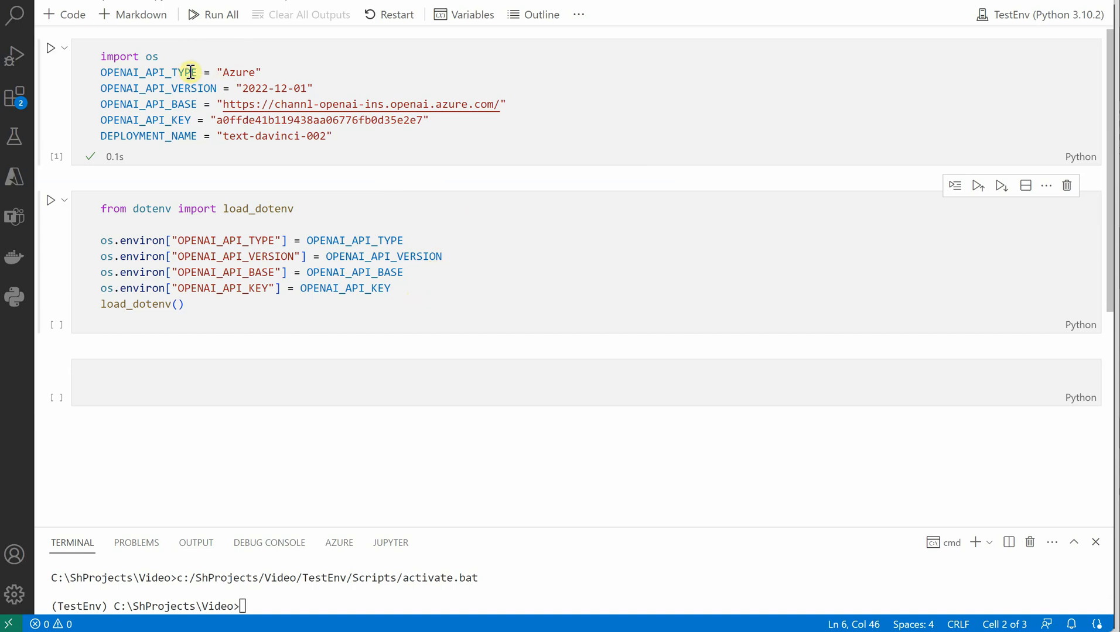
Import UnstructuredFileLoader from langchain.document_loaders in the third cell.
{"action": "left_click", "coordinate": [244, 72]}
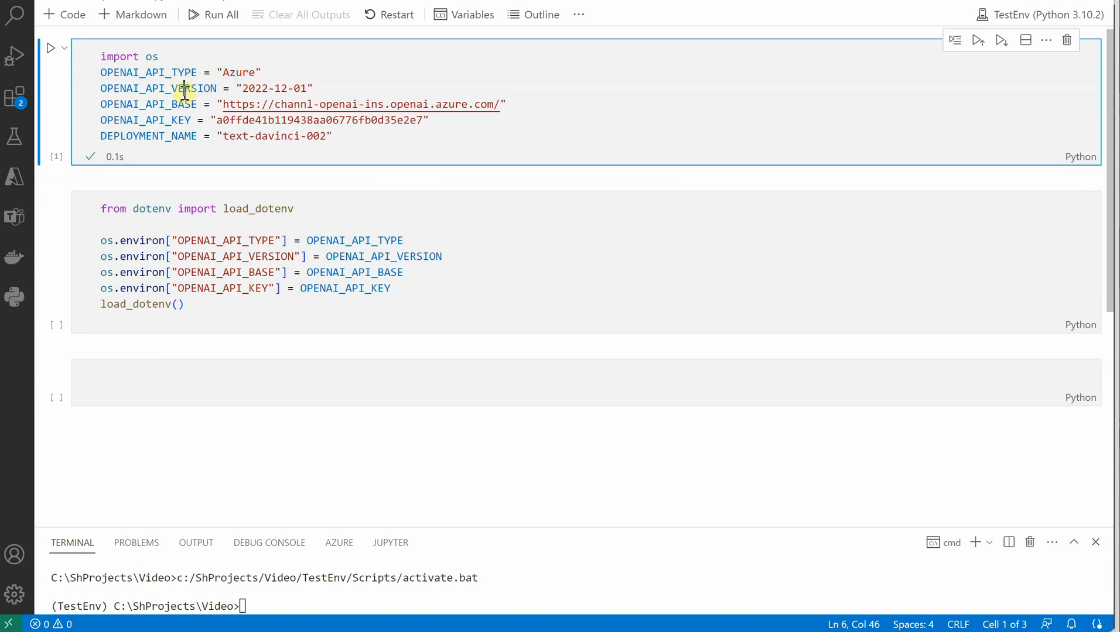
{"action": "double_click", "coordinate": [158, 87]}
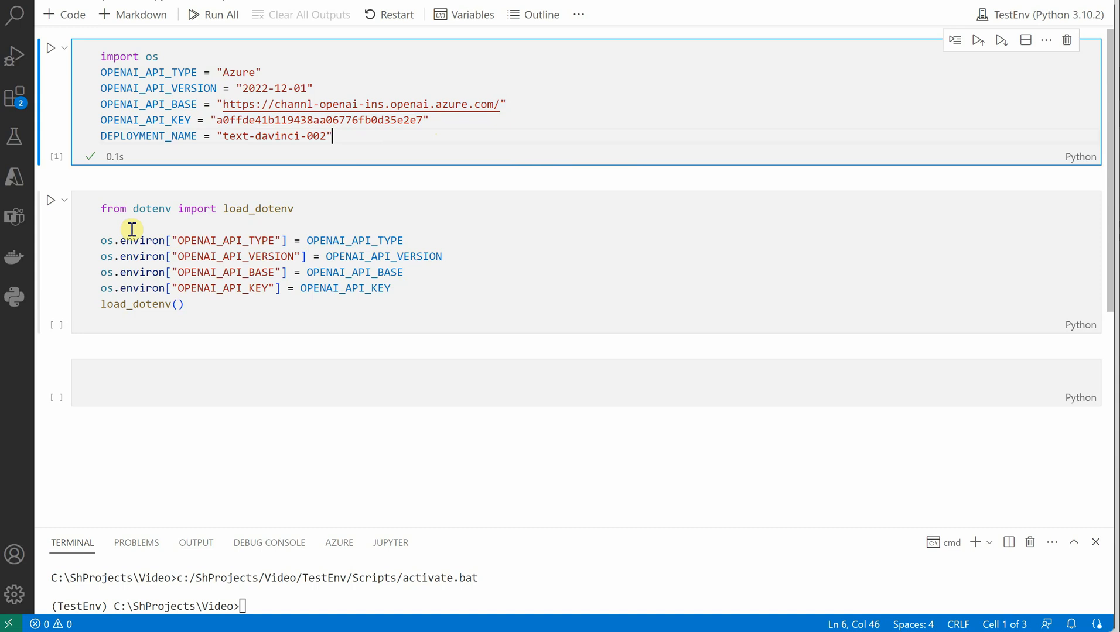
{"action": "mouse_move", "coordinate": [421, 305]}
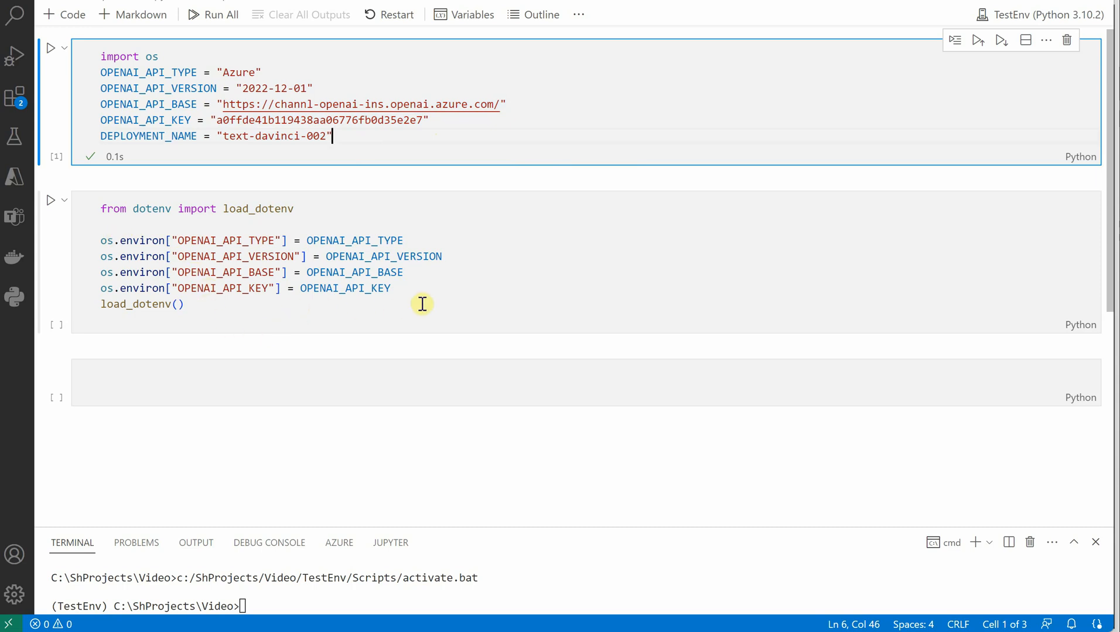
{"action": "mouse_move", "coordinate": [359, 139]}
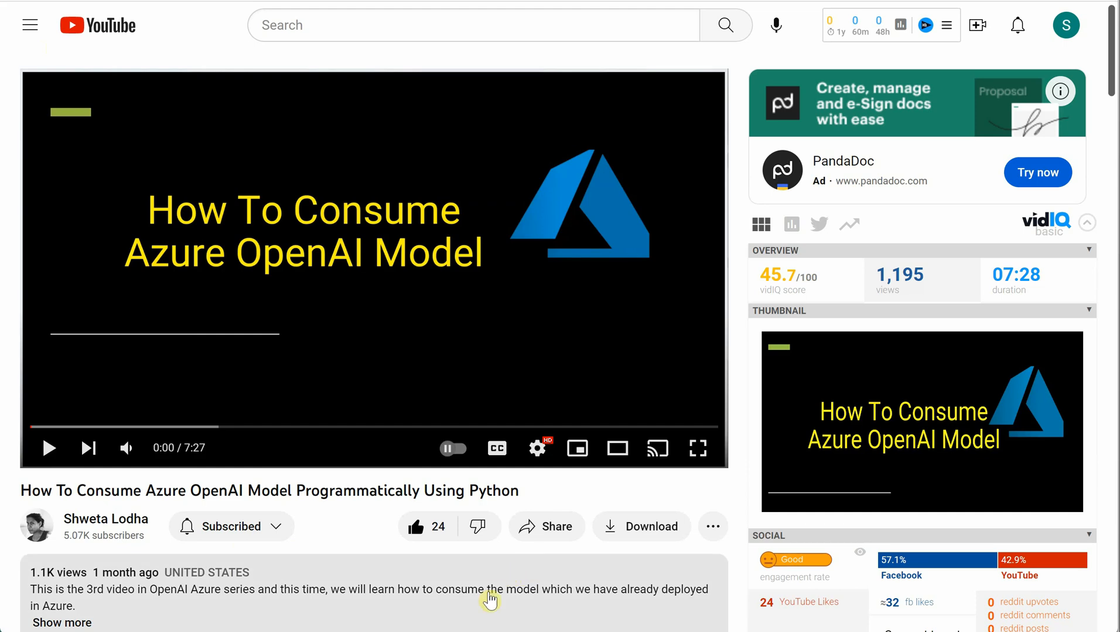
{"action": "mouse_move", "coordinate": [534, 579]}
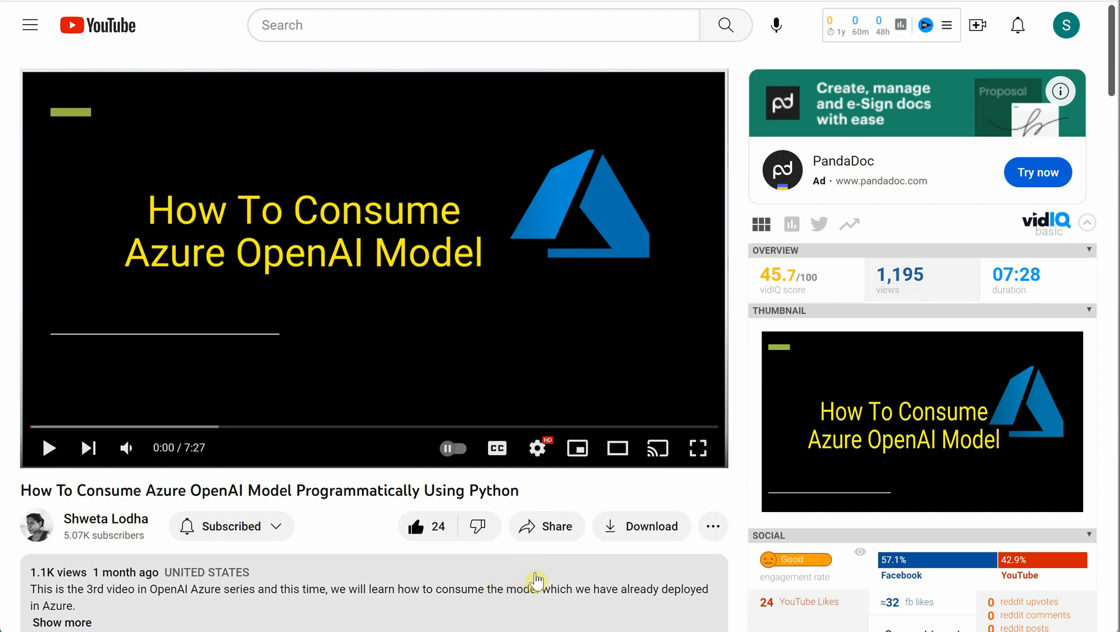
{"action": "mouse_move", "coordinate": [542, 563]}
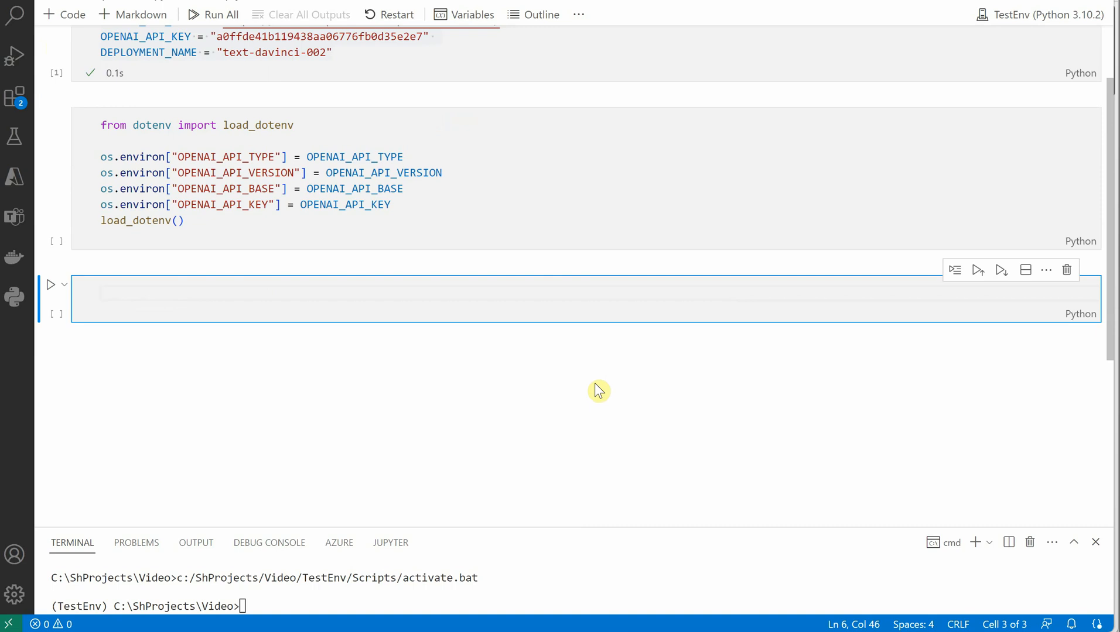
{"action": "type", "text": "from"}
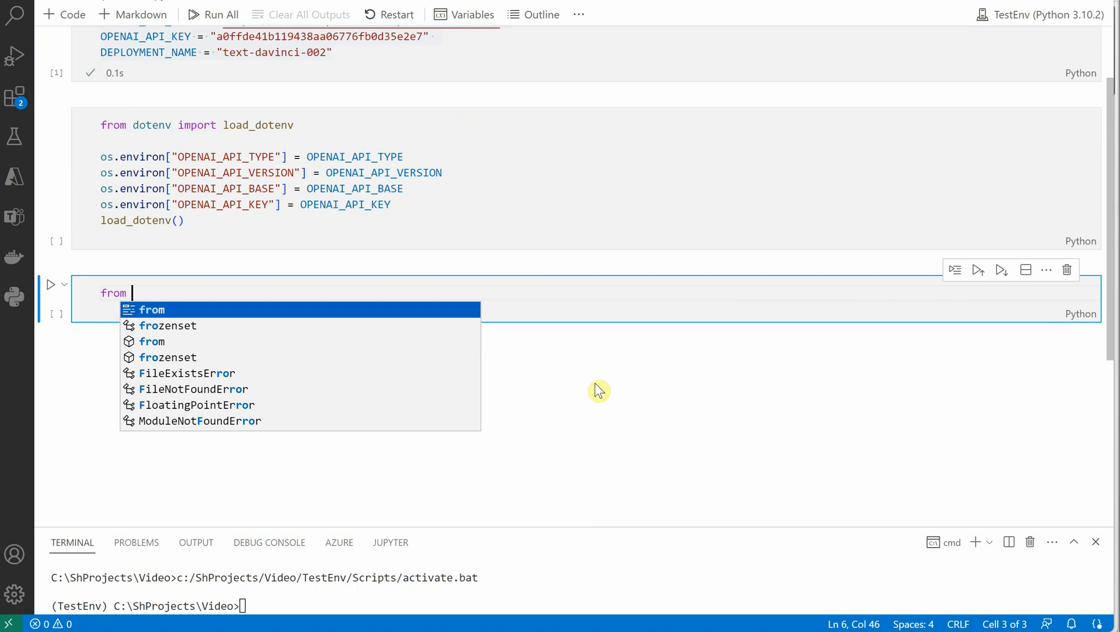
{"action": "type", "text": "langchain"}
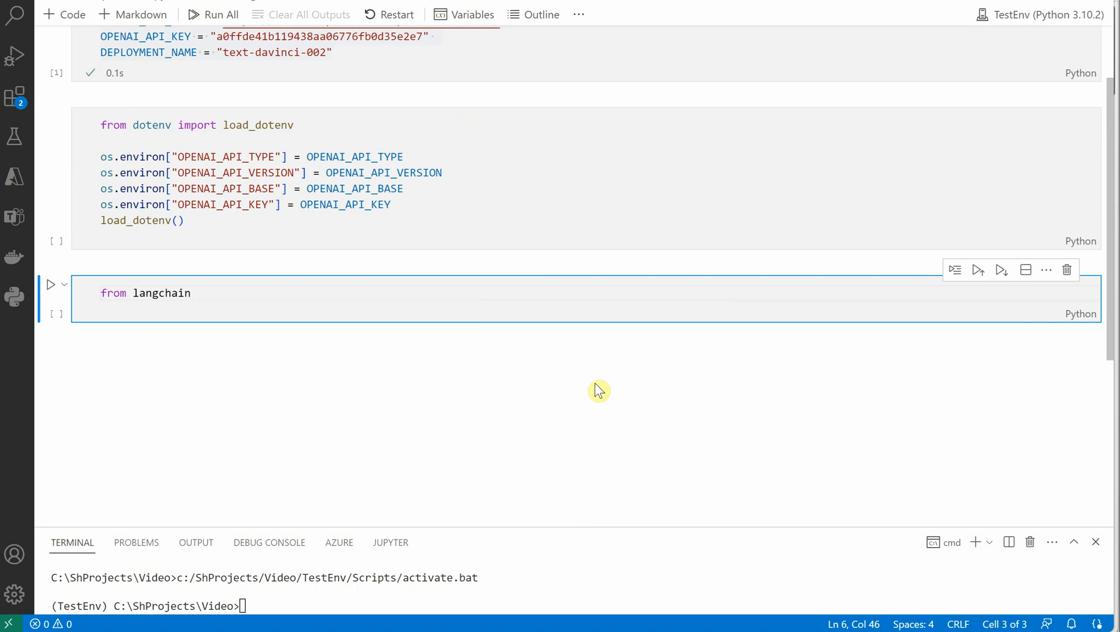
{"action": "type", "text": ".document_loaders"}
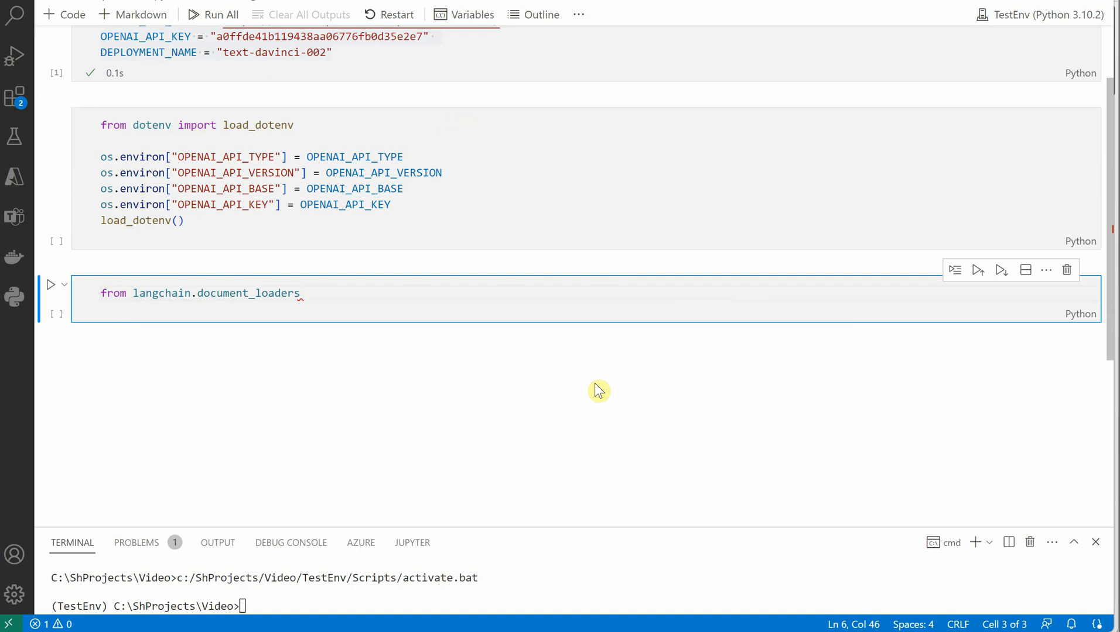
{"action": "type", "text": "import"}
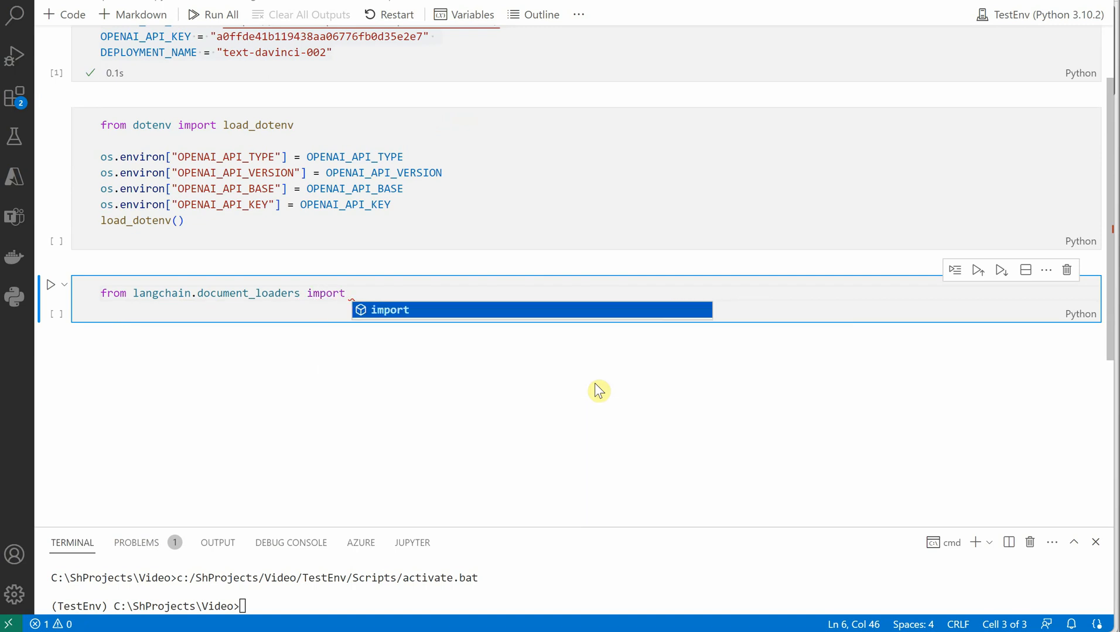
{"action": "type", "text": "UnstructuredFileLoader"}
{"action": "type", "text": "loader ="}
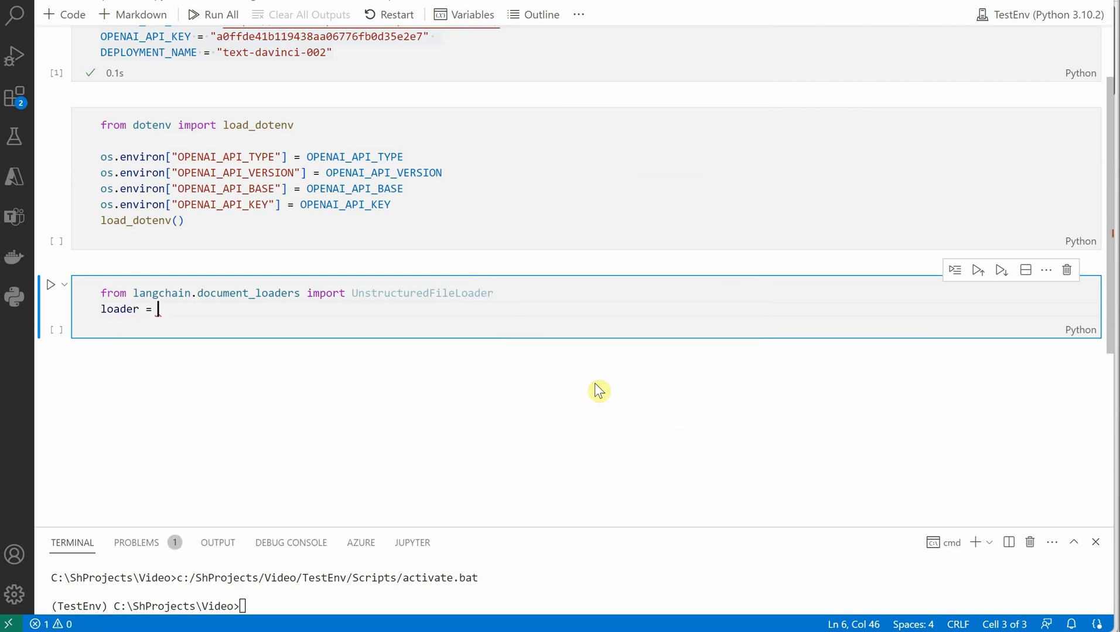
{"action": "type", "text": "UnstructuredFileLoader('"}
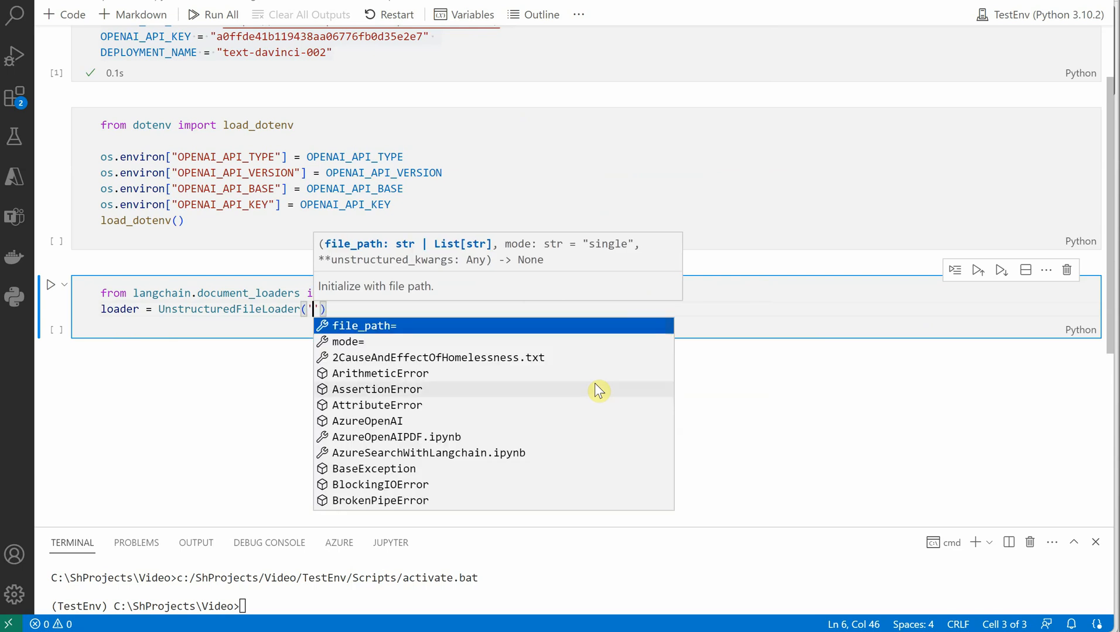
Create a loader for 'Sample.pdf', load it into documents, display documents and run the cell.
{"action": "type", "text": "Sample.pdf"}
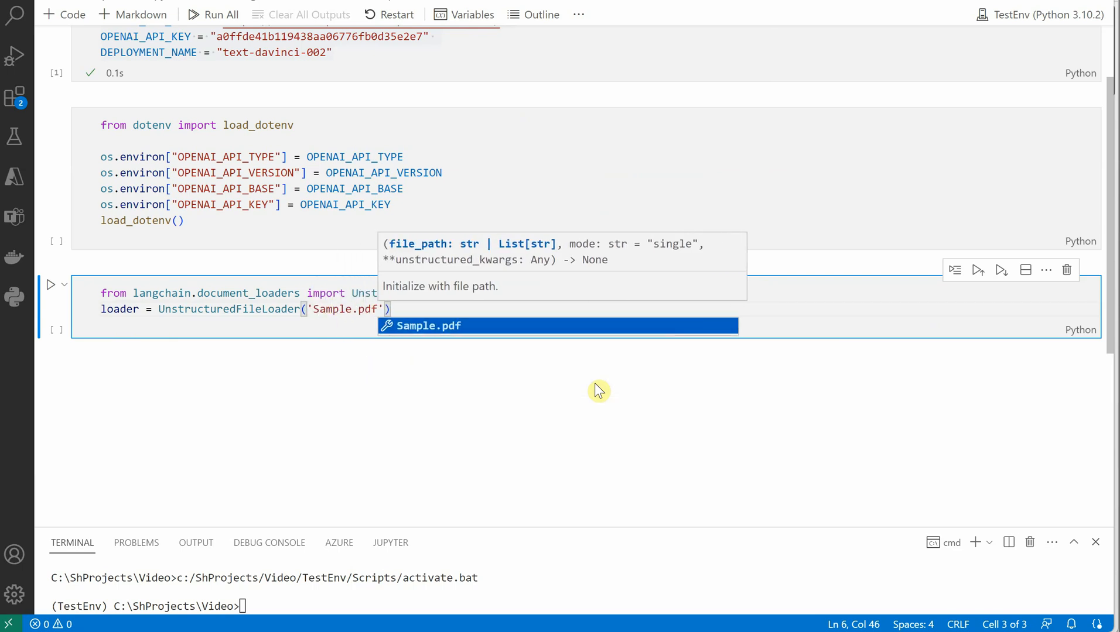
{"action": "key", "text": "Escape"}
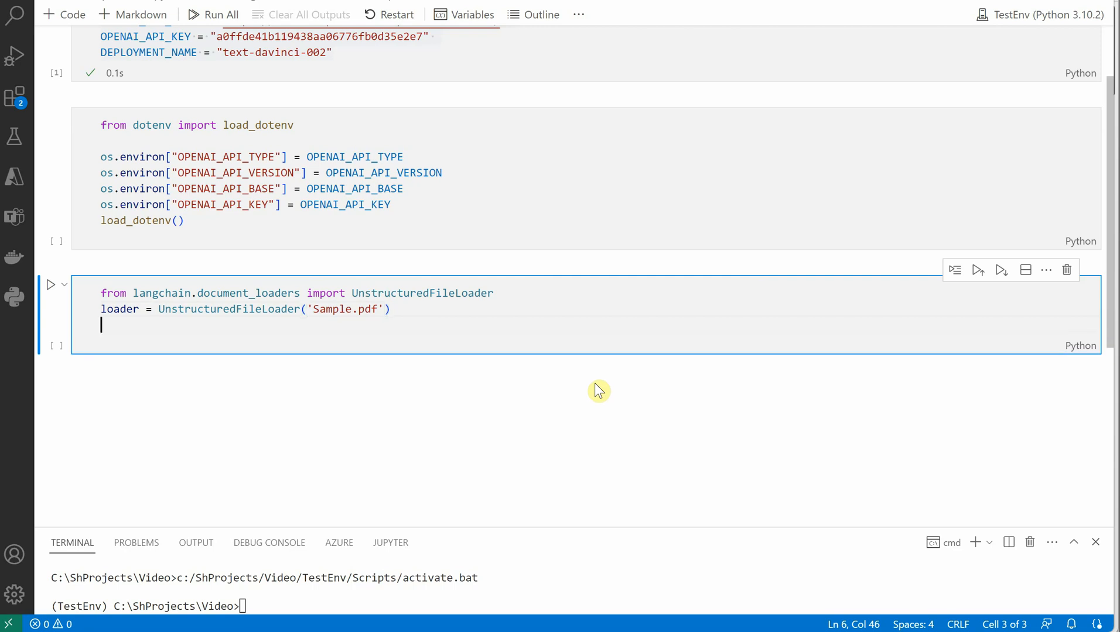
{"action": "type", "text": "documents"}
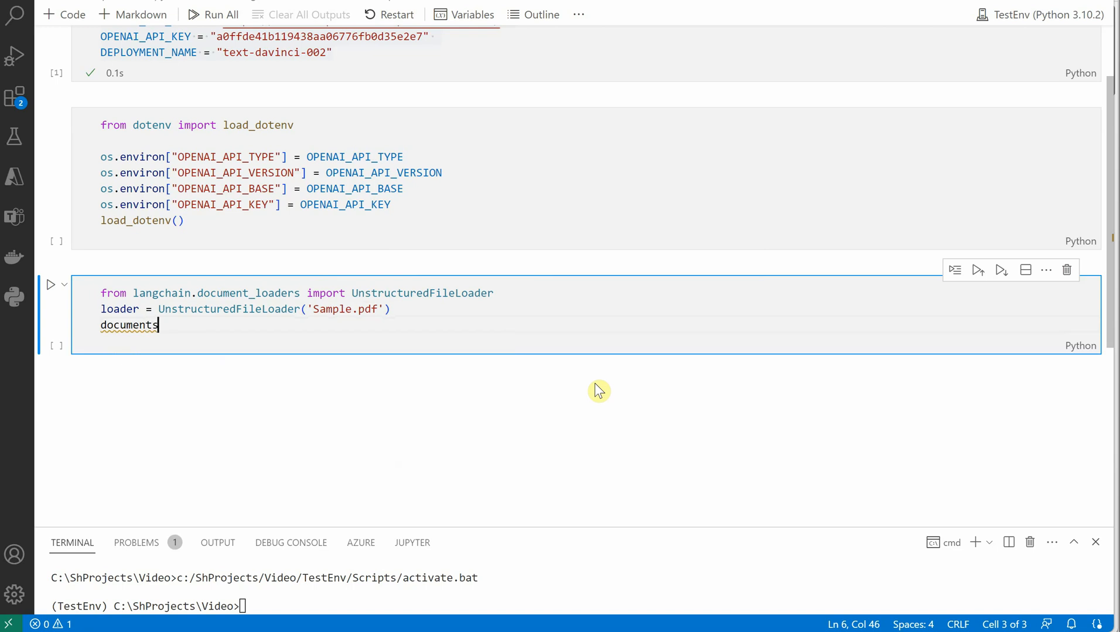
{"action": "type", "text": "= load"}
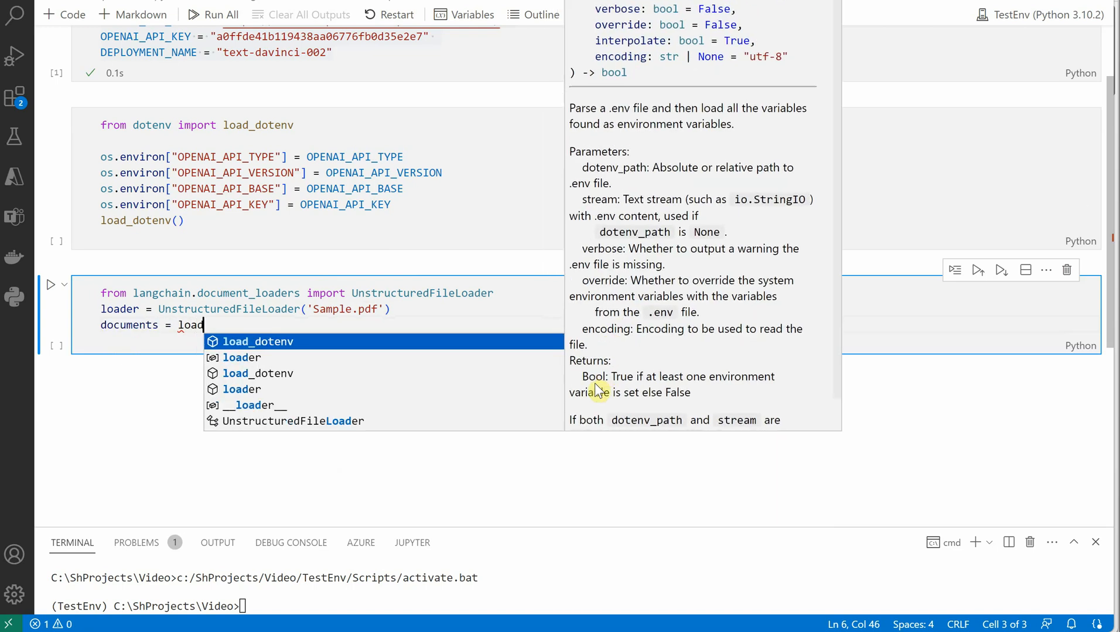
{"action": "type", "text": ".lo"}
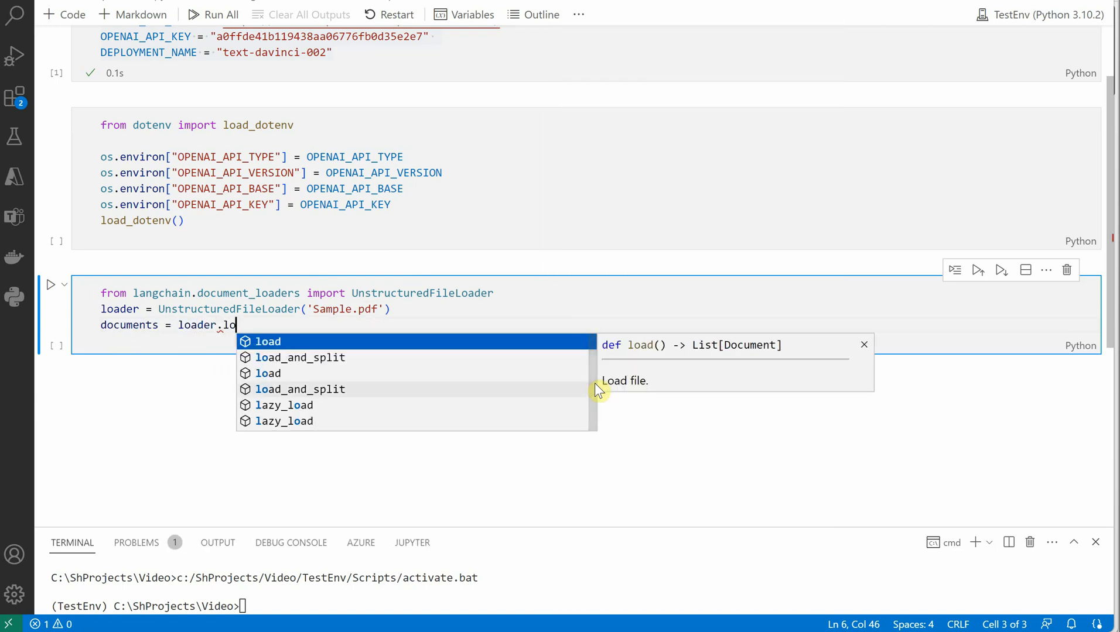
{"action": "left_click", "coordinate": [268, 341]}
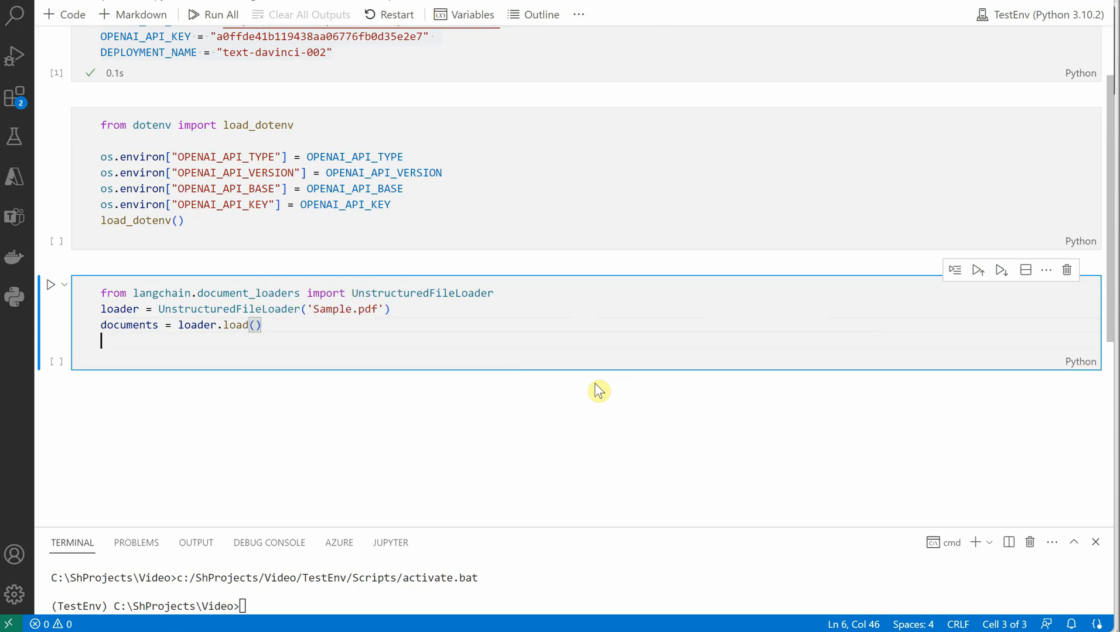
{"action": "type", "text": "documents"}
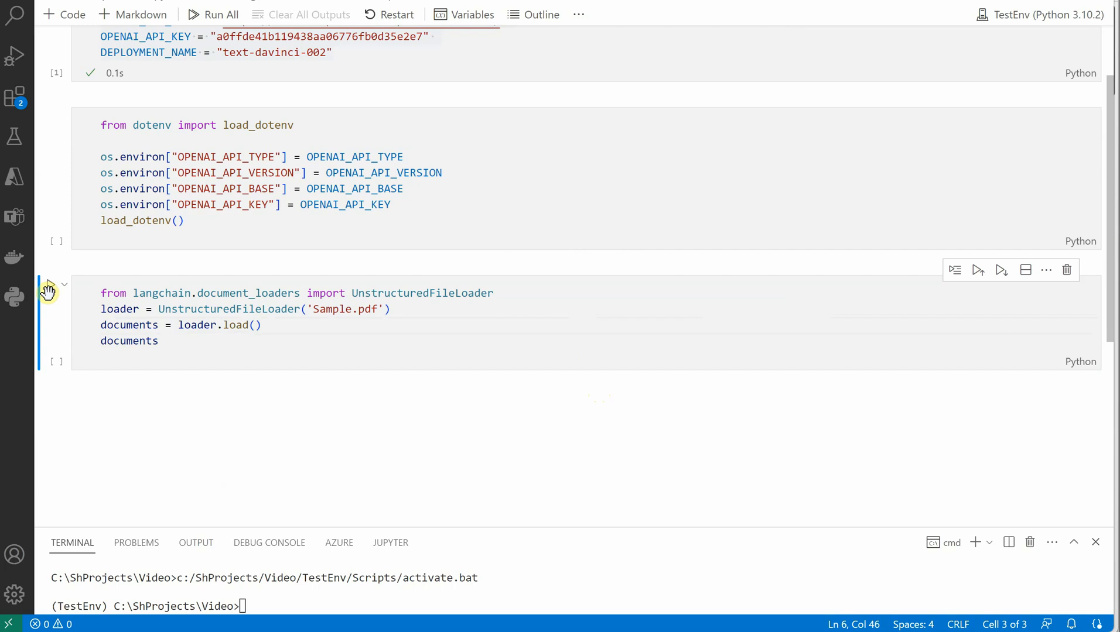
{"action": "left_click", "coordinate": [51, 284]}
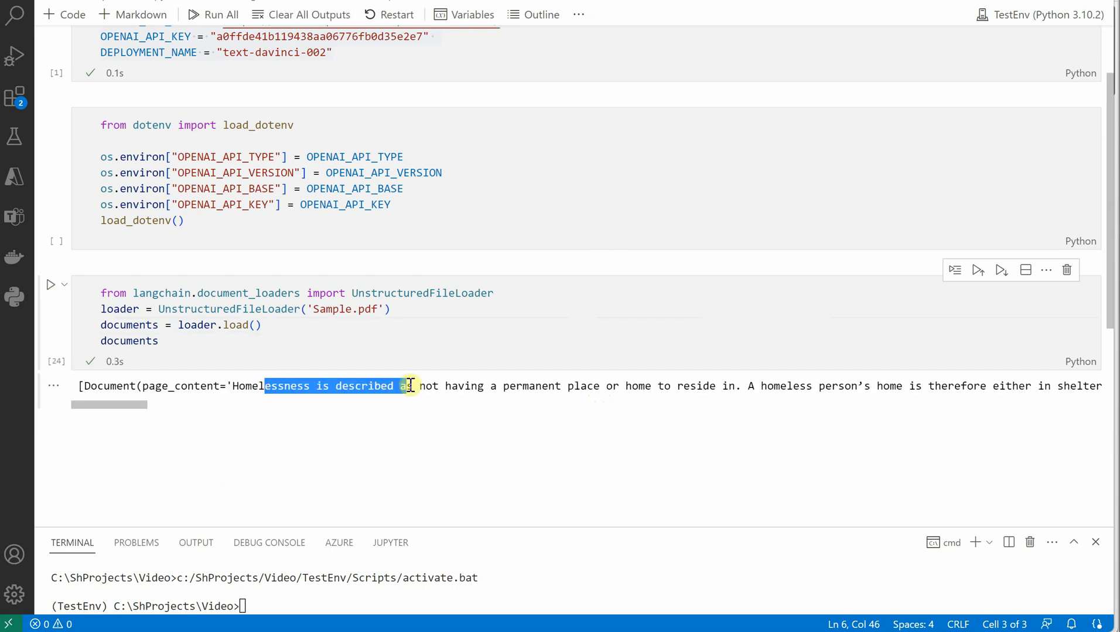
{"action": "mouse_move", "coordinate": [86, 450]}
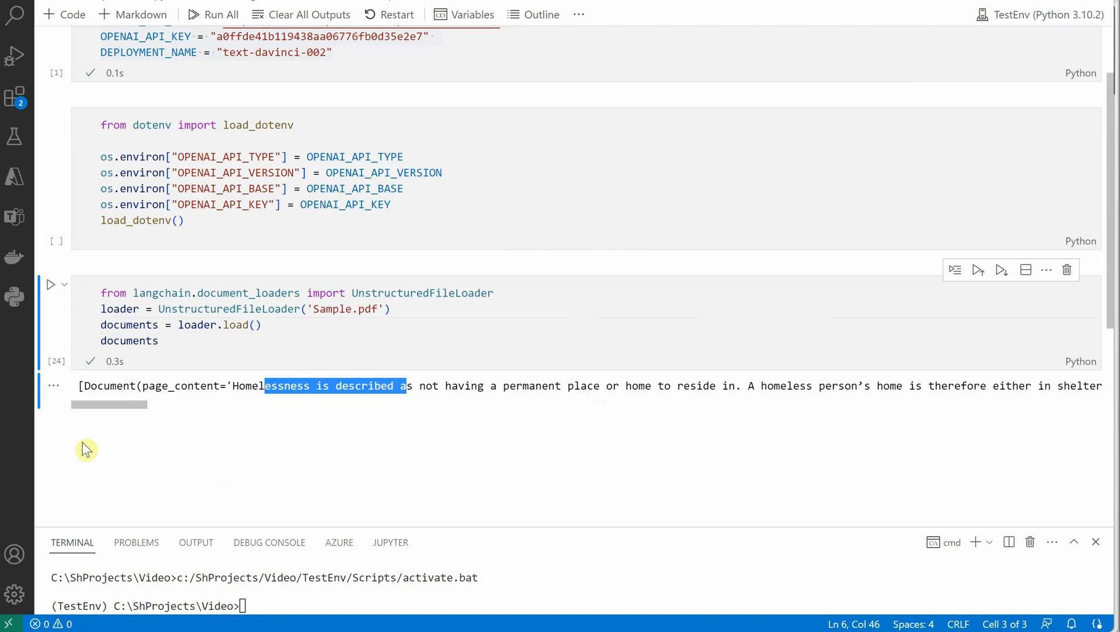
{"action": "scroll", "scroll_direction": "right", "scroll_amount": 3}
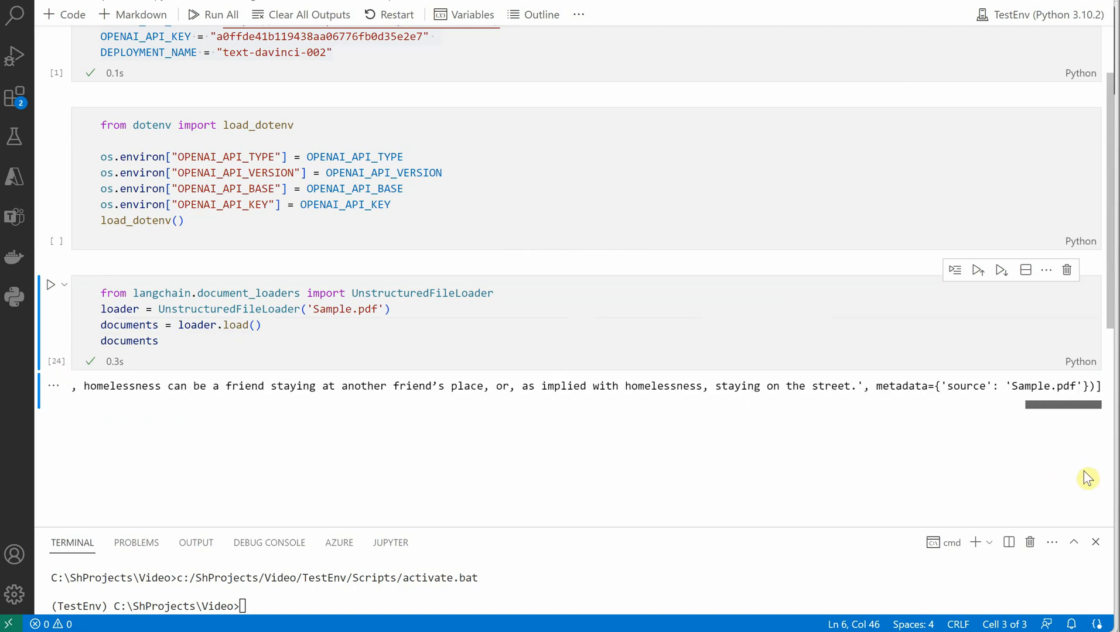
{"action": "double_click", "coordinate": [1031, 387]}
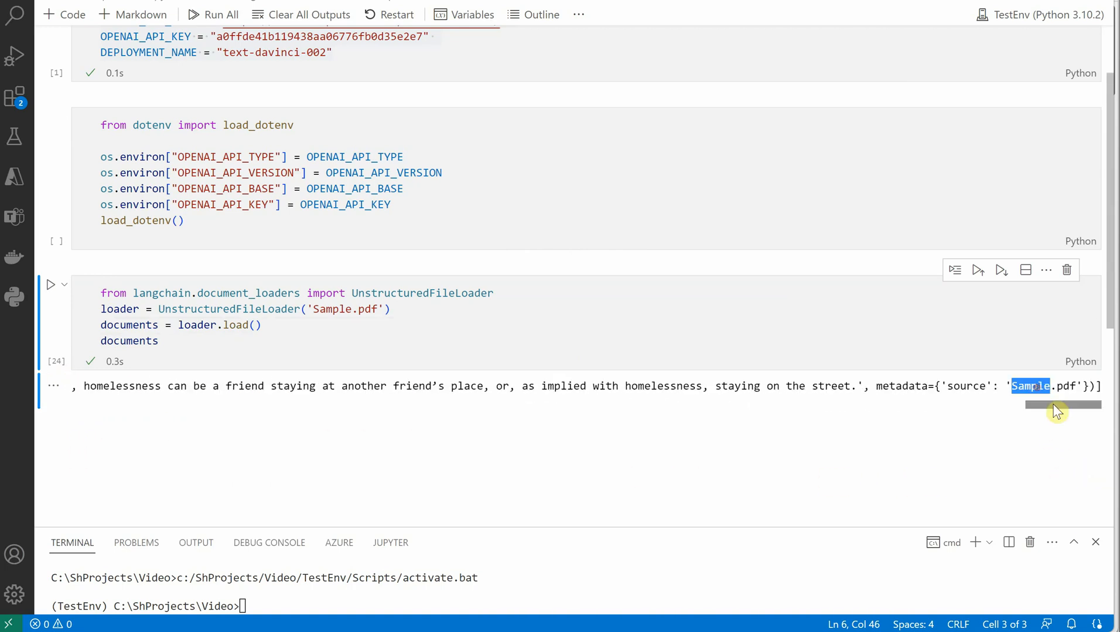
{"action": "scroll", "scroll_direction": "left", "scroll_amount": 3}
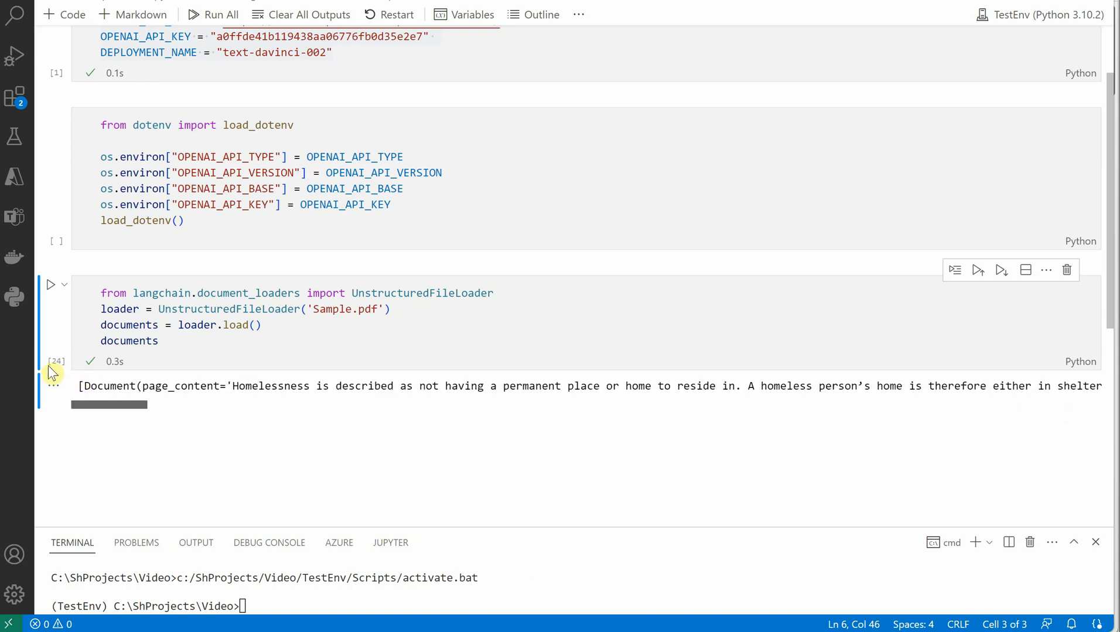
{"action": "mouse_move", "coordinate": [178, 375]}
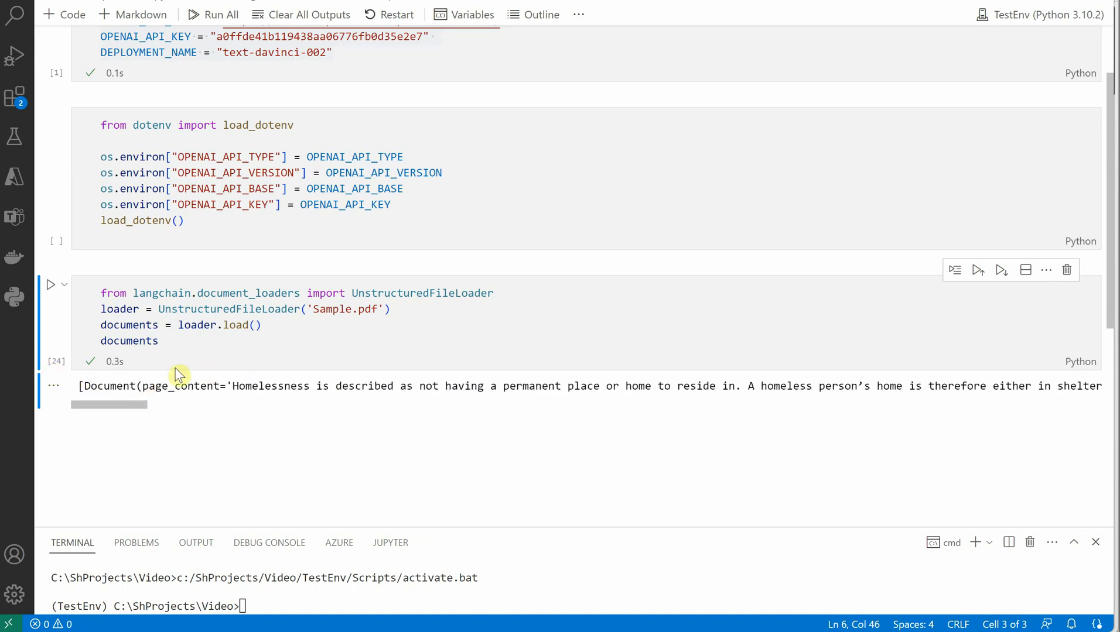
{"action": "mouse_move", "coordinate": [198, 324]}
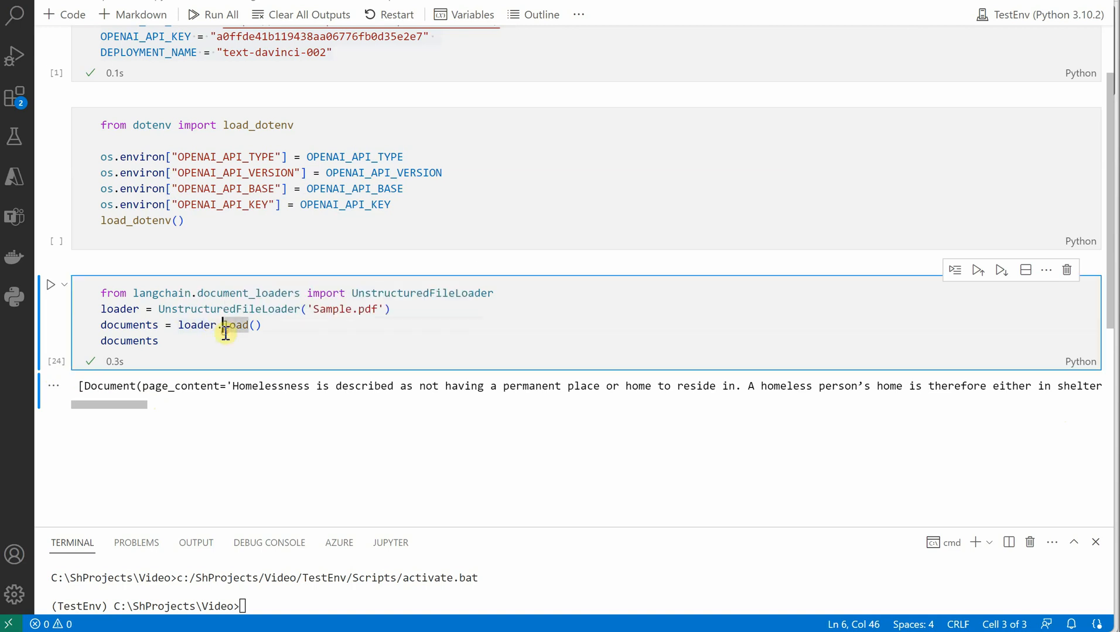
{"action": "mouse_move", "coordinate": [278, 350]}
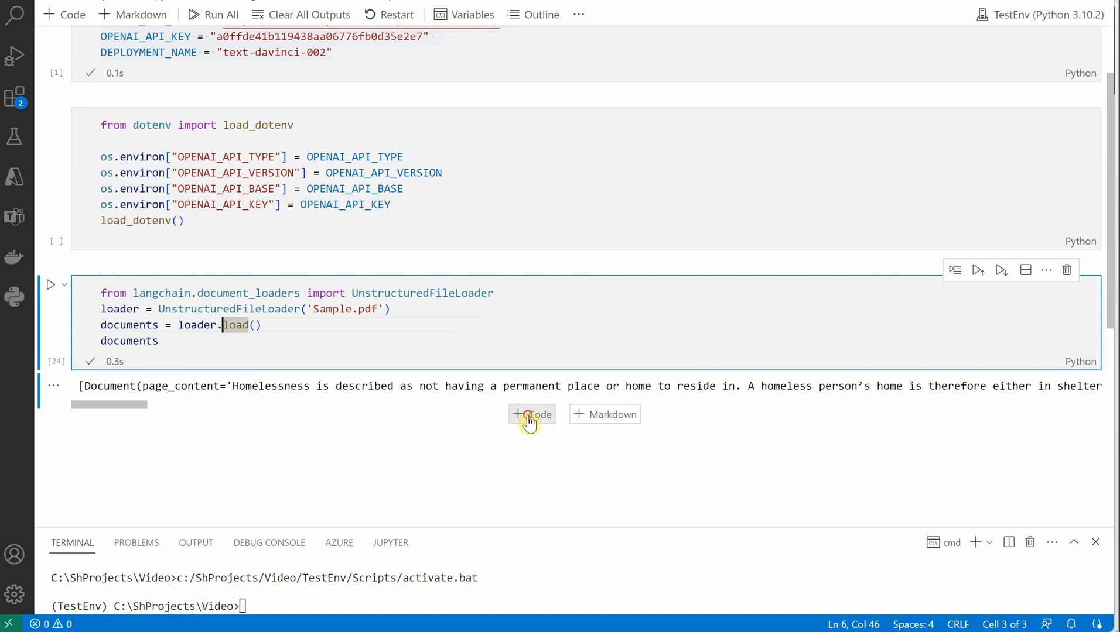
Add a new code cell that imports CharacterTextSplitter from langchain.text_splitter.
{"action": "left_click", "coordinate": [531, 414]}
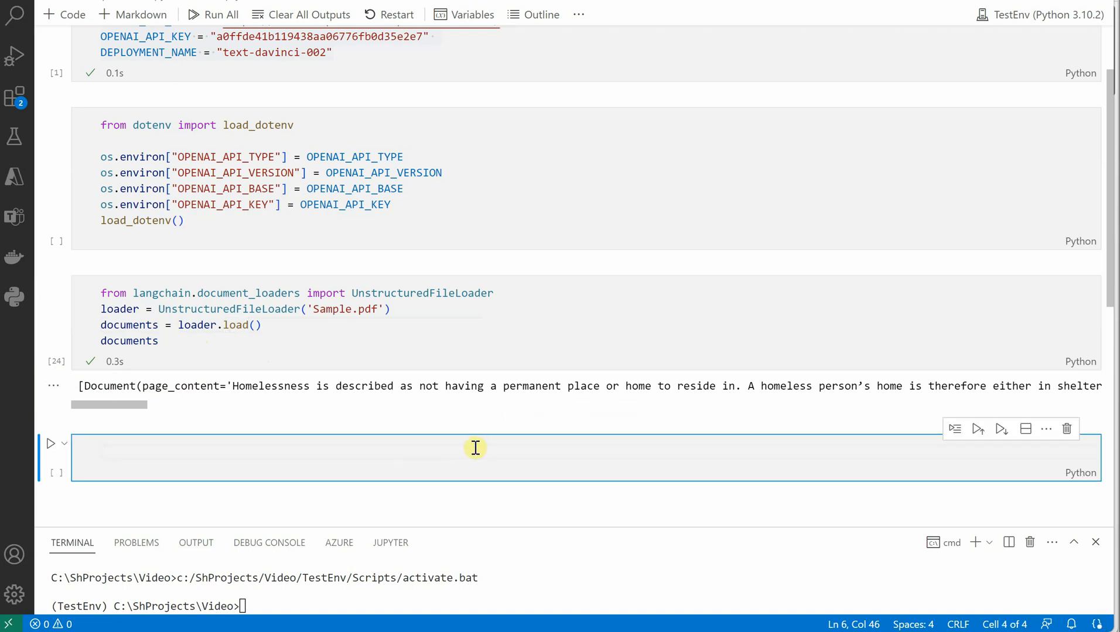
{"action": "mouse_move", "coordinate": [407, 435]}
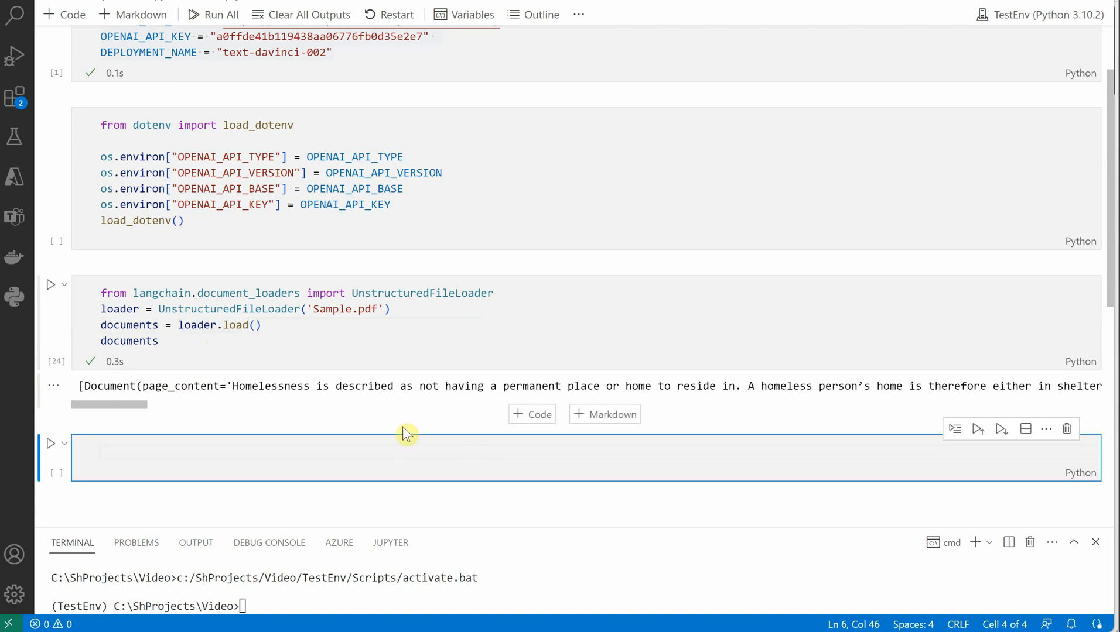
{"action": "mouse_move", "coordinate": [343, 379]}
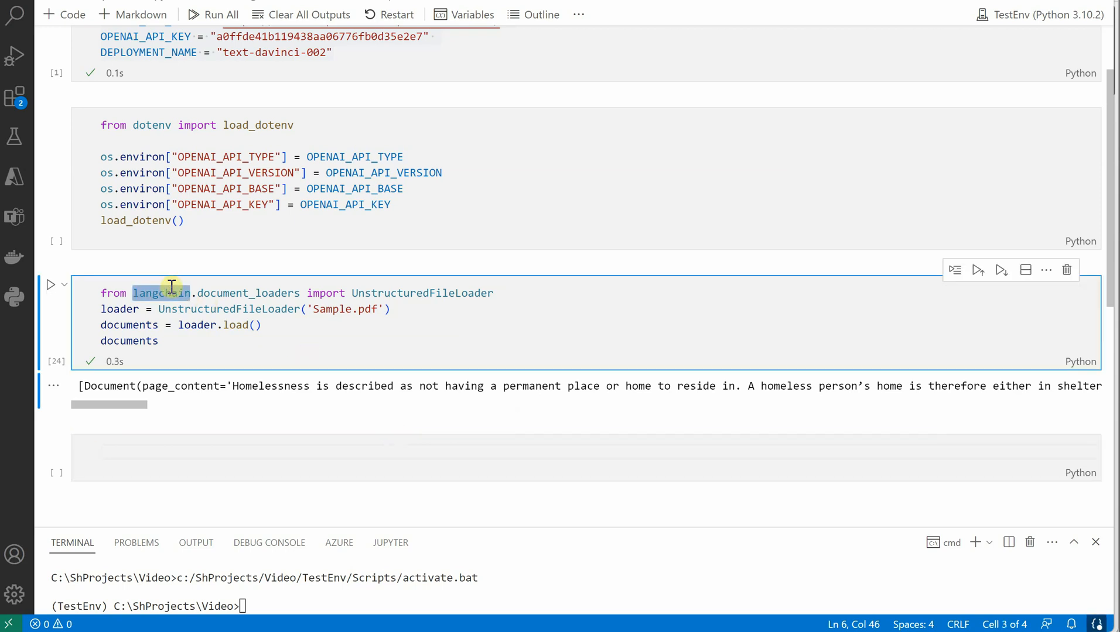
{"action": "mouse_move", "coordinate": [279, 399]}
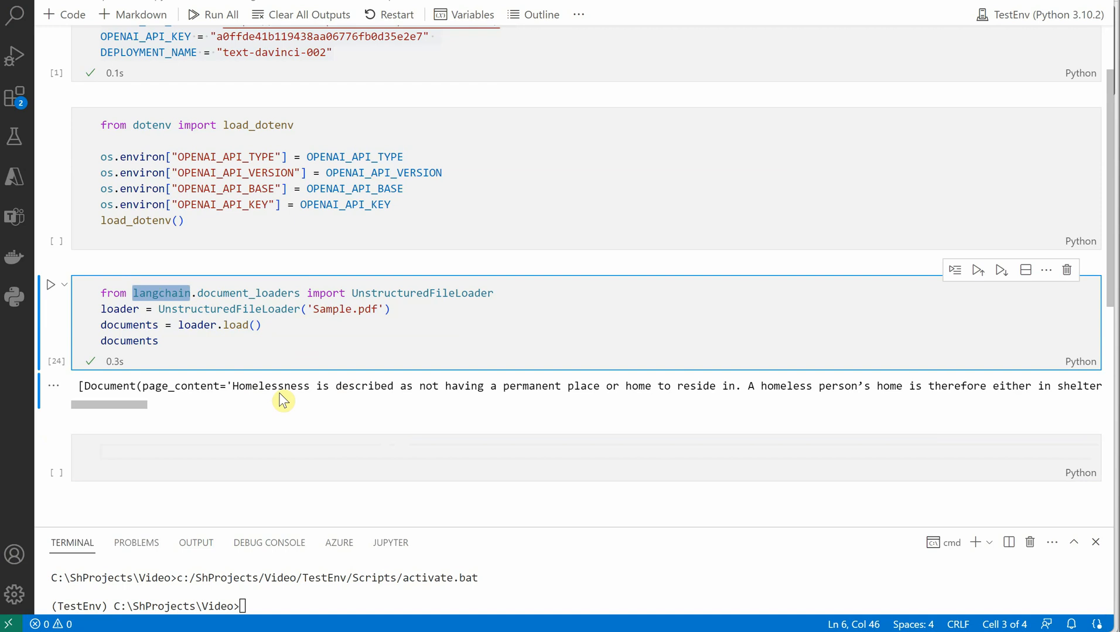
{"action": "type", "text": "from"}
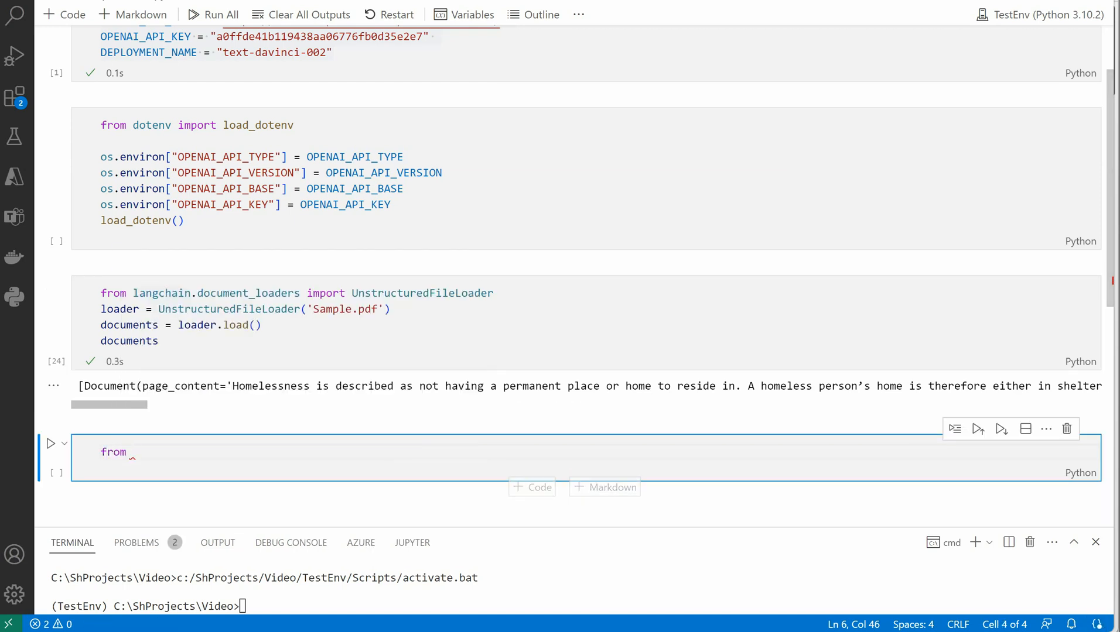
{"action": "mouse_move", "coordinate": [1021, 486]}
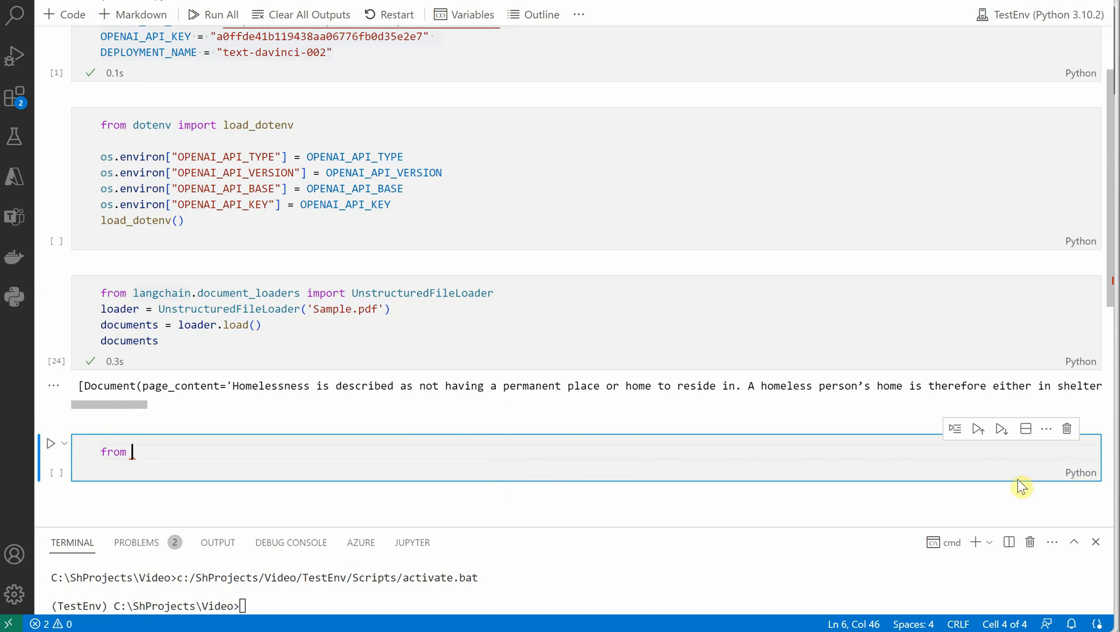
{"action": "type", "text": "langchain."}
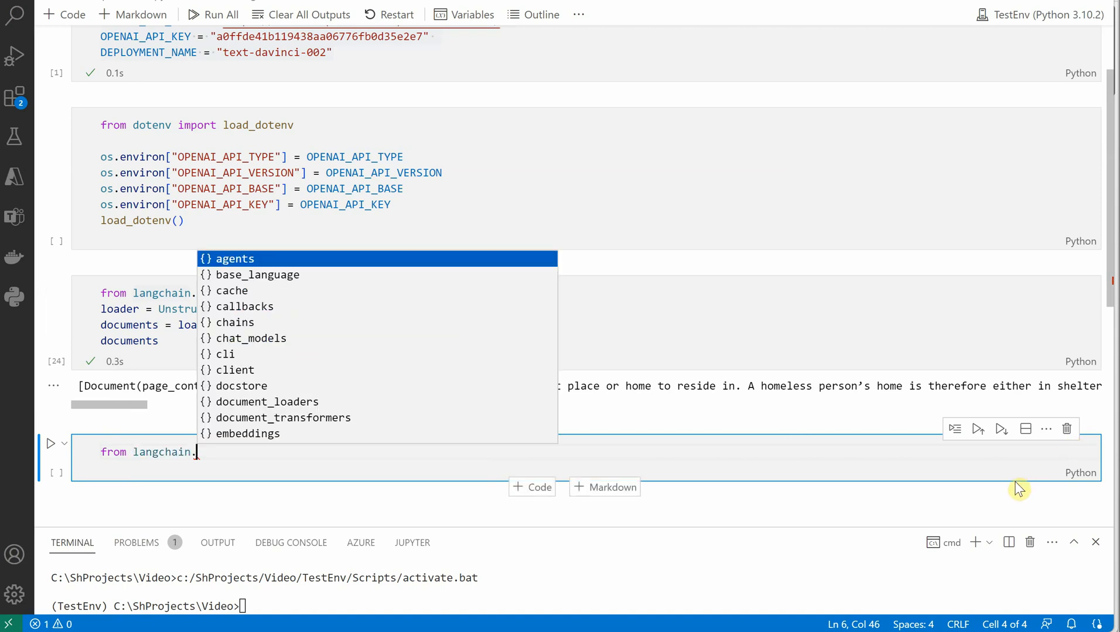
{"action": "type", "text": "text_splitter"}
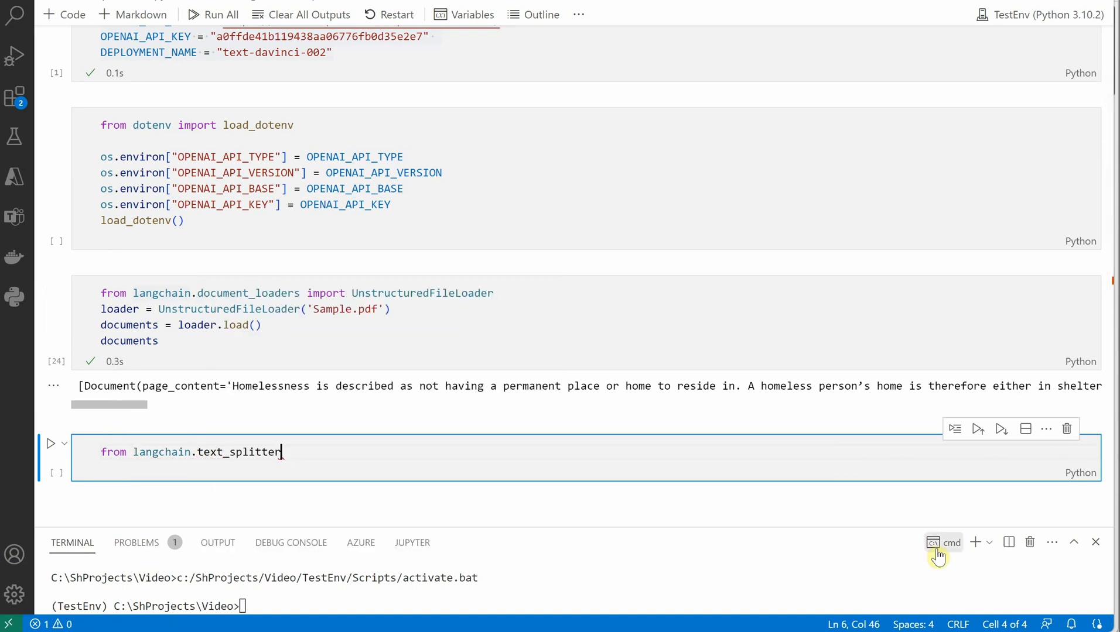
{"action": "type", "text": "import"}
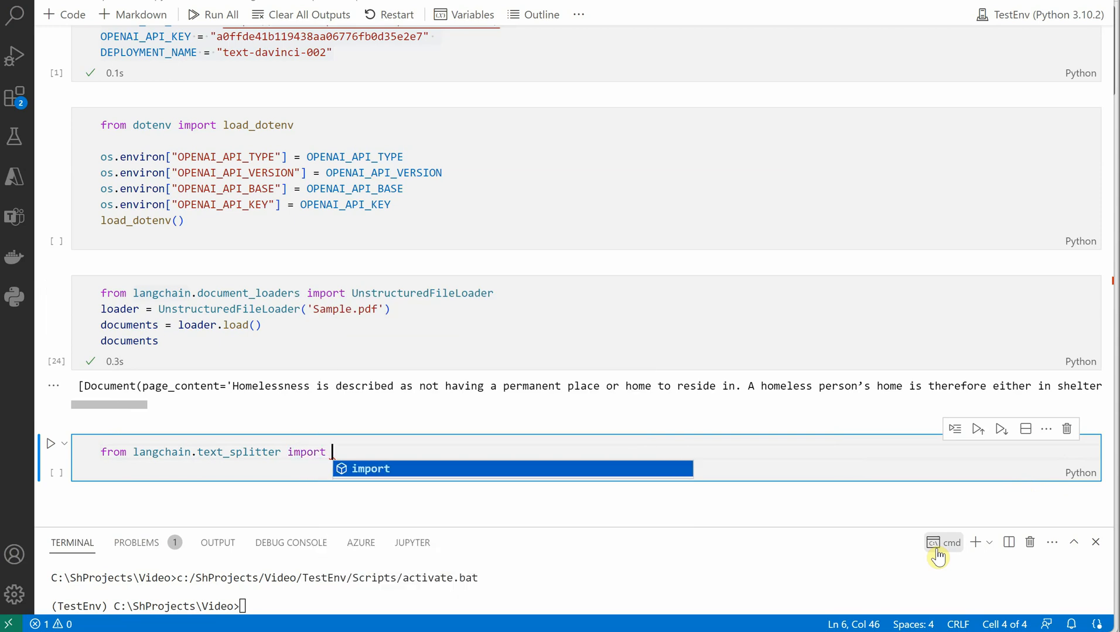
{"action": "type", "text": "CharacterTextSplitter"}
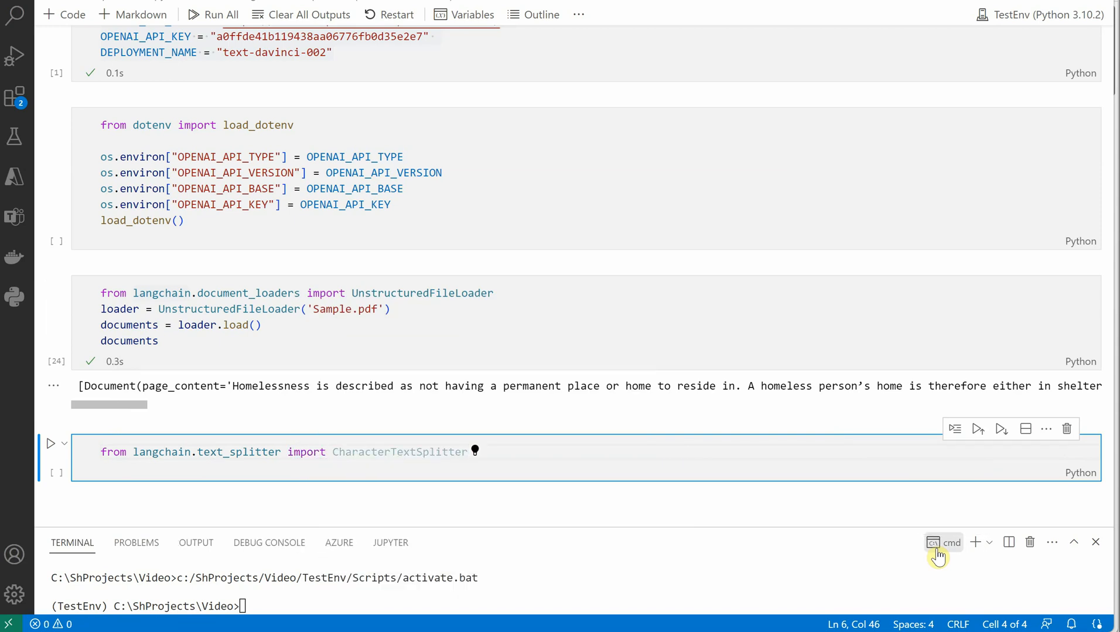
Define text_splitter as CharacterTextSplitter with chunk_size=800 and chunk_overlap=0.
{"action": "type", "text": "text_splitter"}
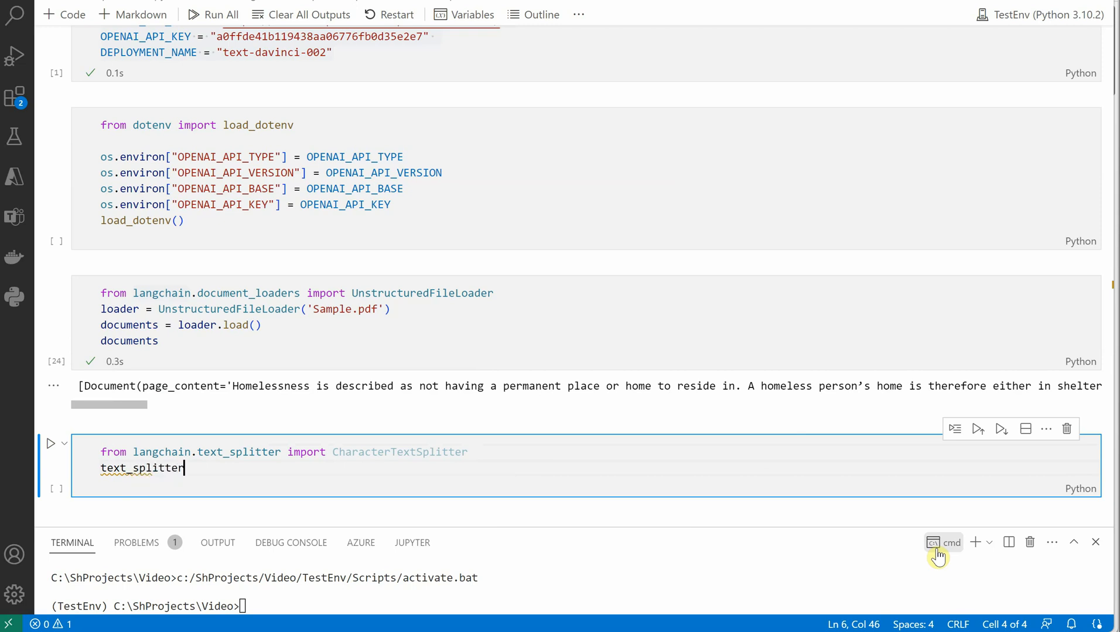
{"action": "type", "text": "= characterTextSplitter"}
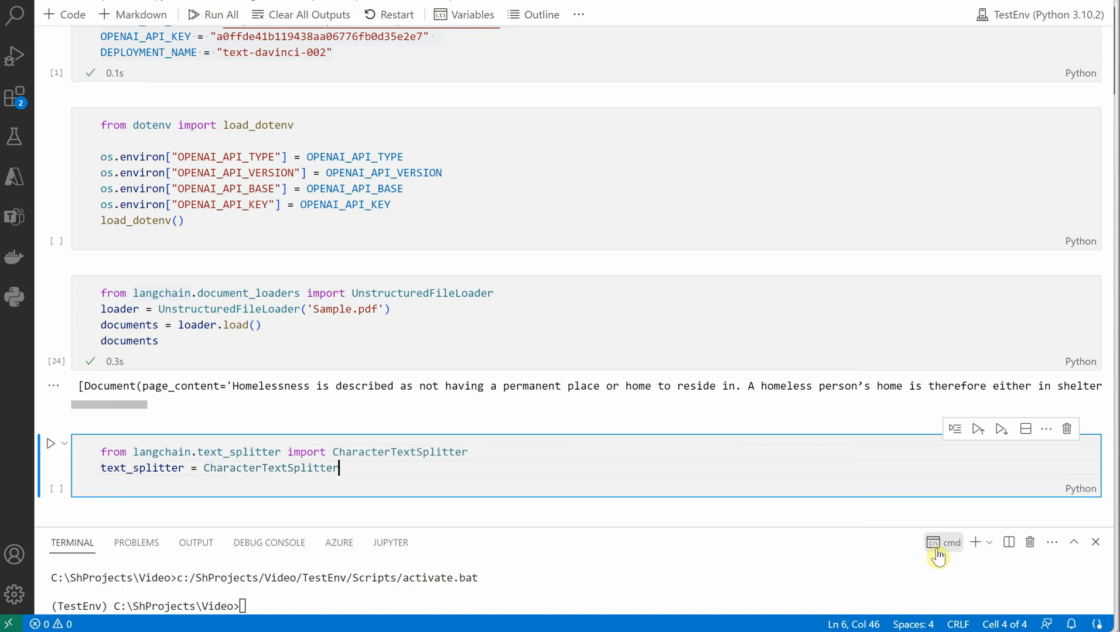
{"action": "type", "text": "(chu"}
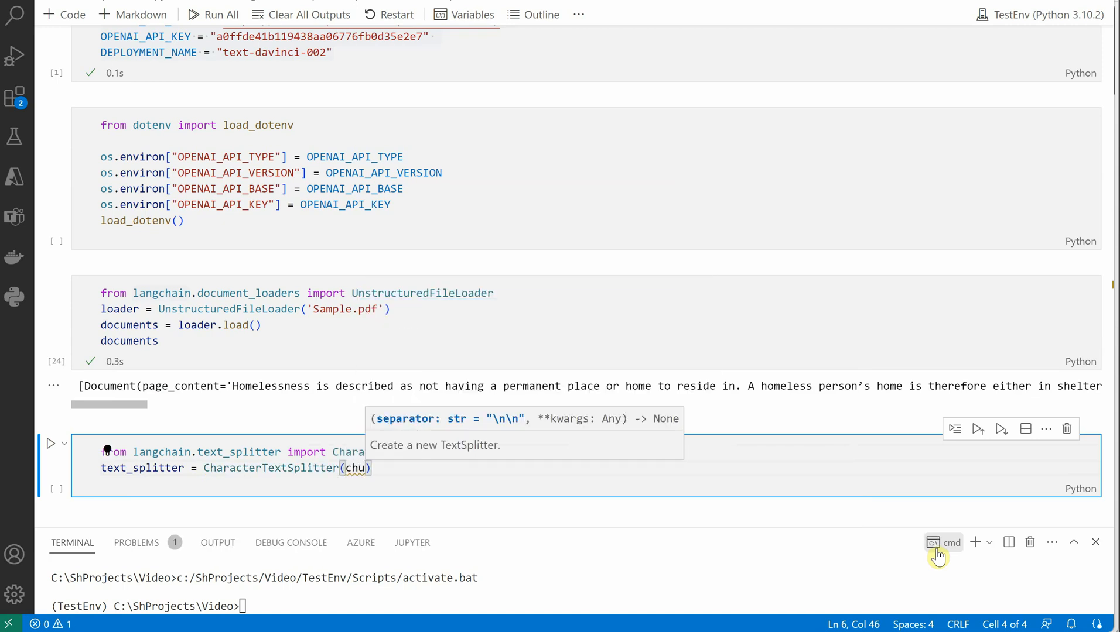
{"action": "type", "text": "nk"}
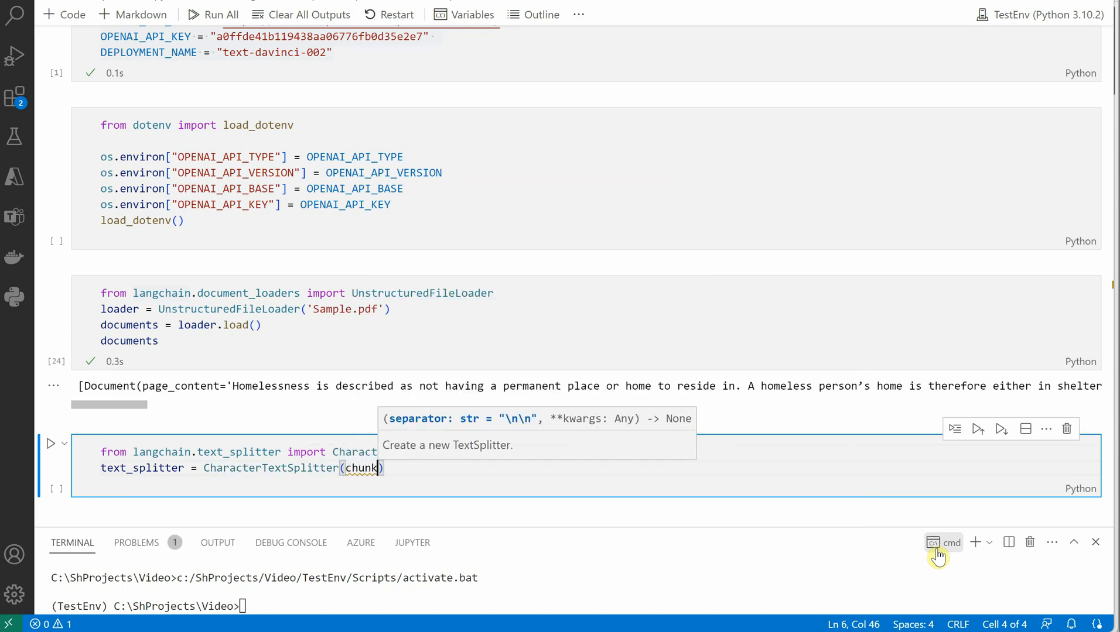
{"action": "type", "text": "_size="}
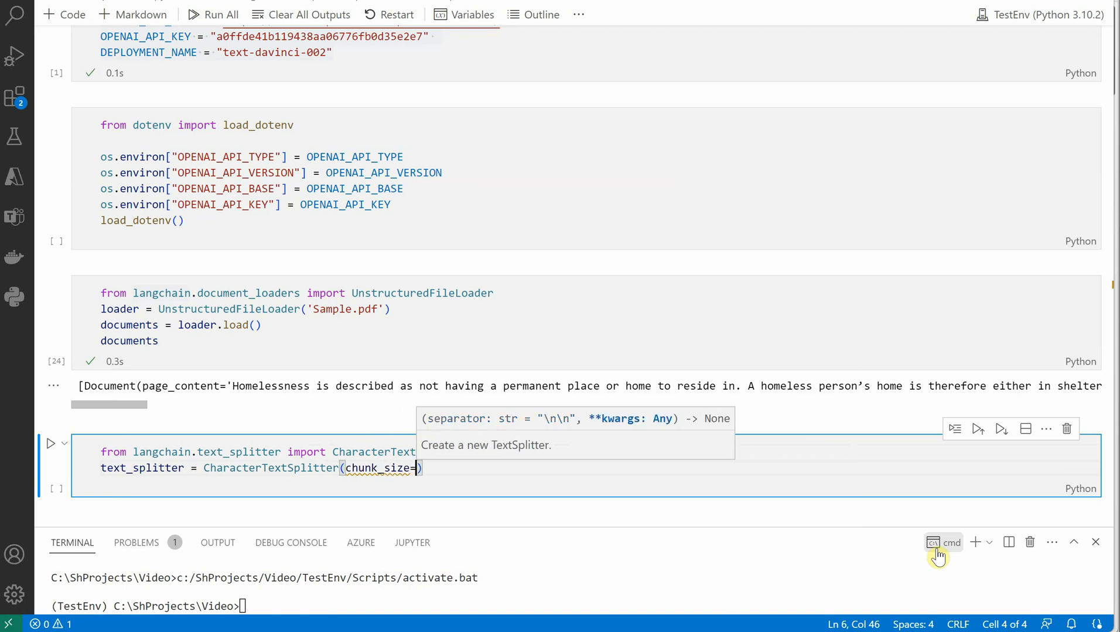
{"action": "type", "text": "800"}
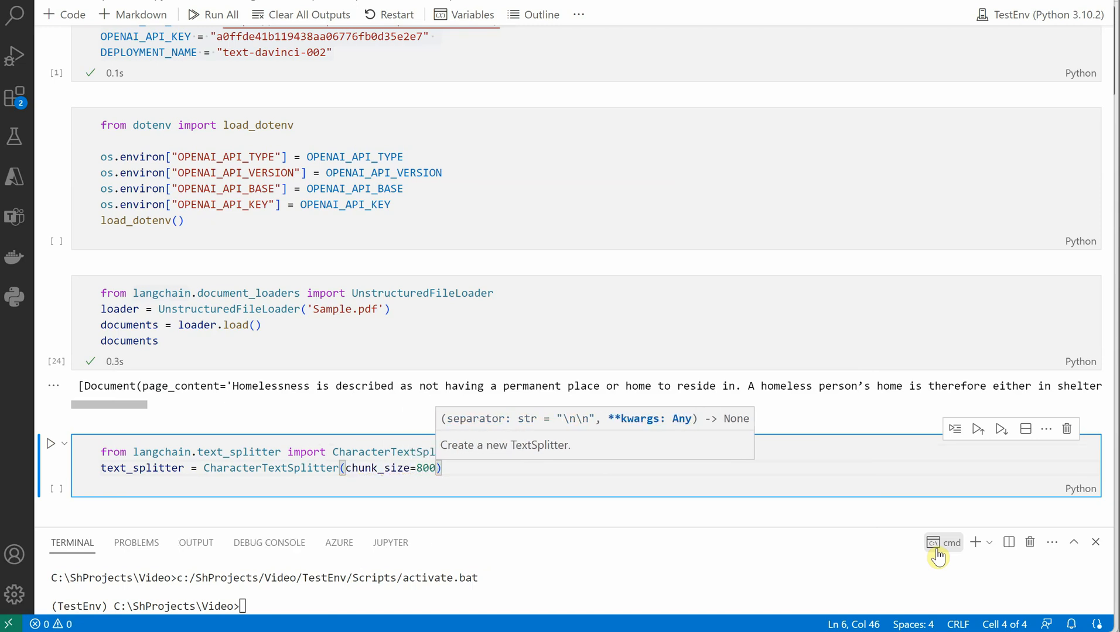
{"action": "type", "text": ", chunk"}
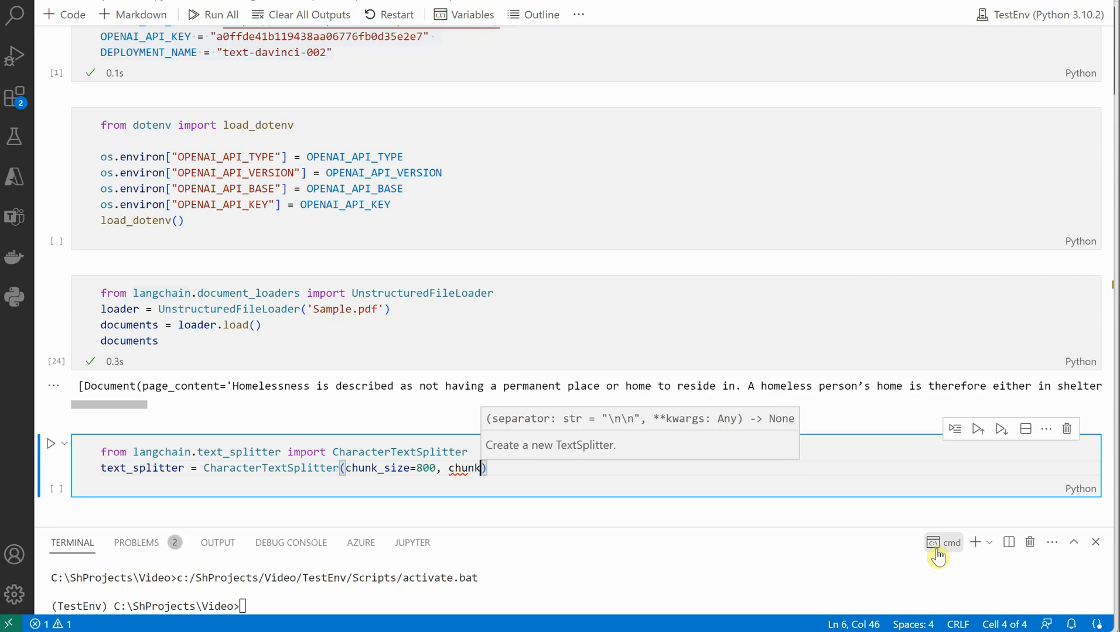
{"action": "type", "text": "_"}
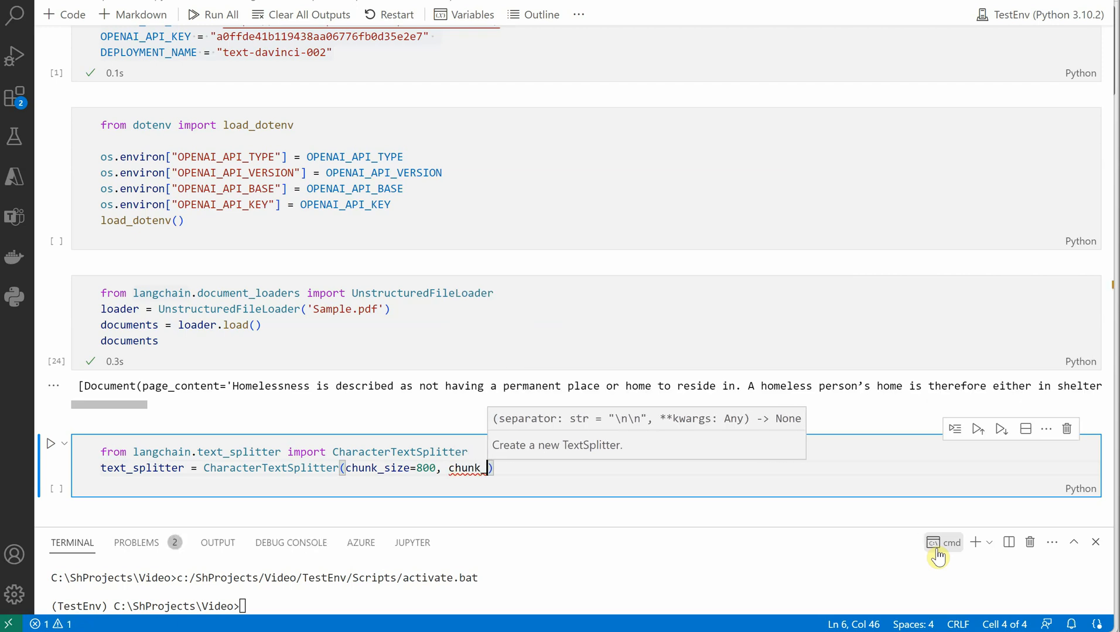
{"action": "type", "text": "_overlap"}
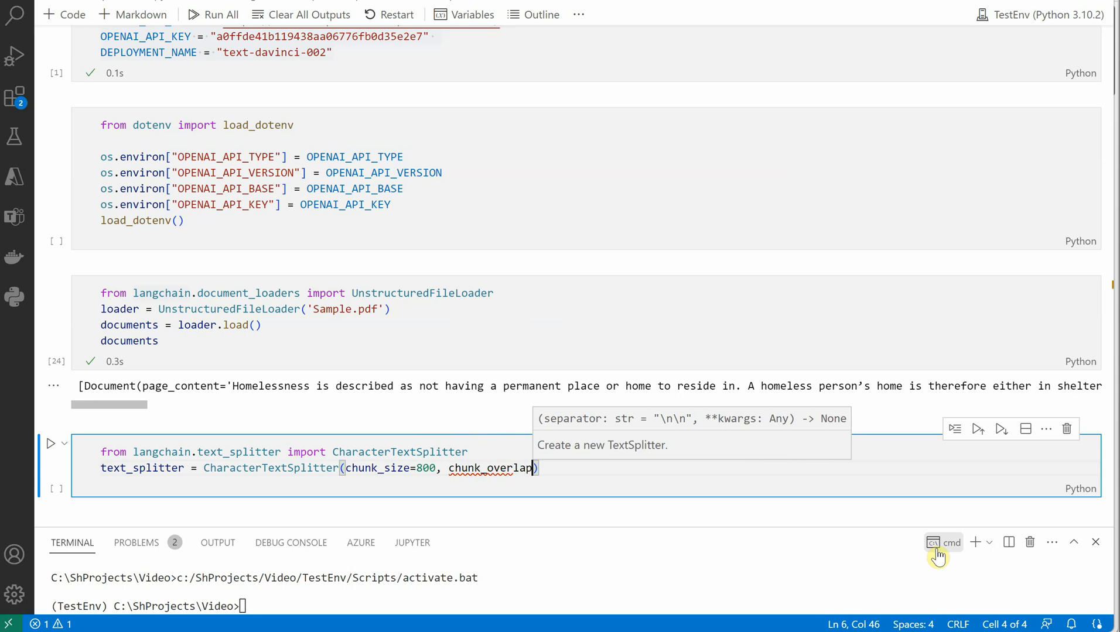
{"action": "type", "text": "=0"}
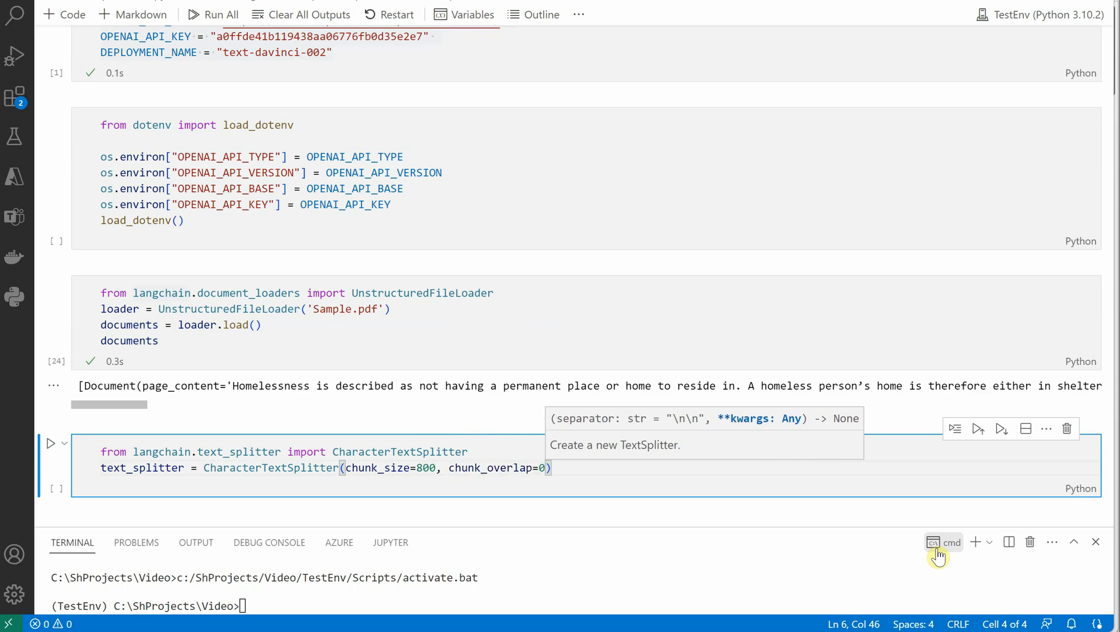
{"action": "key", "text": "enter"}
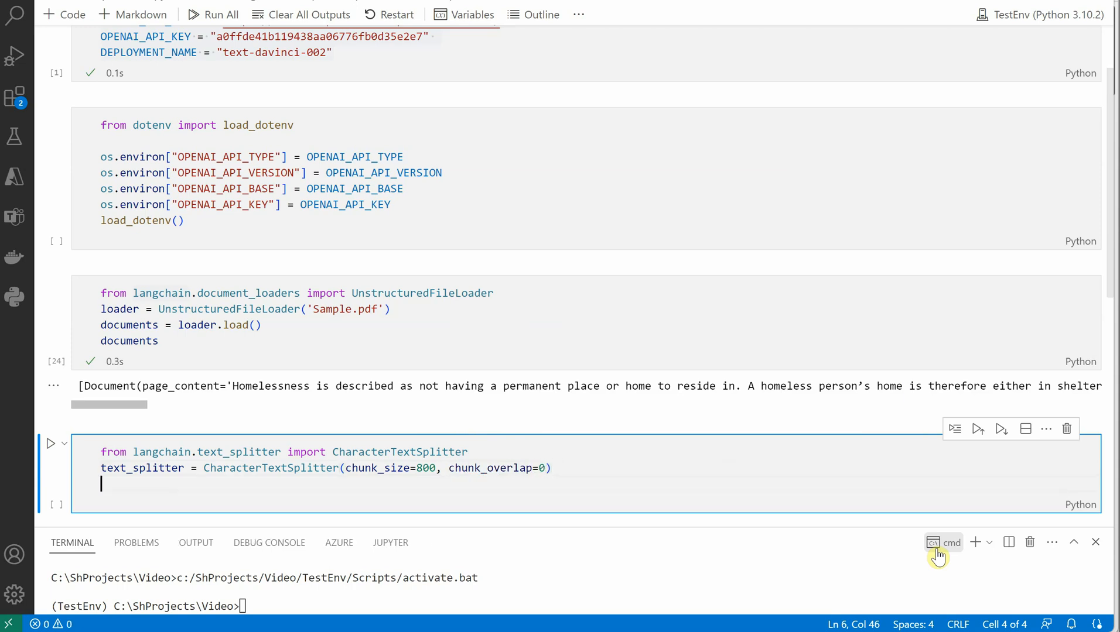
Set texts = text_splitter.split_documents(documents) and add a line displaying texts.
{"action": "type", "text": "texts"}
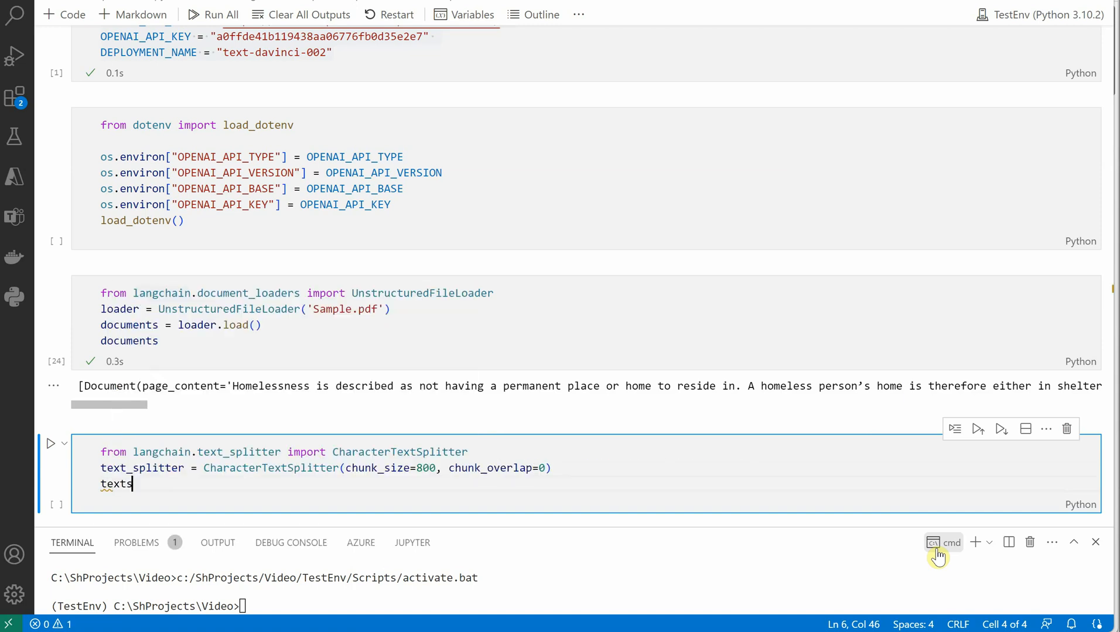
{"action": "type", "text": "="}
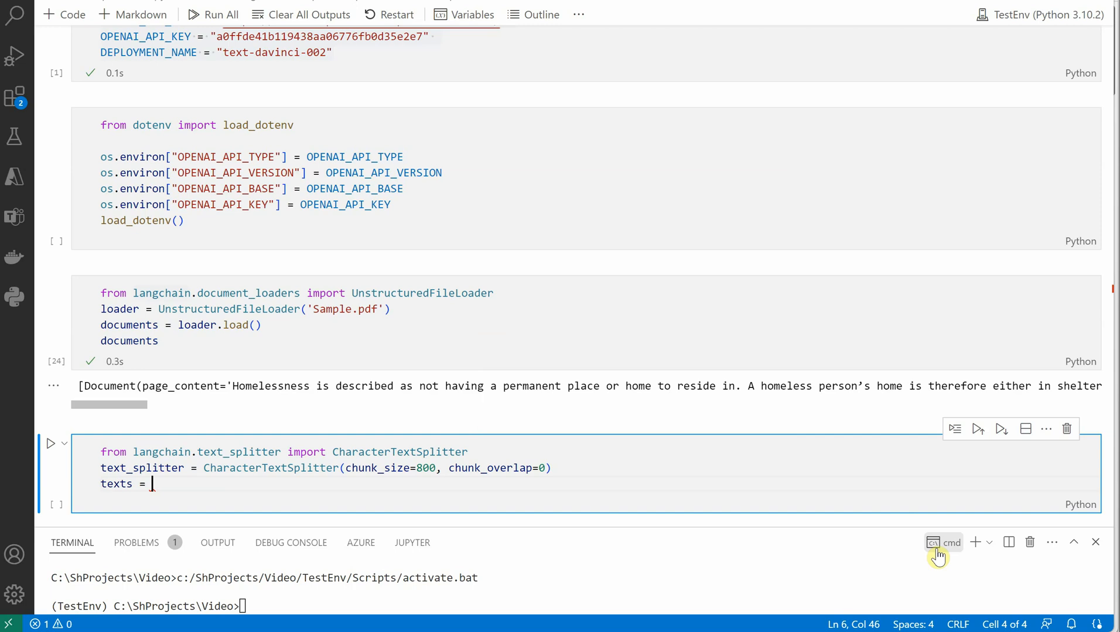
{"action": "type", "text": "text_splitter"}
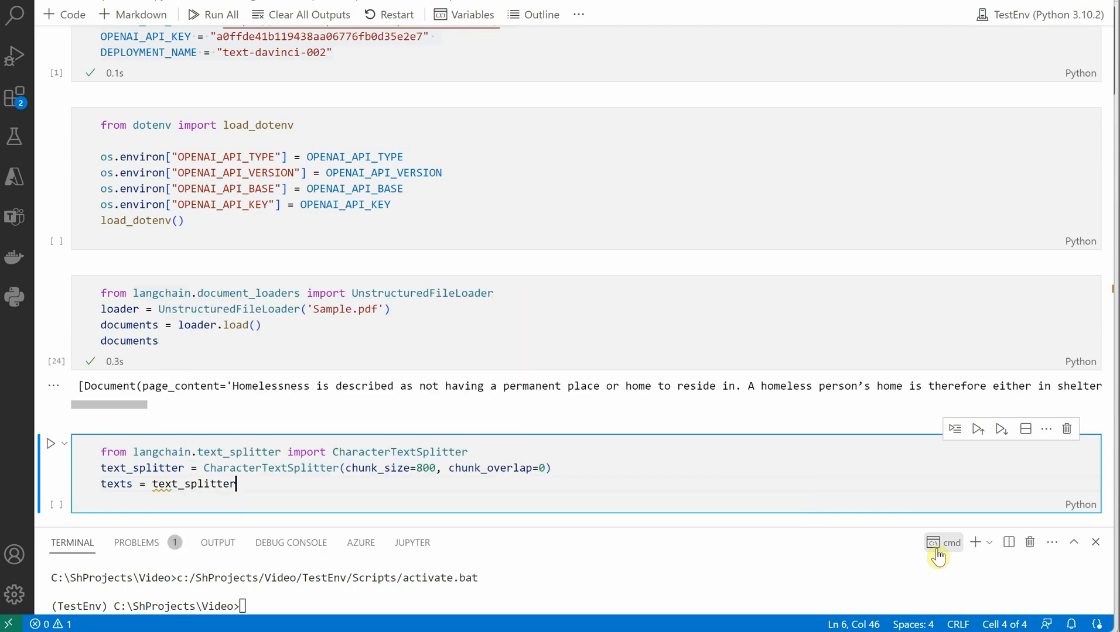
{"action": "type", "text": "."}
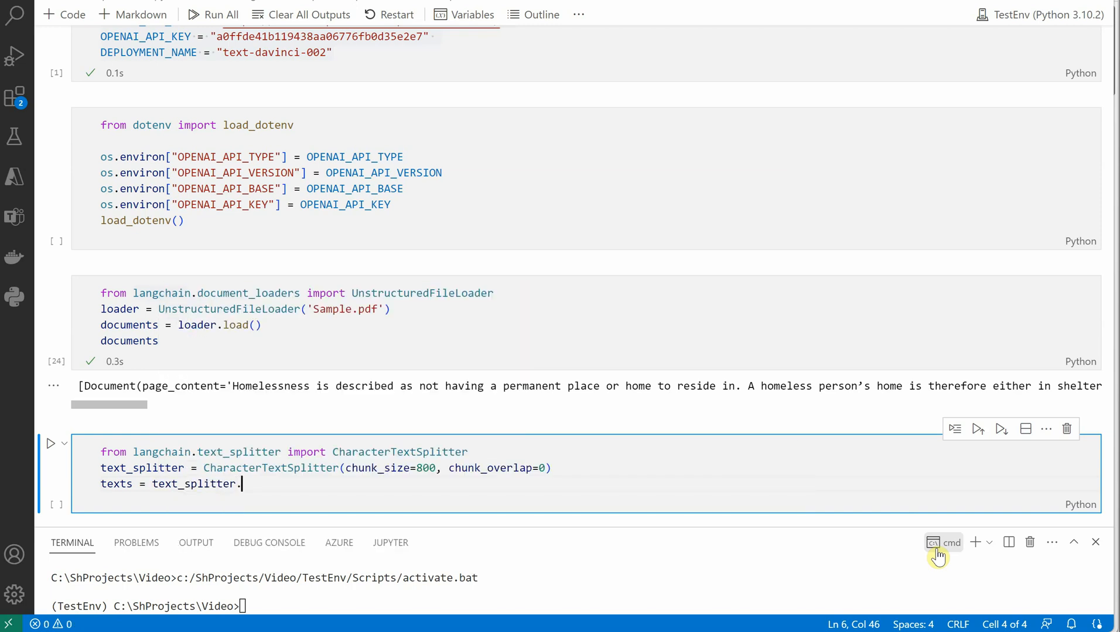
{"action": "type", "text": "sp"}
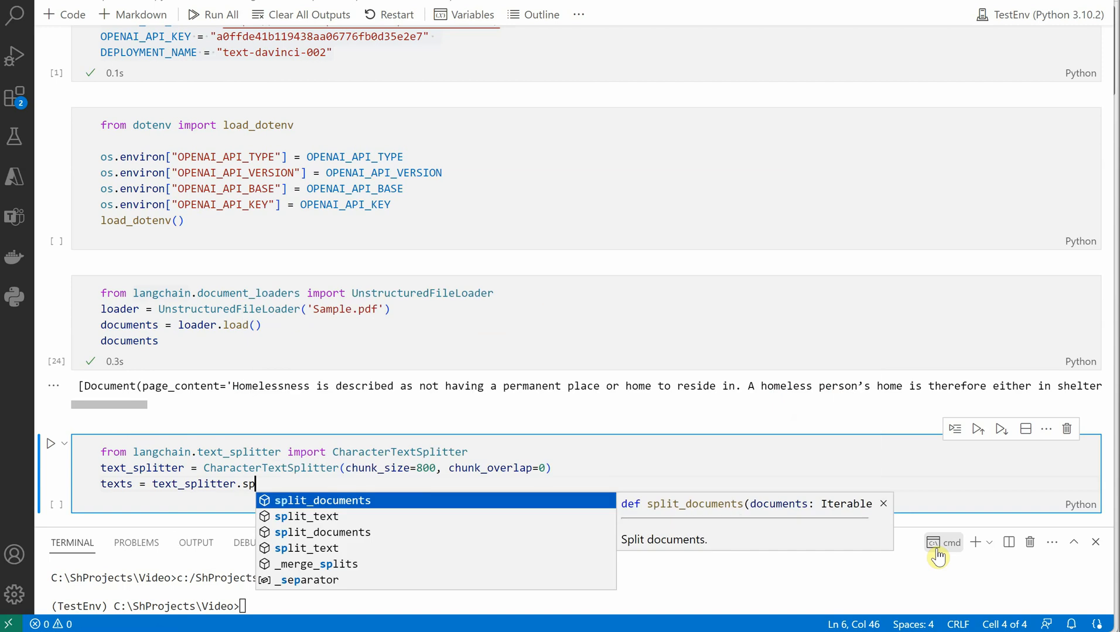
{"action": "left_click", "coordinate": [322, 500]}
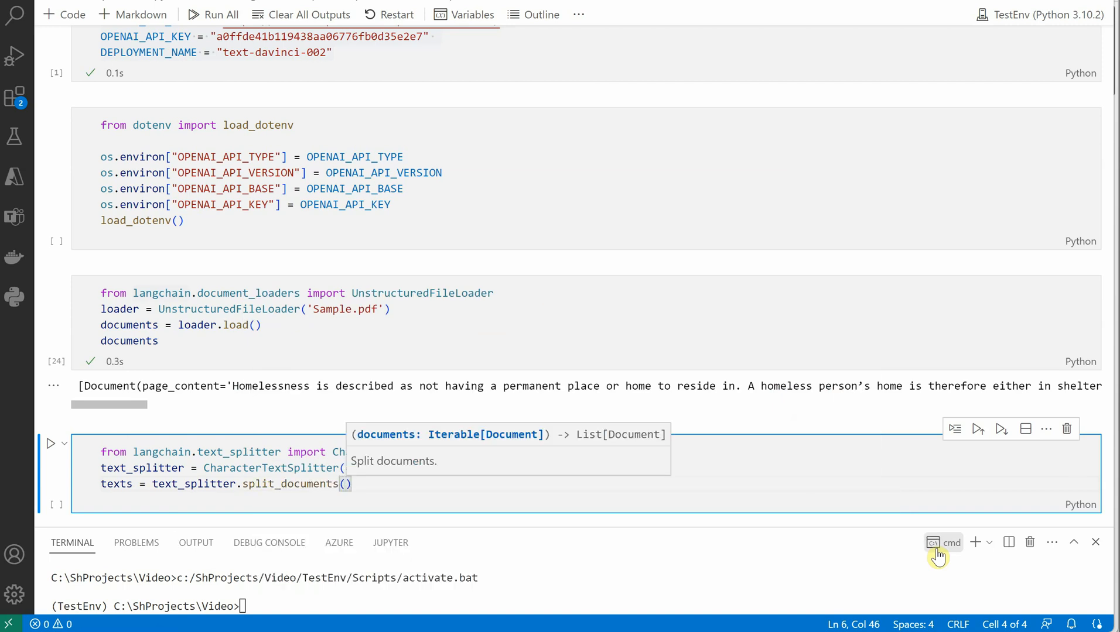
{"action": "type", "text": "docu"}
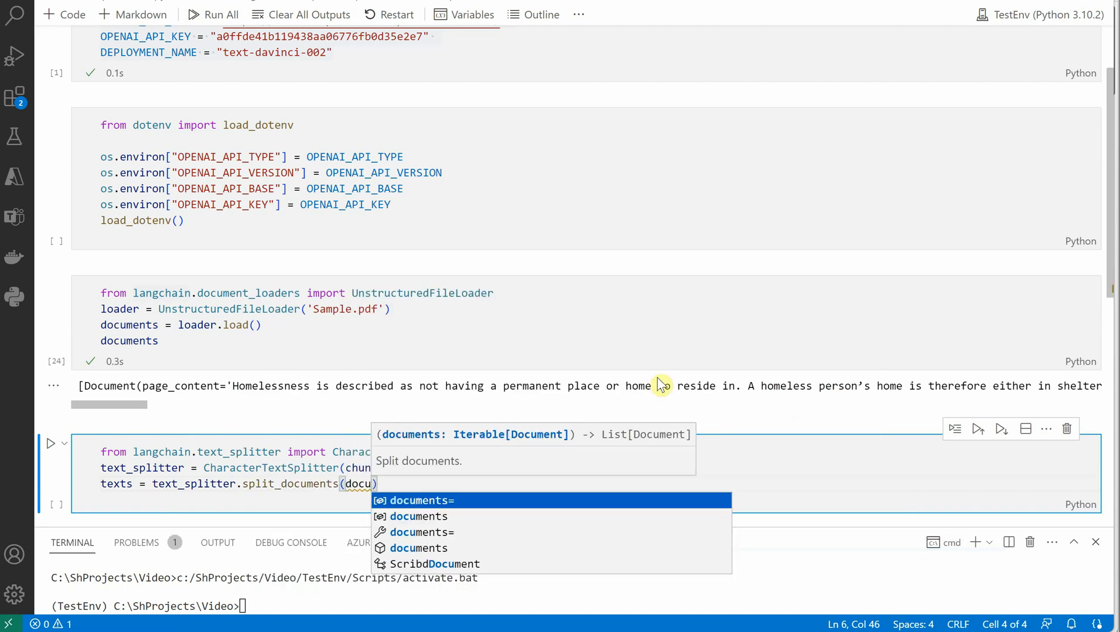
{"action": "left_click", "coordinate": [130, 341]}
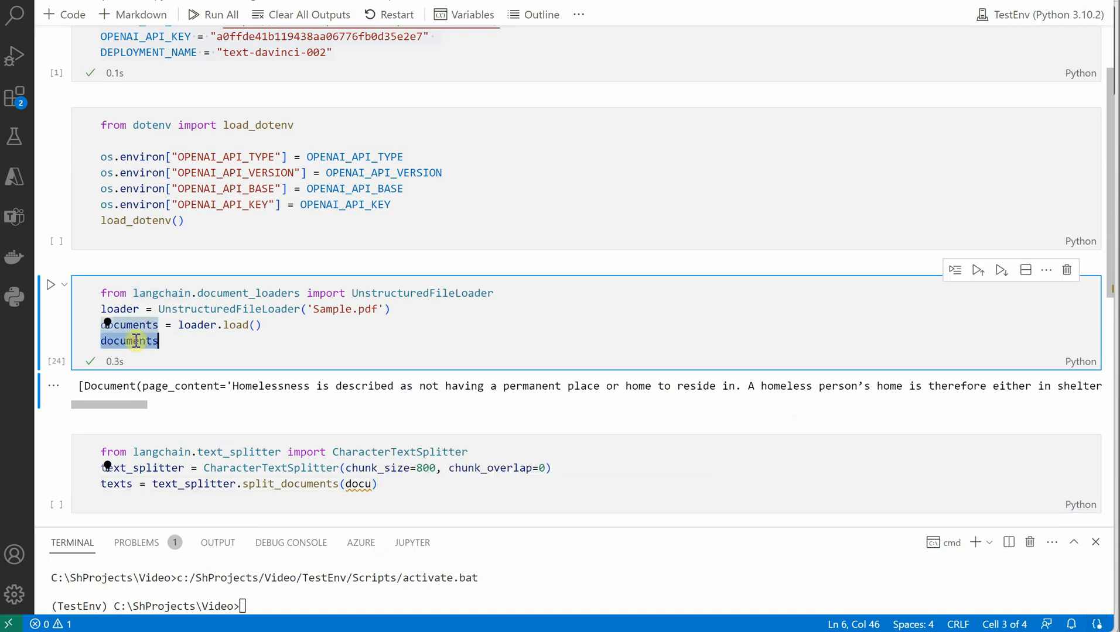
{"action": "left_click", "coordinate": [363, 483]}
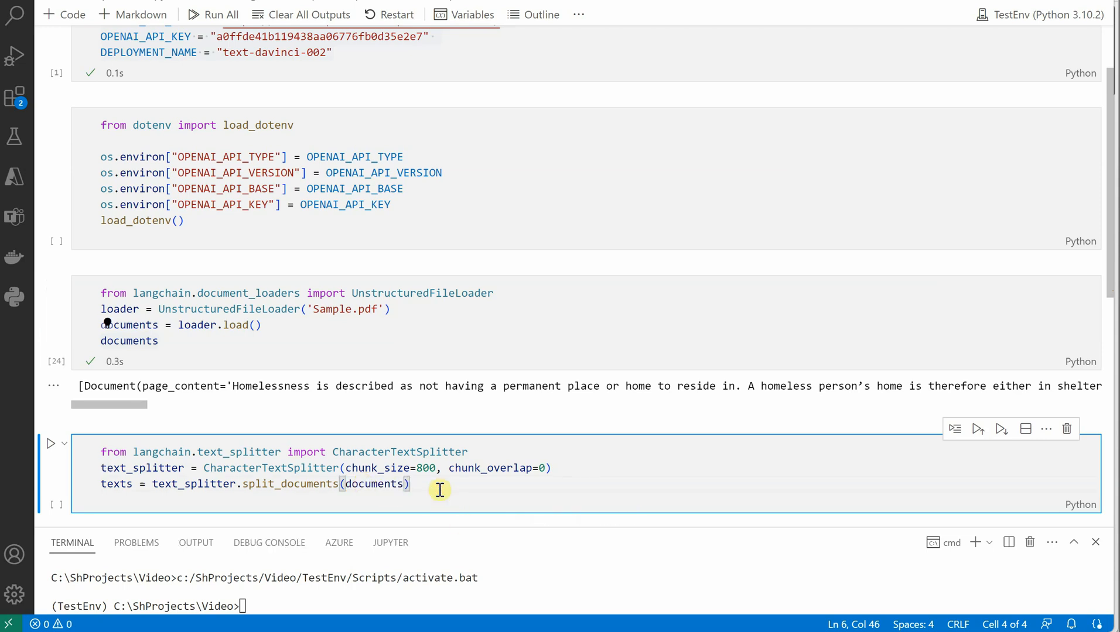
{"action": "type", "text": "t"}
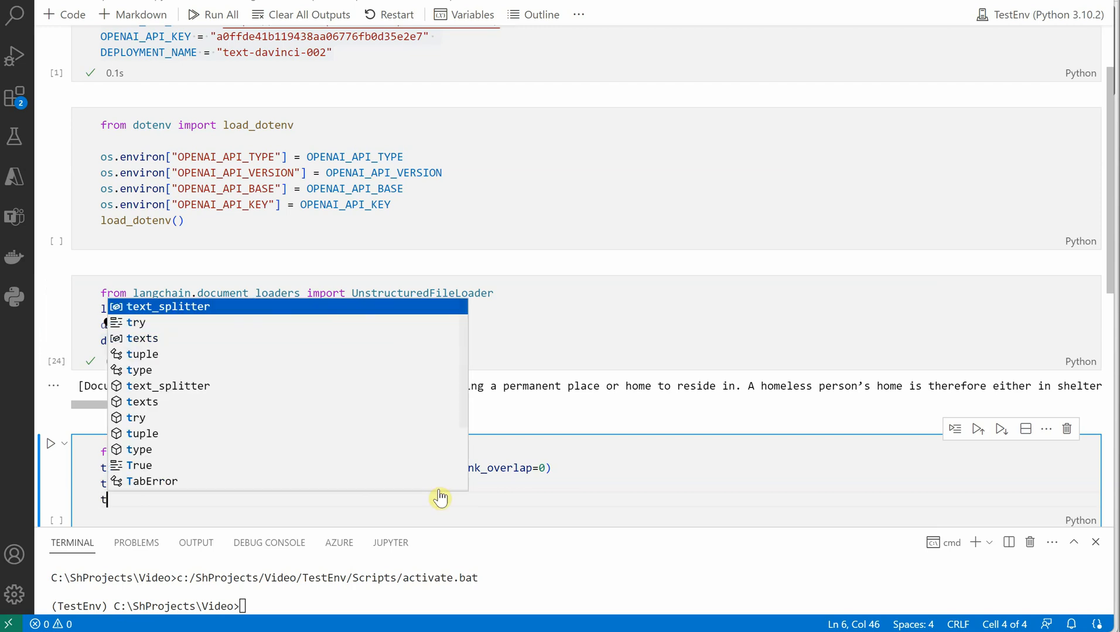
{"action": "type", "text": "texts"}
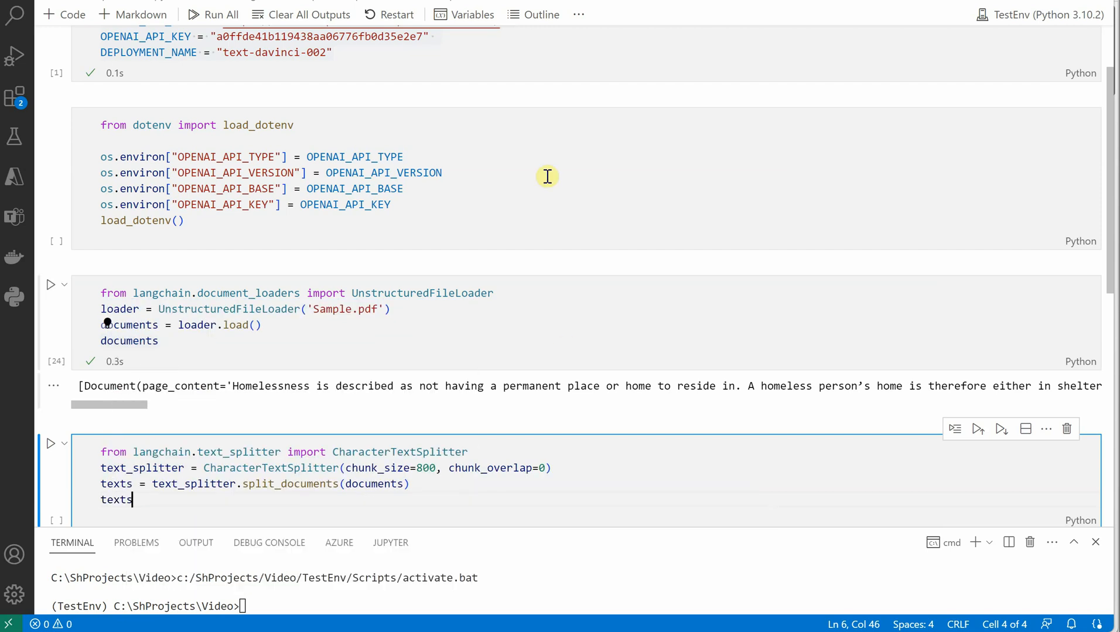
Run the splitter cell to show the text chunks and add an empty code cell below.
{"action": "scroll", "scroll_direction": "down", "scroll_amount": 3}
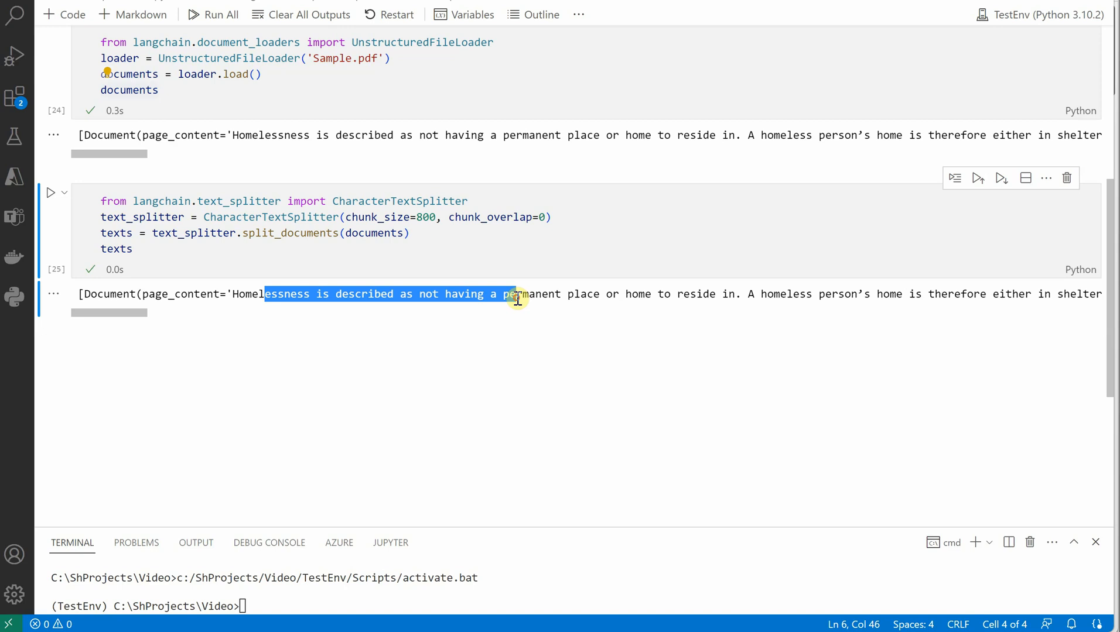
{"action": "mouse_move", "coordinate": [525, 332]}
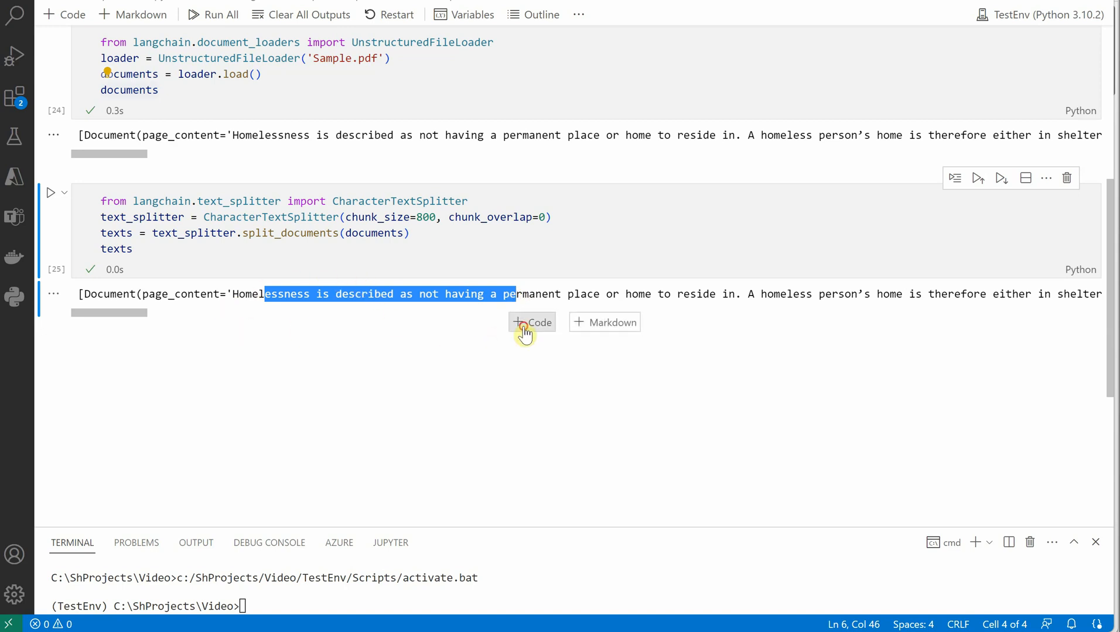
{"action": "left_click", "coordinate": [532, 322]}
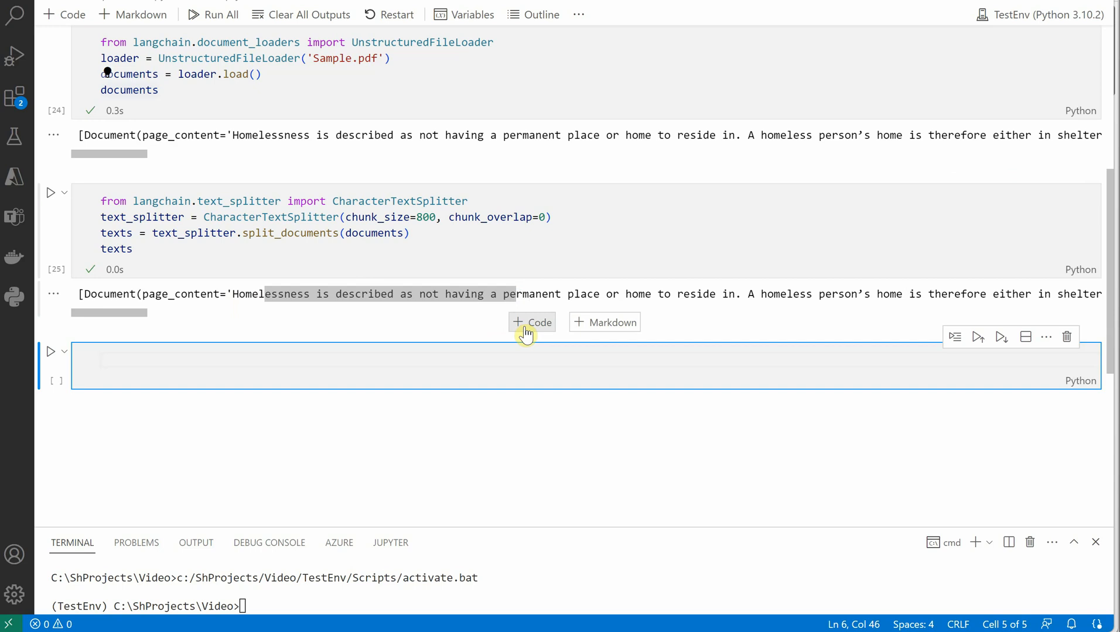
Import OpenAIEmbeddings from langchain.embeddings and Chroma from langchain.vectorstores.
{"action": "type", "text": "from"}
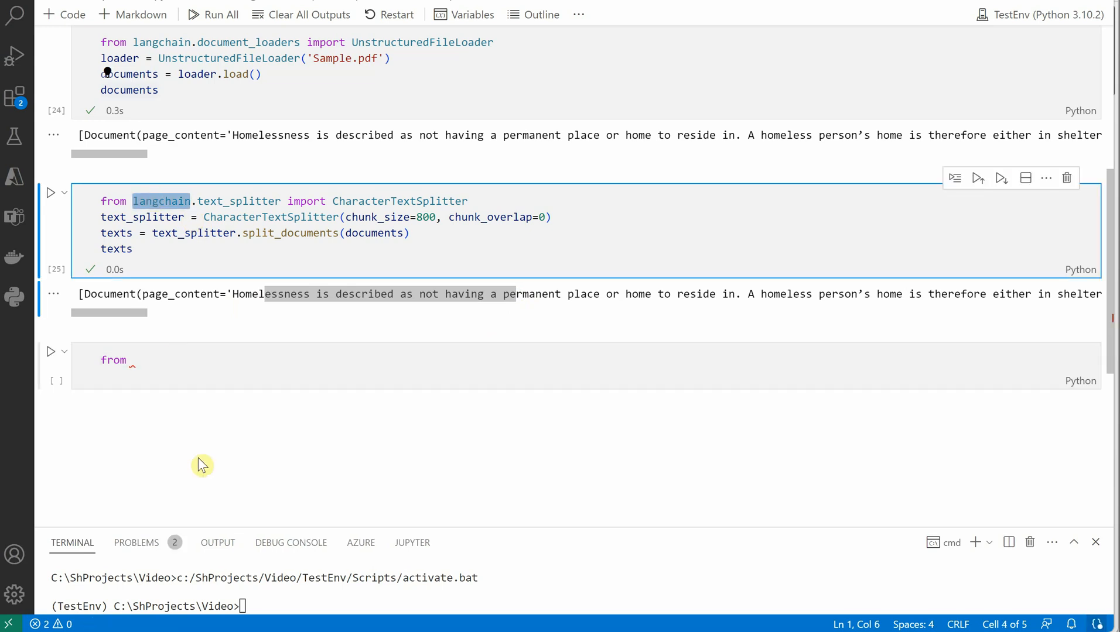
{"action": "type", "text": "langchain"}
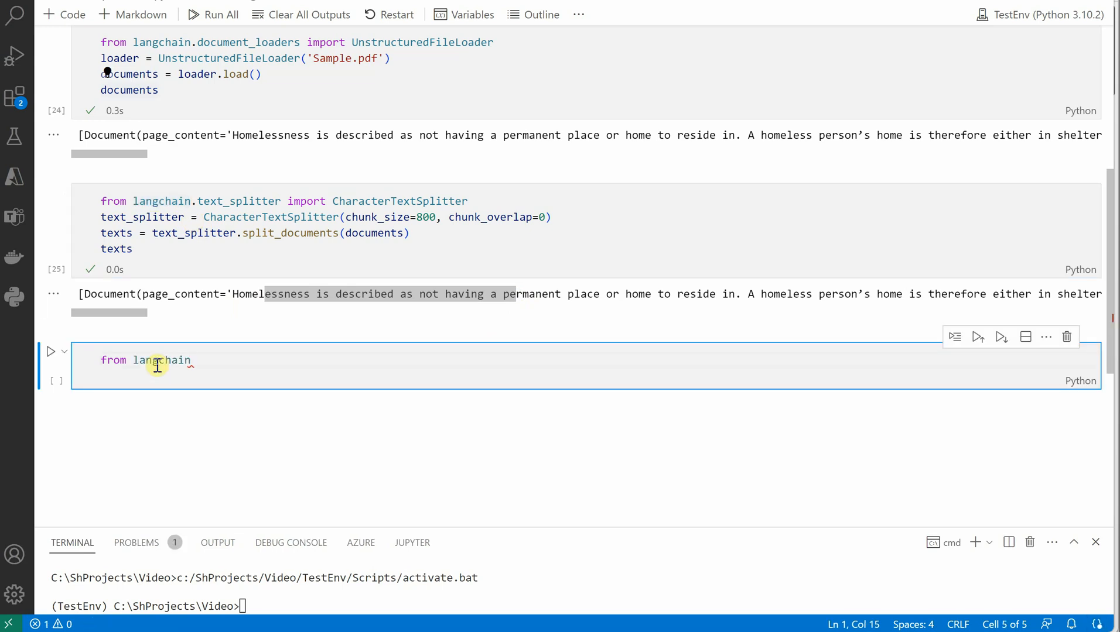
{"action": "type", "text": ".embeddings import"}
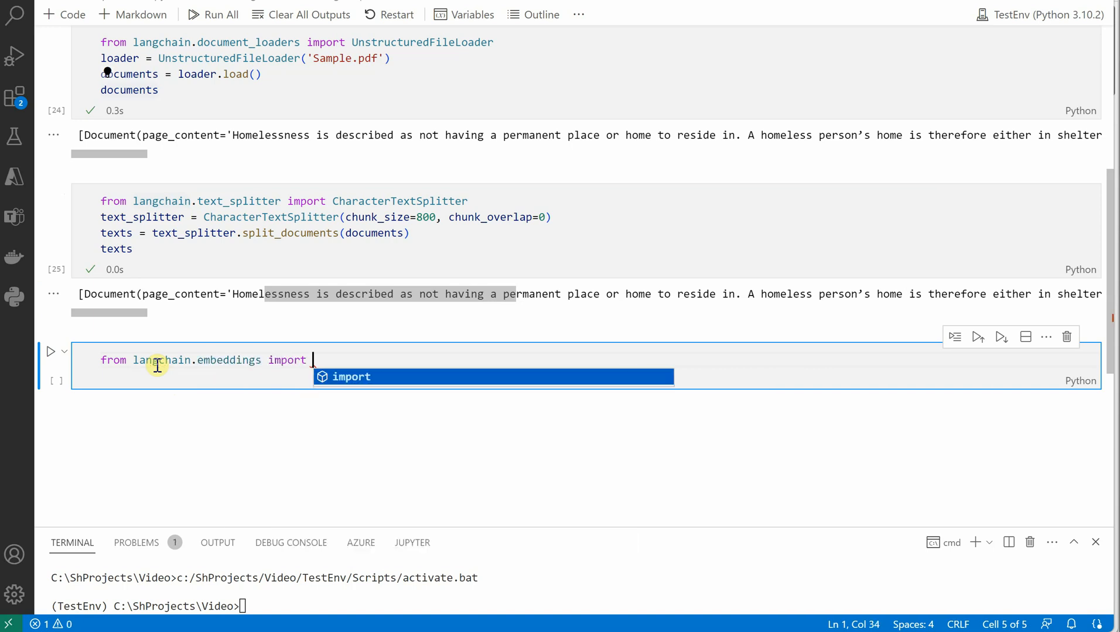
{"action": "type", "text": "OpenAIEmbeddings"}
{"action": "type", "text": "from"}
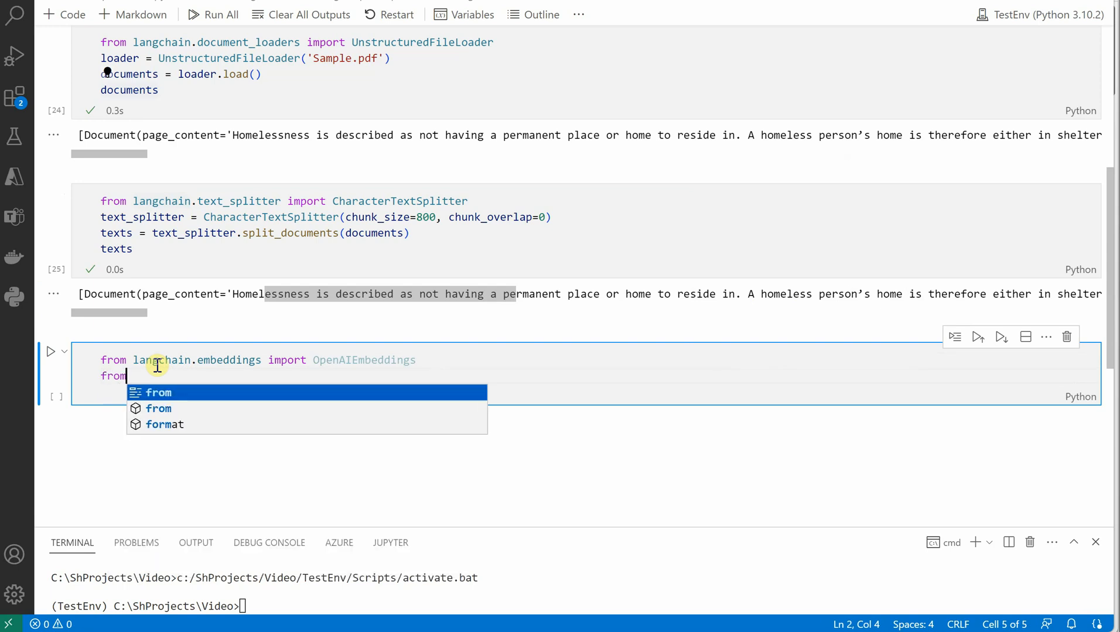
{"action": "type", "text": "langchain."}
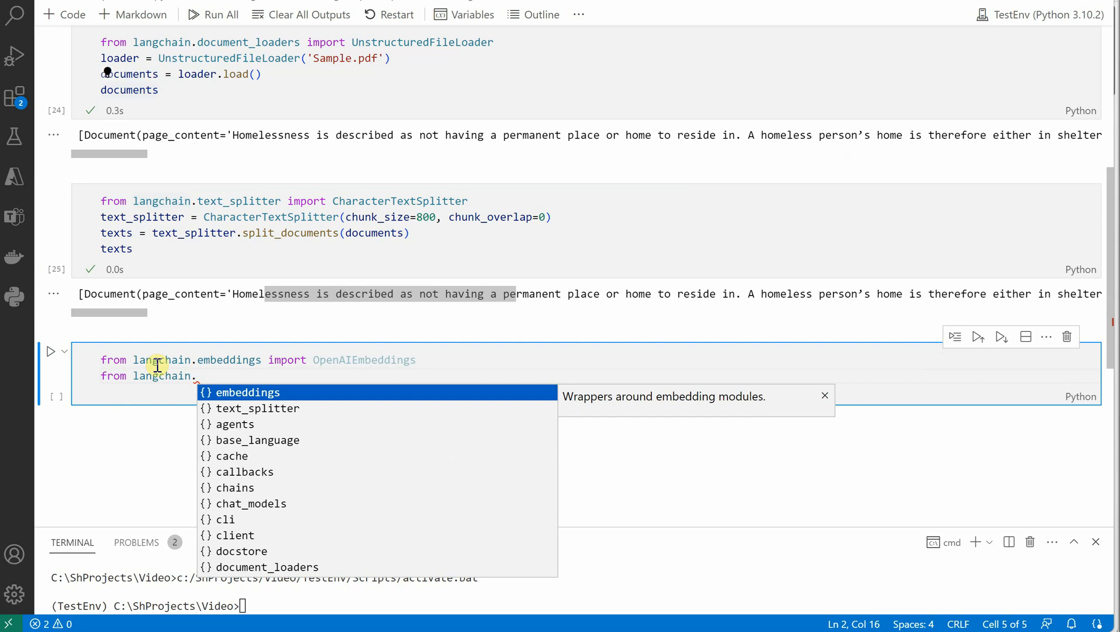
{"action": "type", "text": "vectorstores import C"}
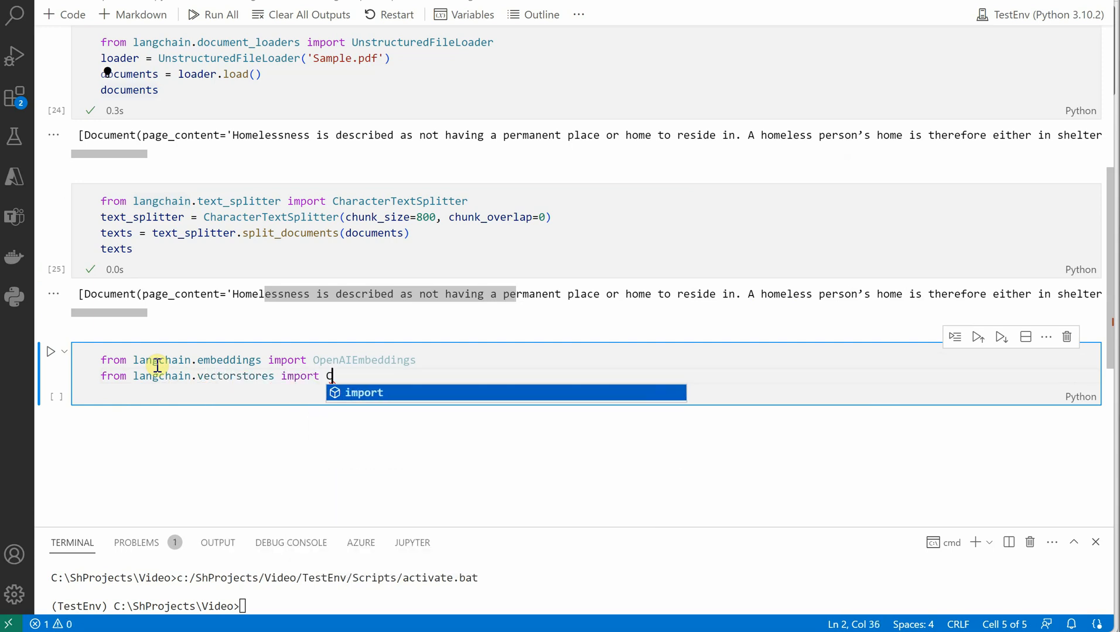
{"action": "type", "text": "hroma"}
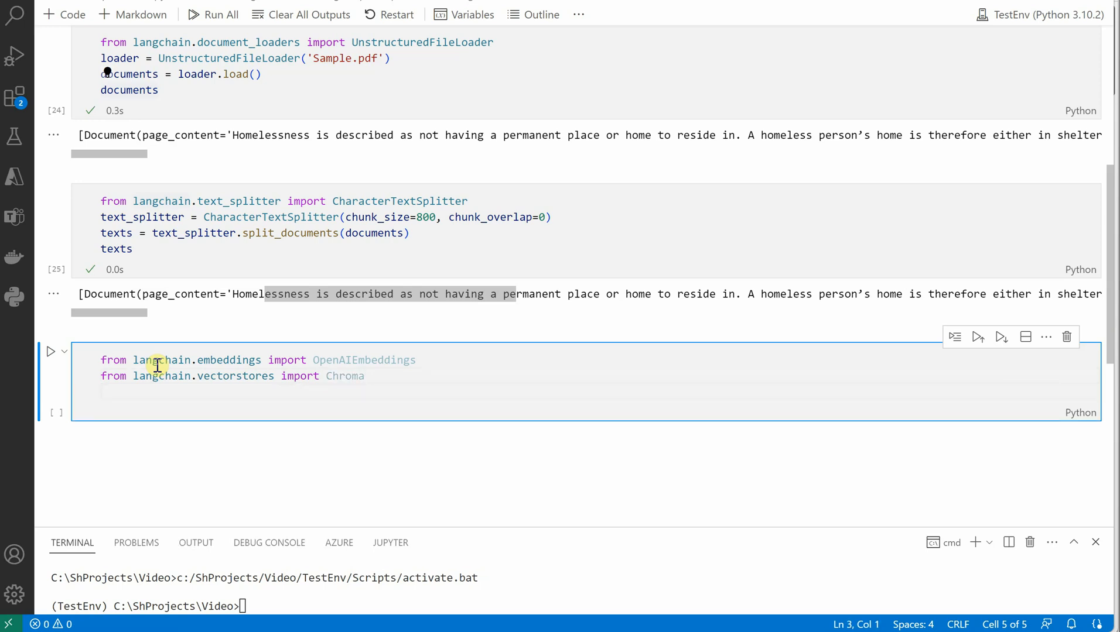
Import RetrievalQA from langchain.chains and AzureOpenAI from langchain.llms.
{"action": "type", "text": "from"}
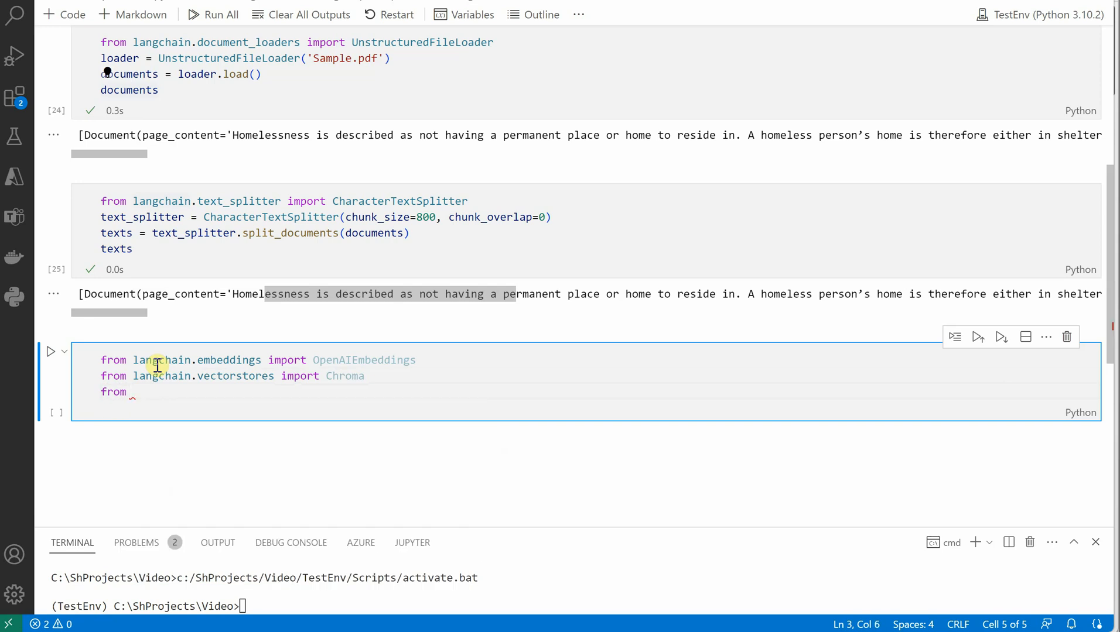
{"action": "type", "text": "langchain"}
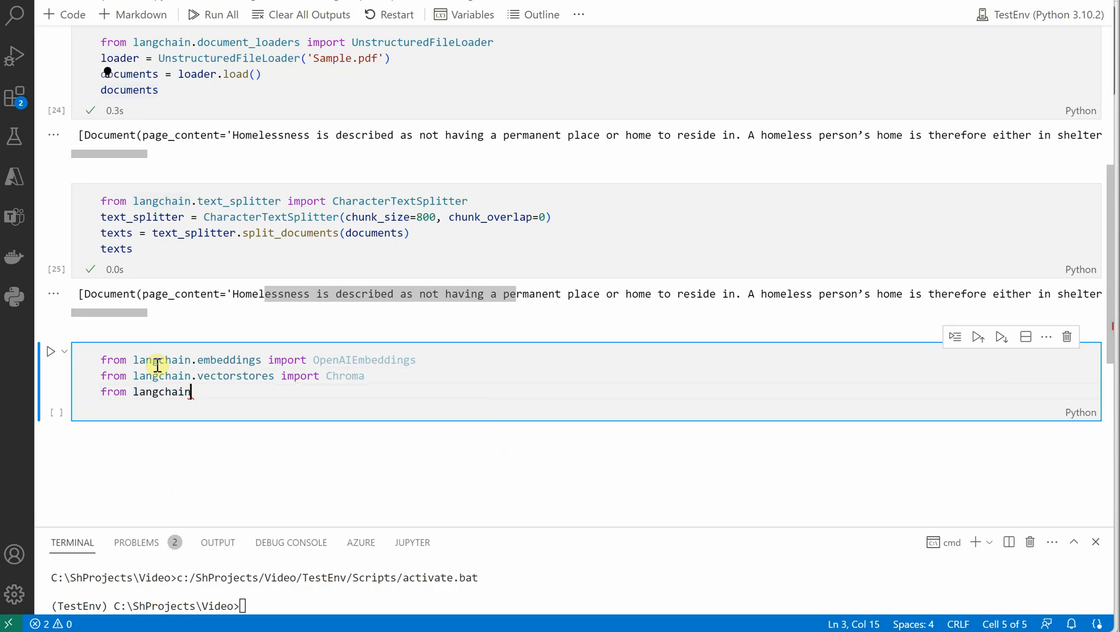
{"action": "type", "text": ".chains impor"}
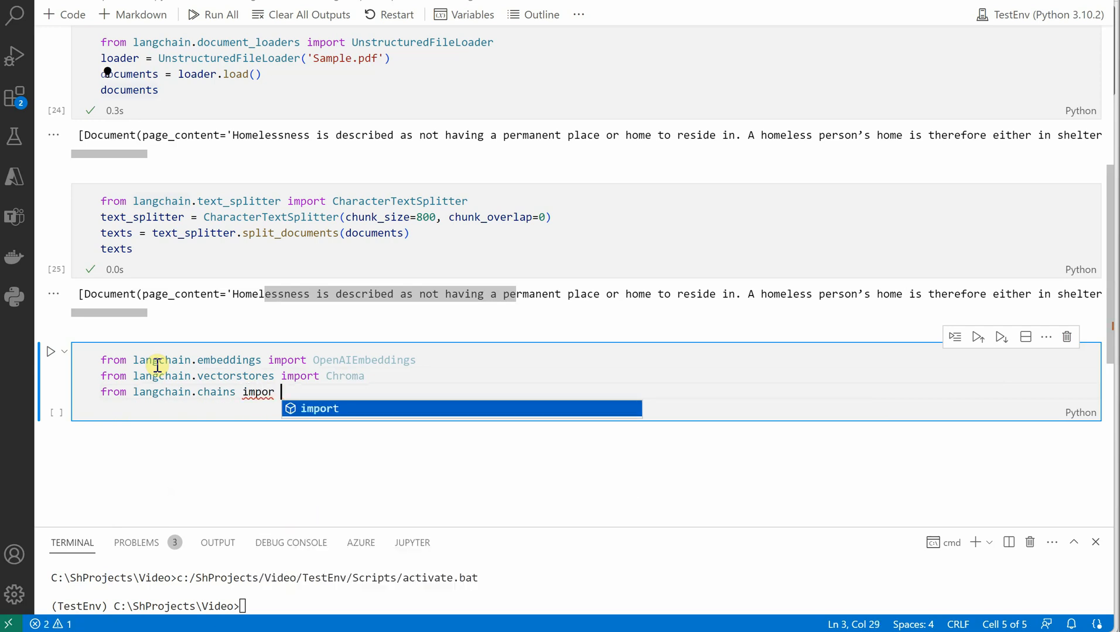
{"action": "type", "text": "RE"}
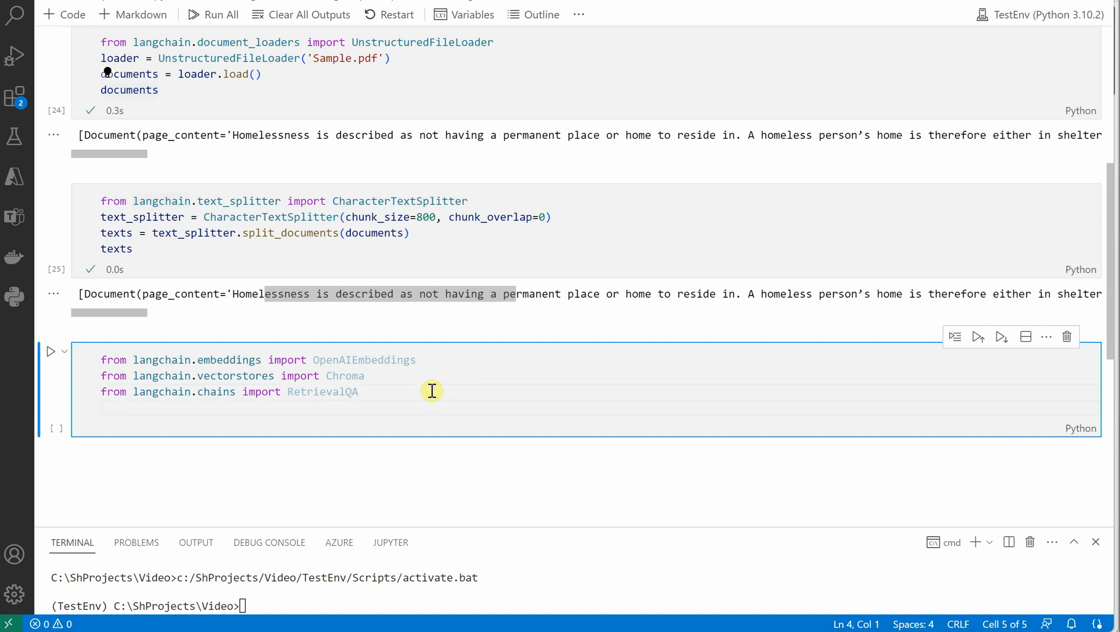
{"action": "type", "text": "from langchain"}
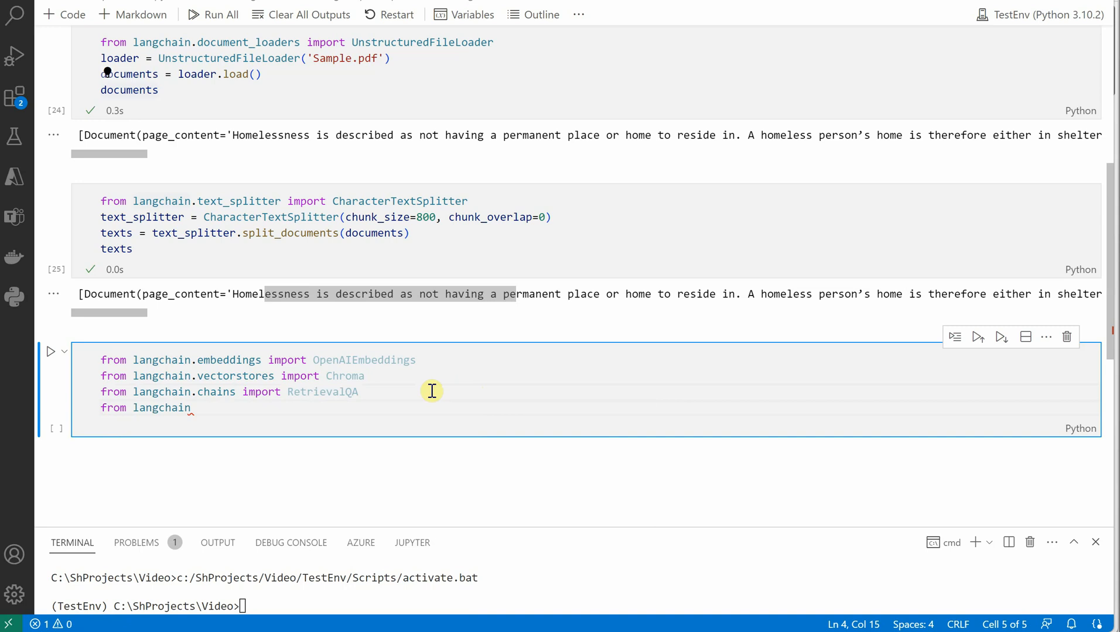
{"action": "type", "text": "llm"}
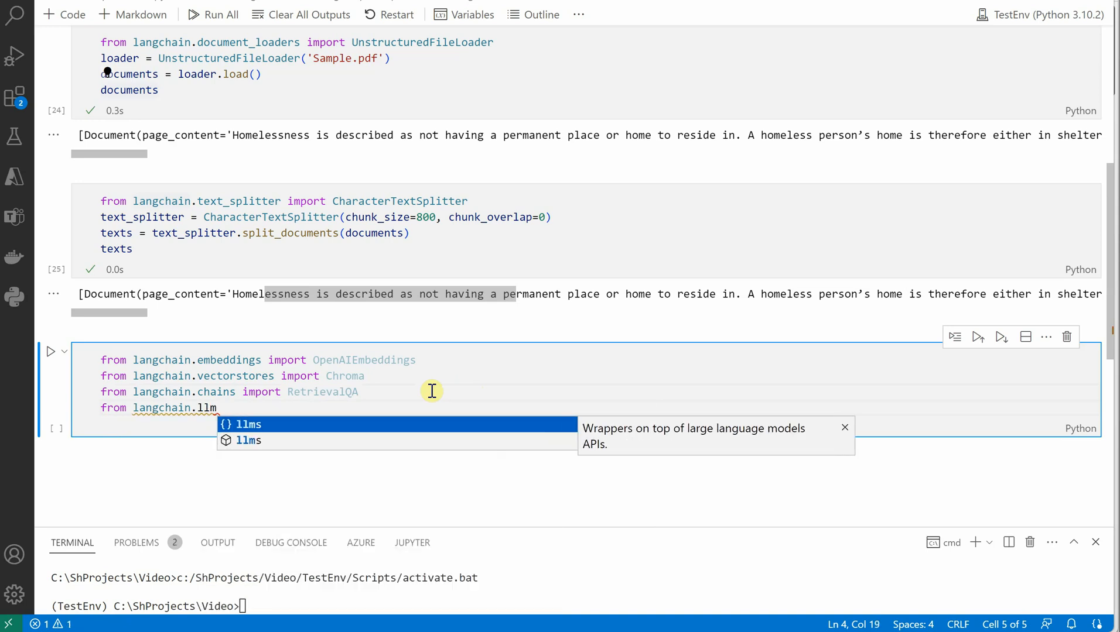
{"action": "type", "text": "import"}
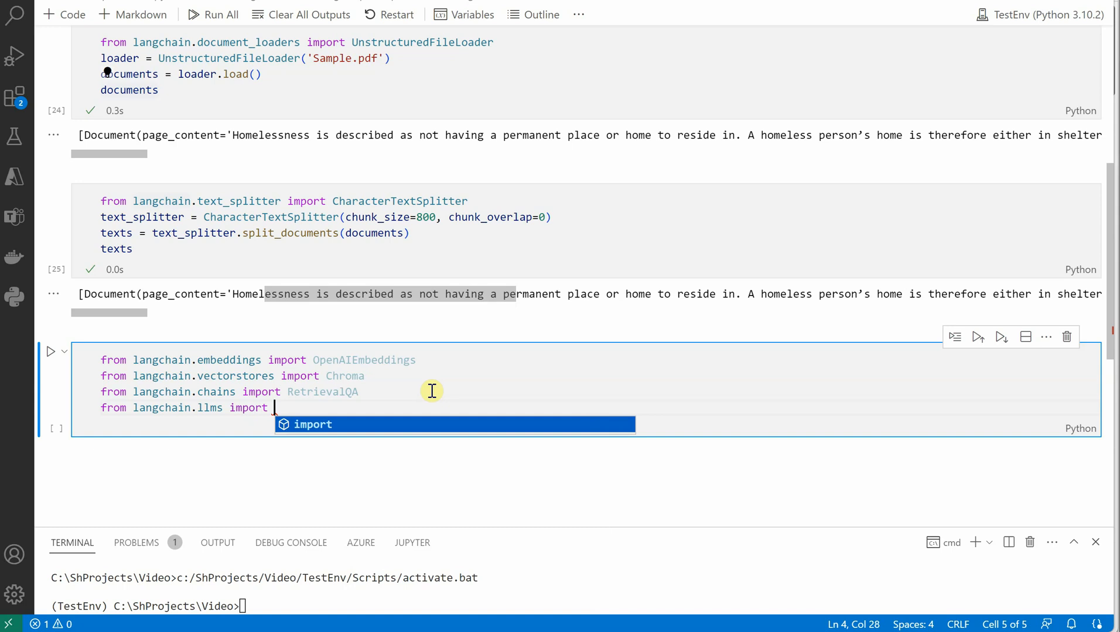
{"action": "type", "text": "A"}
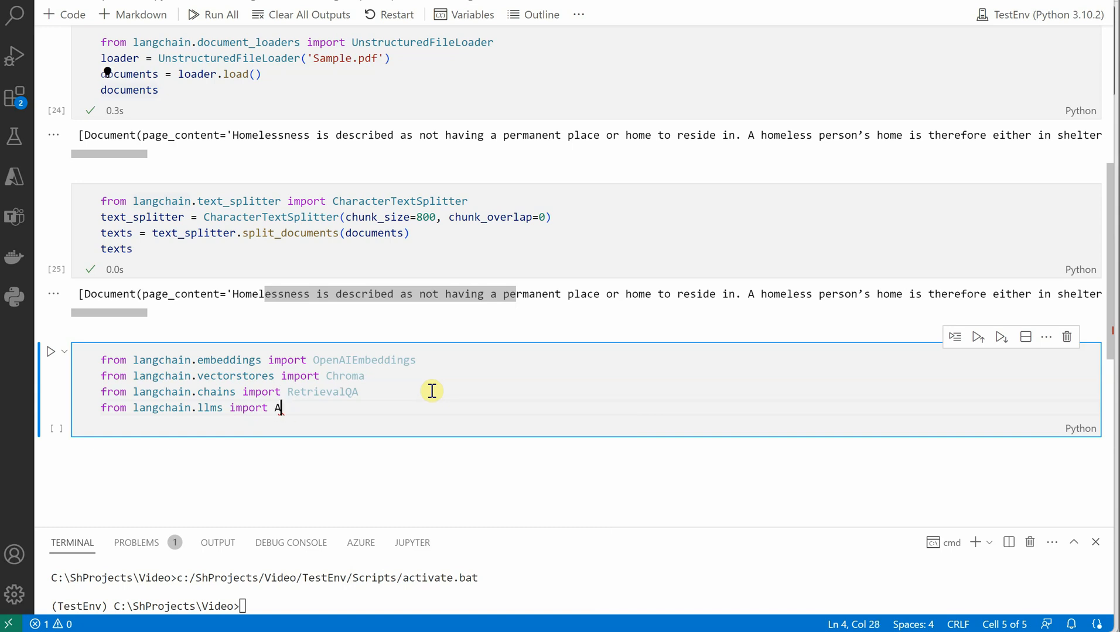
{"action": "type", "text": "zureOpenAI"}
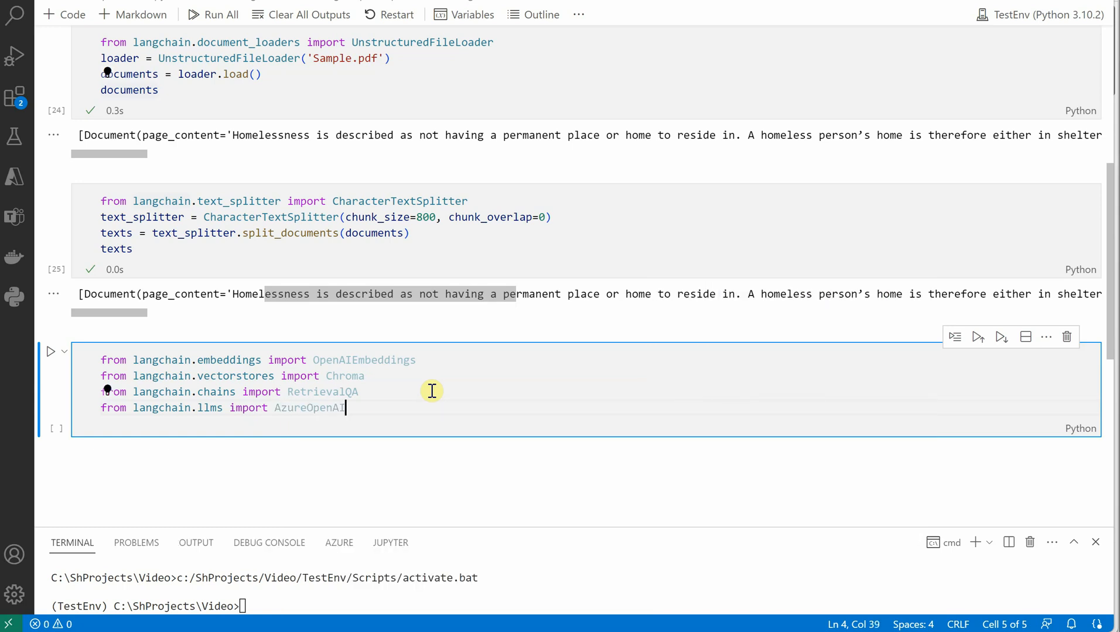
{"action": "key", "text": "Enter"}
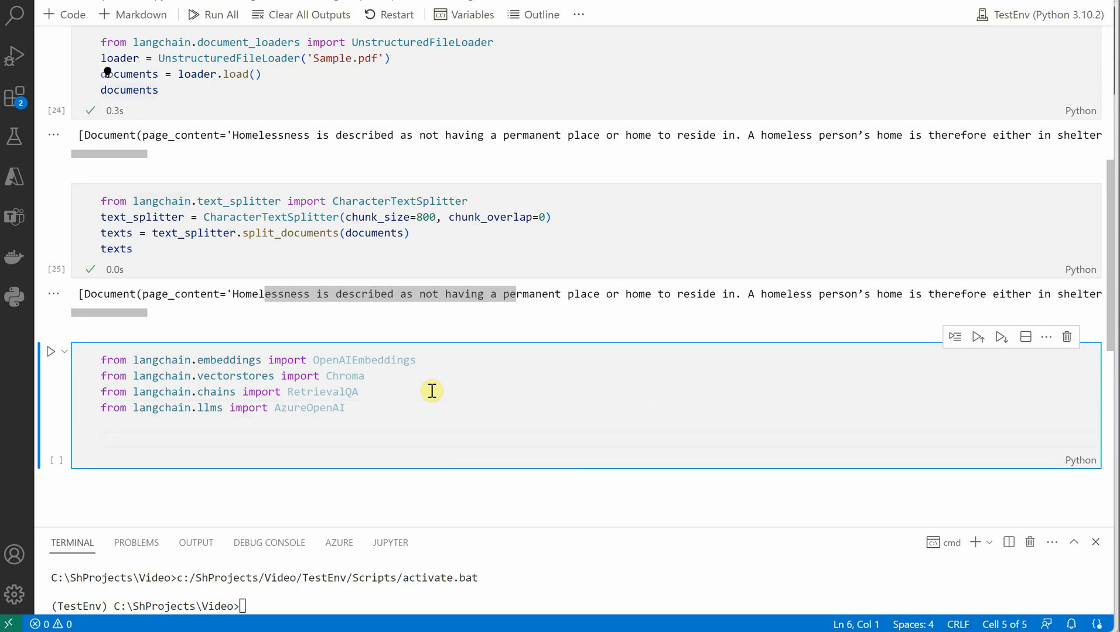
Create embeddings = OpenAIEmbeddings().
{"action": "type", "text": "embeddings"}
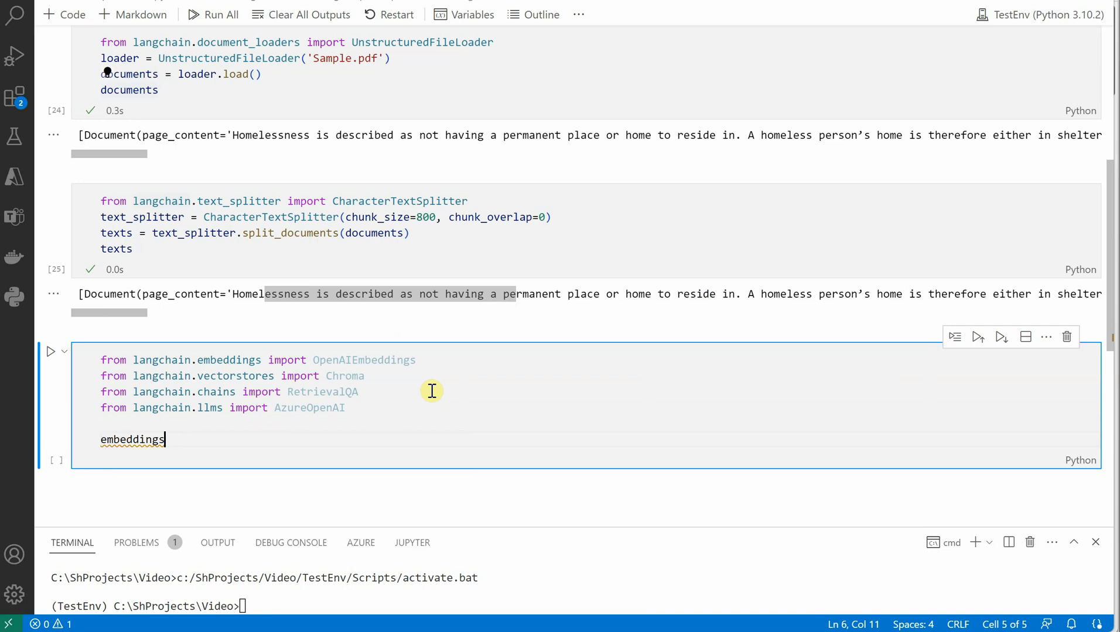
{"action": "type", "text": "= Opena"}
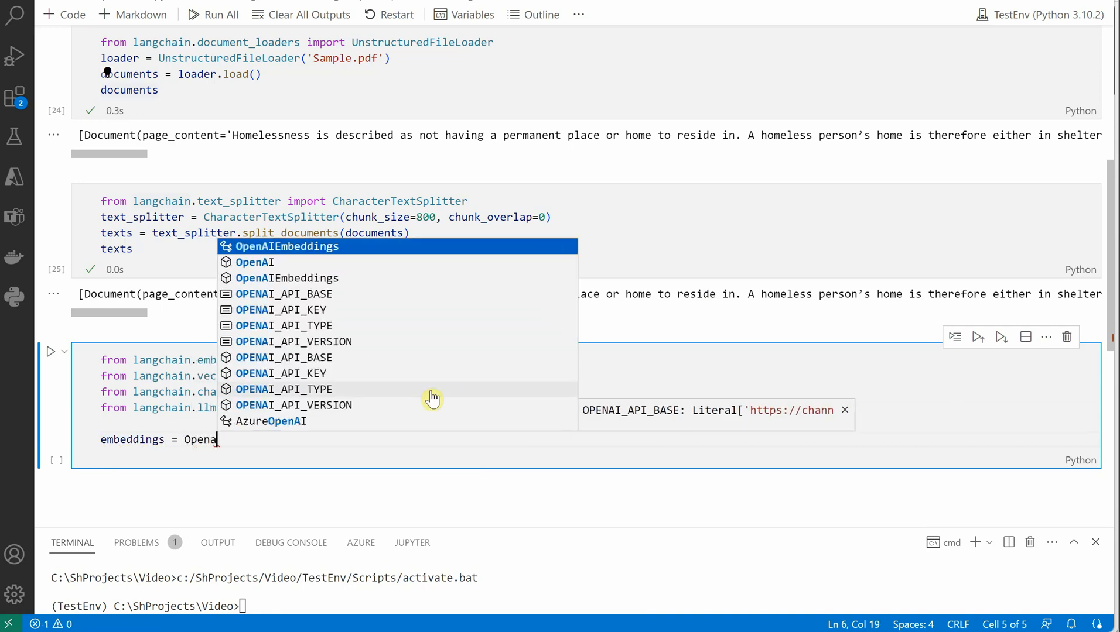
{"action": "left_click", "coordinate": [286, 246]}
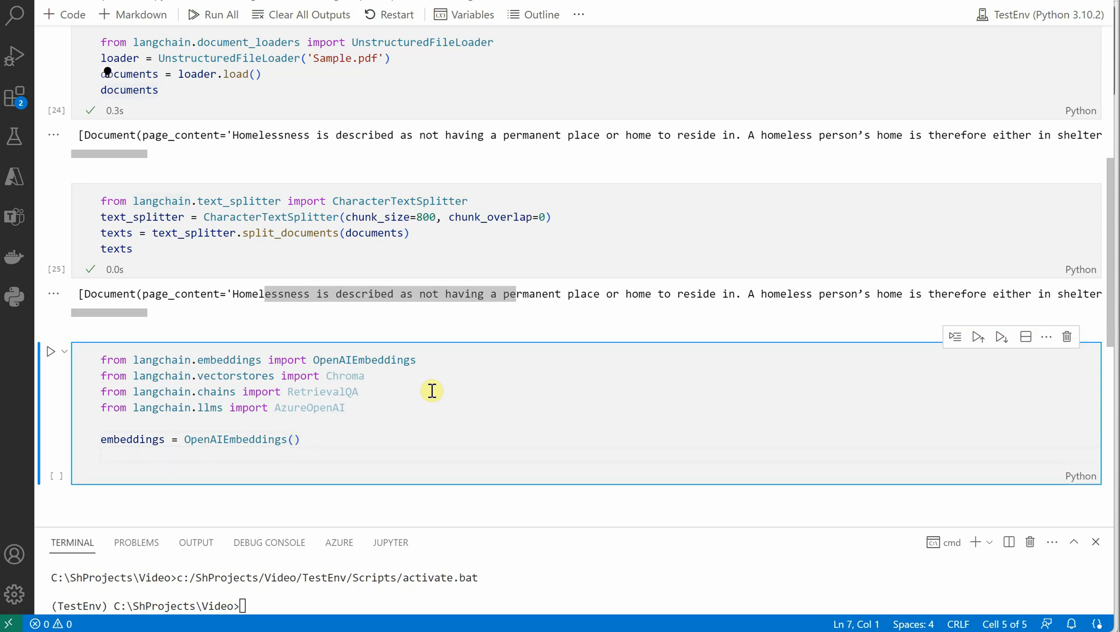
Build doc_search = Chroma.from_documents(texts, embeddings).
{"action": "type", "text": "doc_search ="}
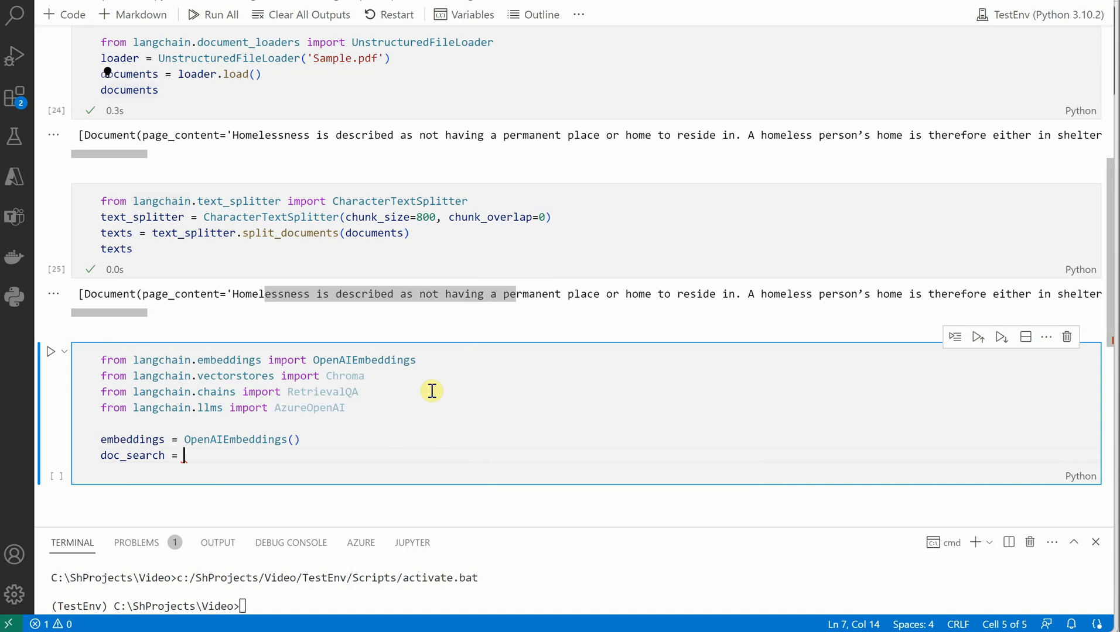
{"action": "type", "text": "Chroma"}
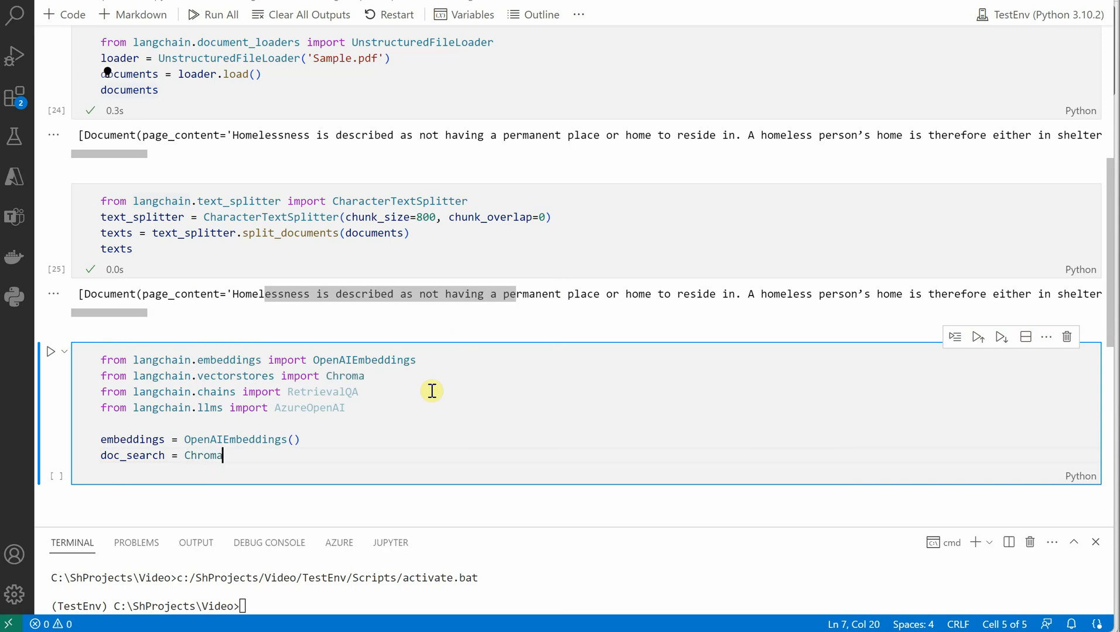
{"action": "type", "text": ".deom"}
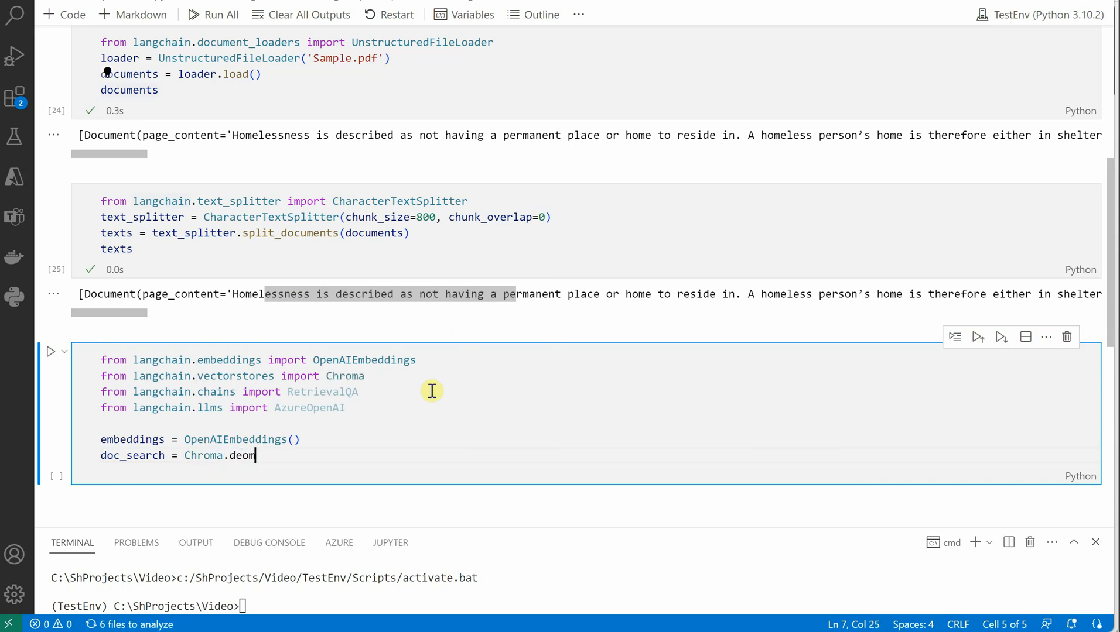
{"action": "type", "text": "fro"}
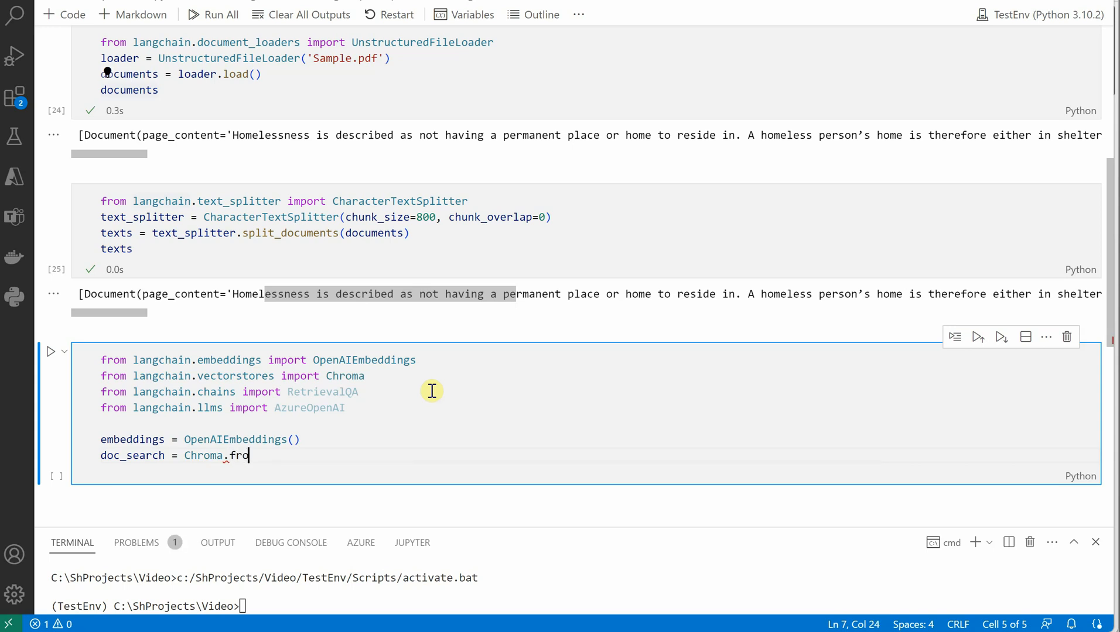
{"action": "type", "text": "m_documents"}
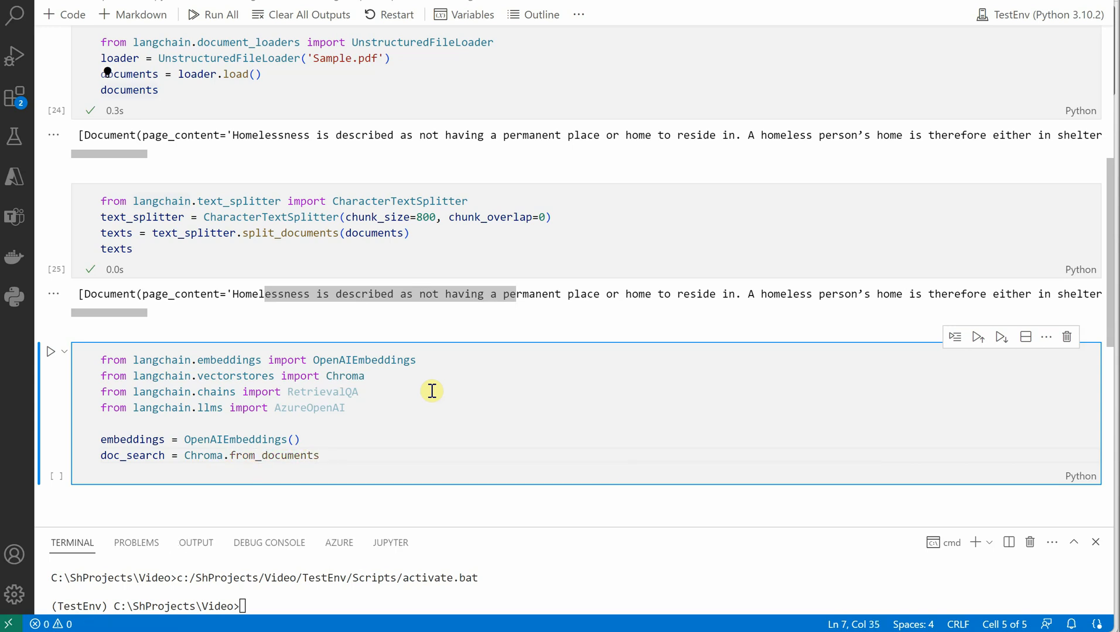
{"action": "type", "text": "(text"}
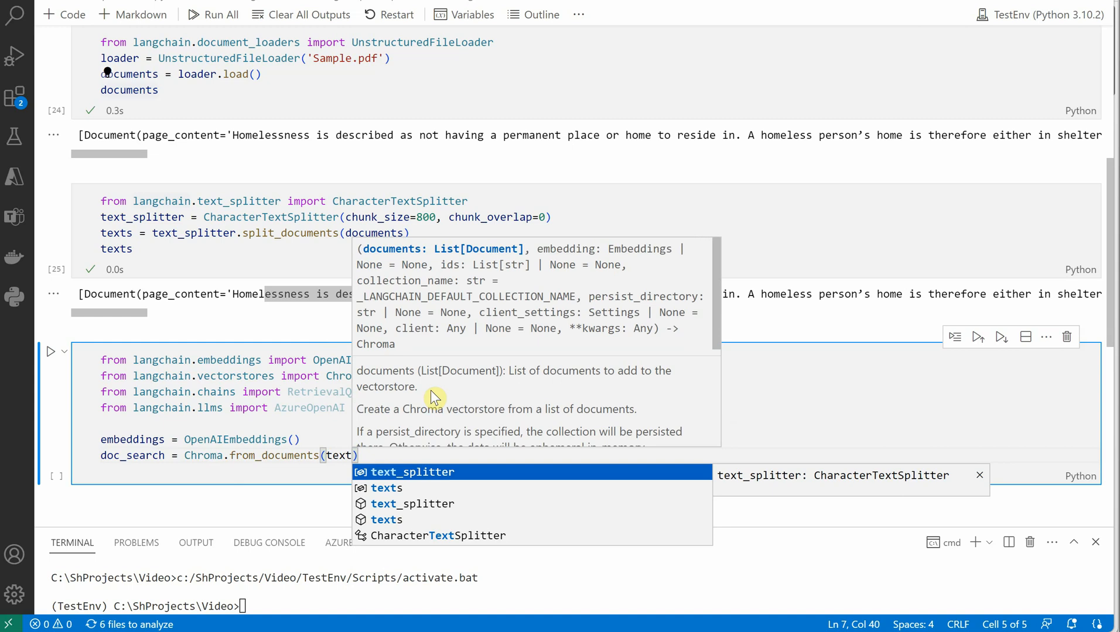
{"action": "type", "text": "texts,"}
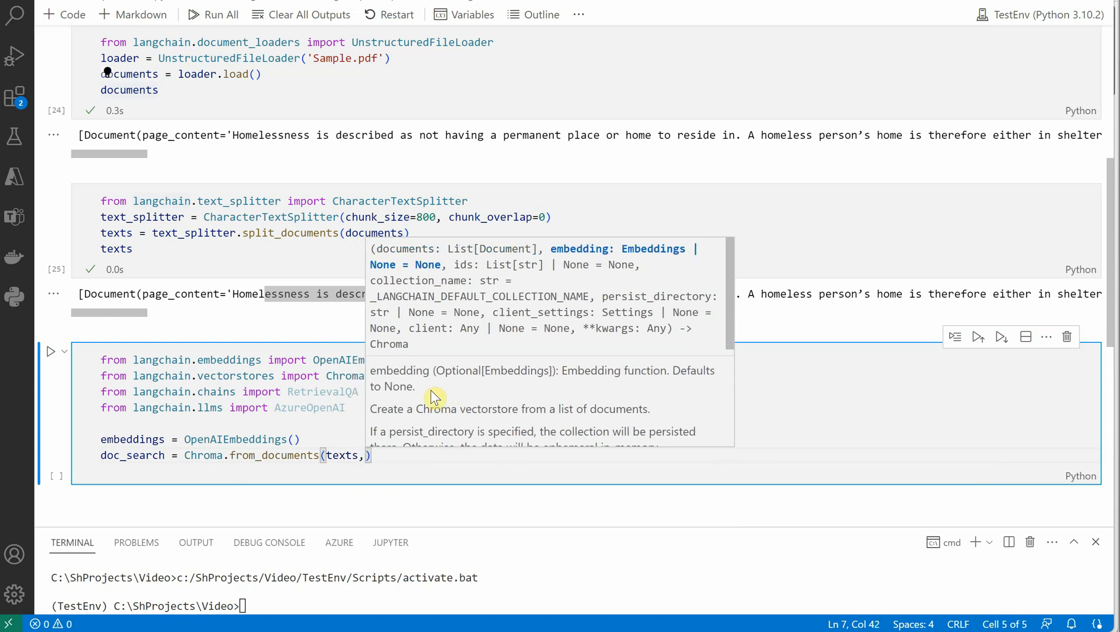
{"action": "type", "text": "embeddings"}
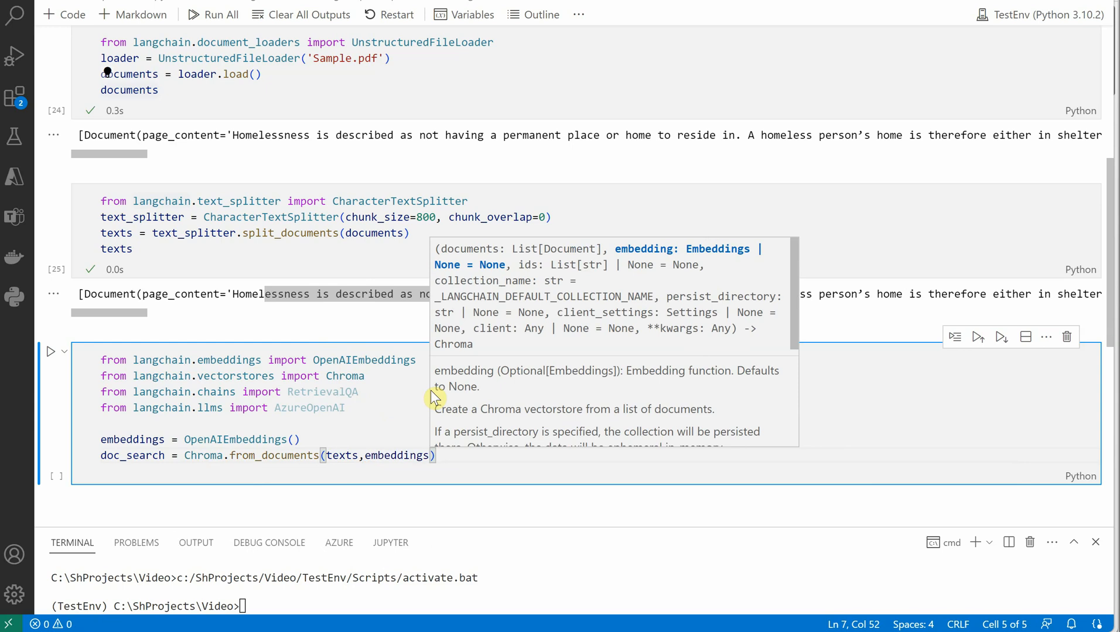
{"action": "left_click", "coordinate": [431, 391]}
{"action": "type", "text": "chain ="}
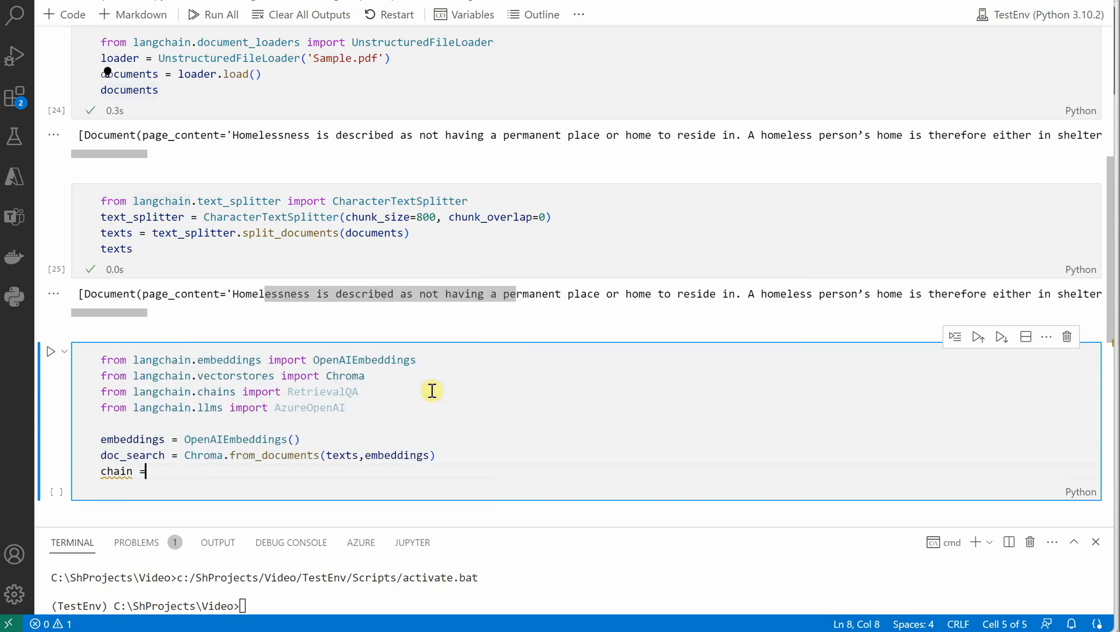
Start chain = RetrievalQA.from_chain_type with llm=AzureOpenAI as the language model.
{"action": "type", "text": "RetrievalQA.fro"}
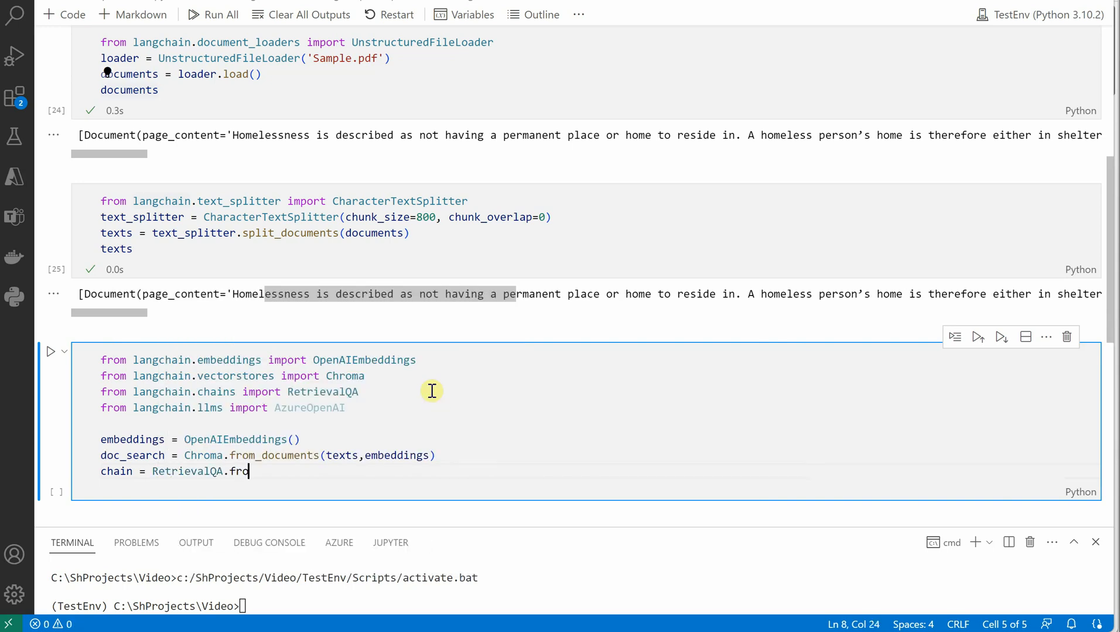
{"action": "type", "text": "m_chain_type"}
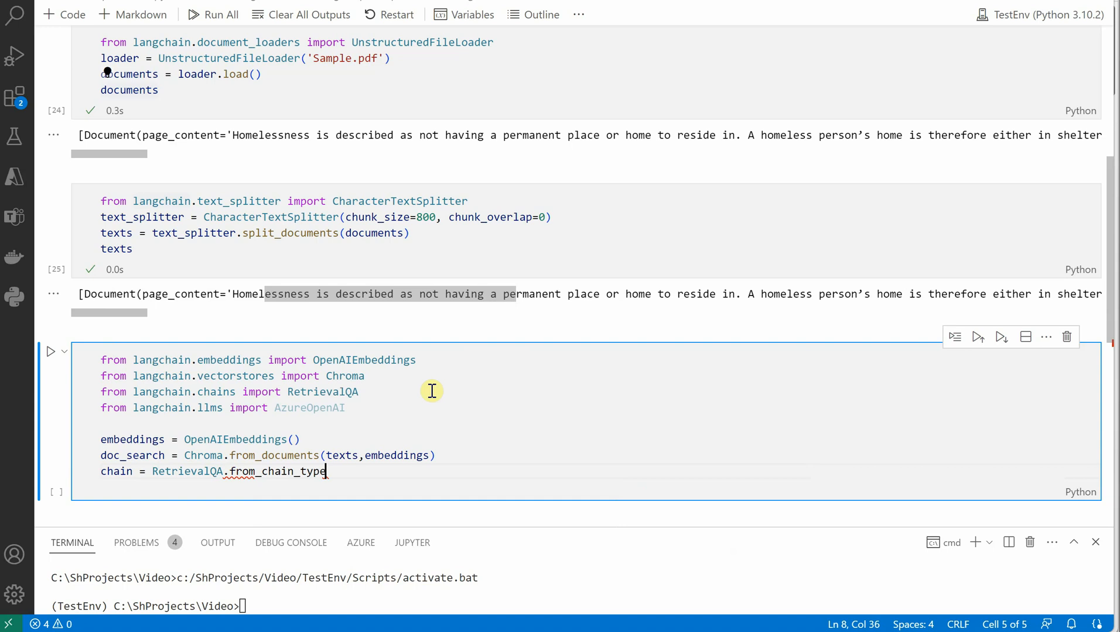
{"action": "type", "text": "(llm="}
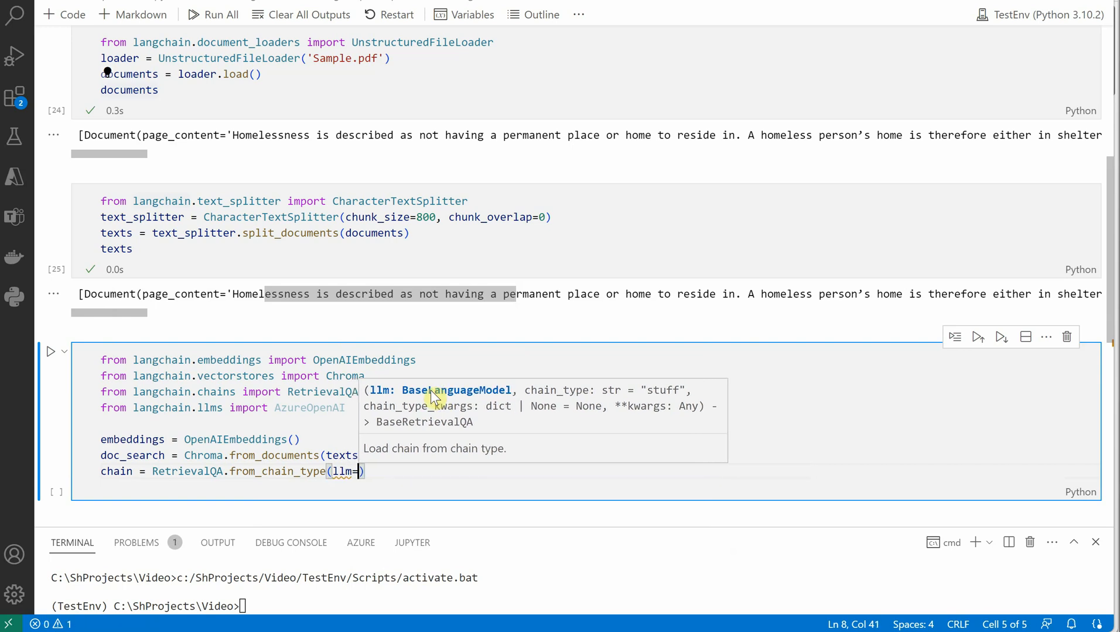
{"action": "type", "text": "Azu"}
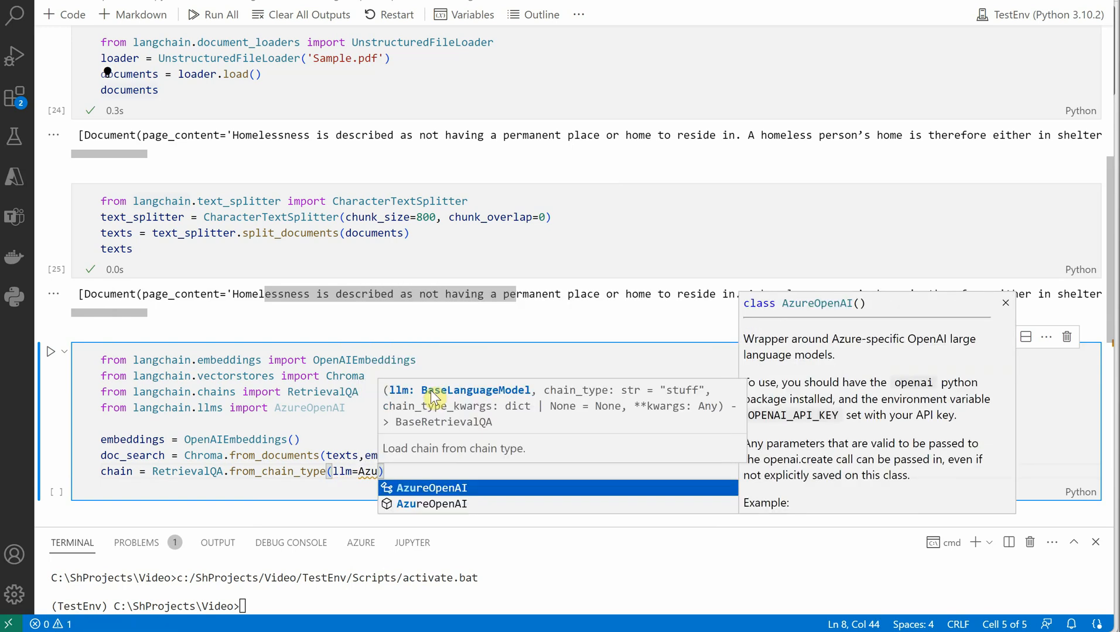
{"action": "left_click", "coordinate": [431, 488]}
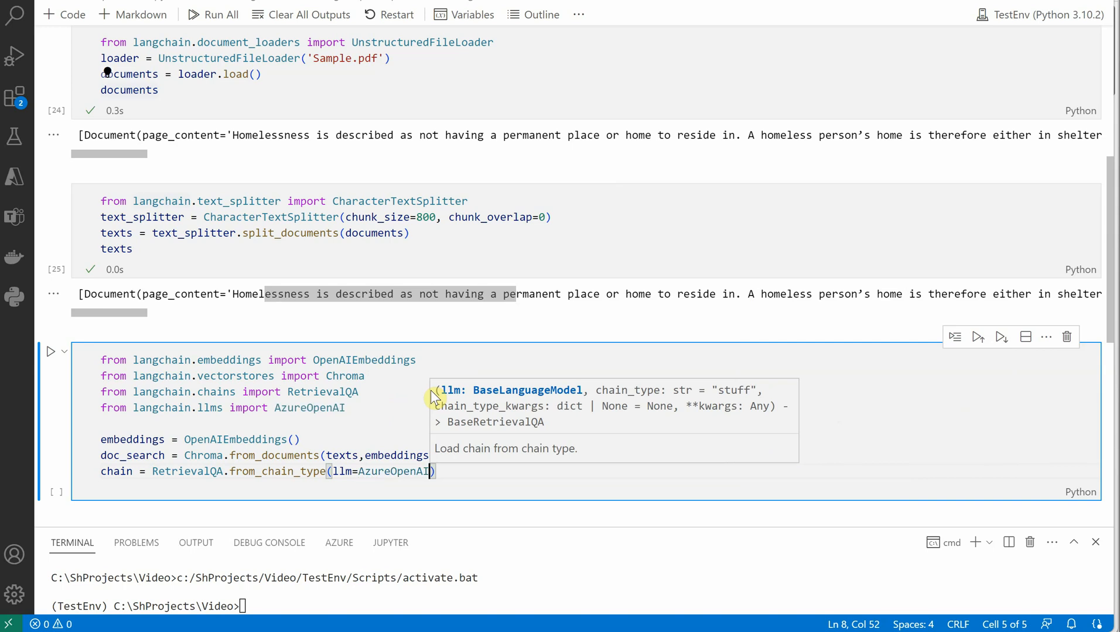
Give AzureOpenAI model_kwargs with engine 'text-davinci-002'.
{"action": "type", "text": "model_kwargs="}
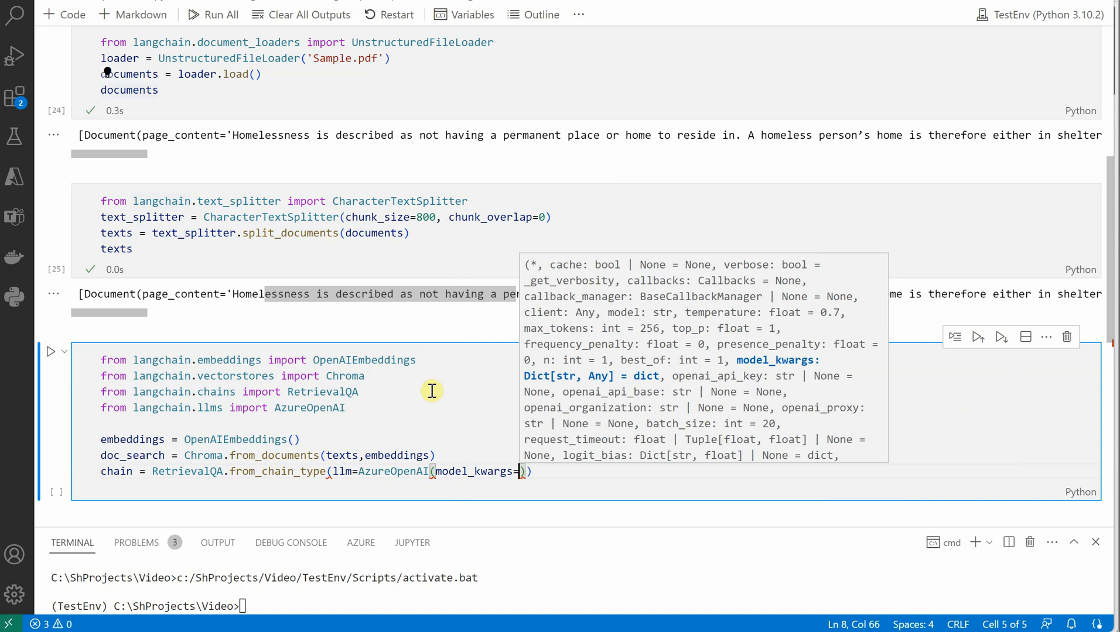
{"action": "type", "text": "{"}
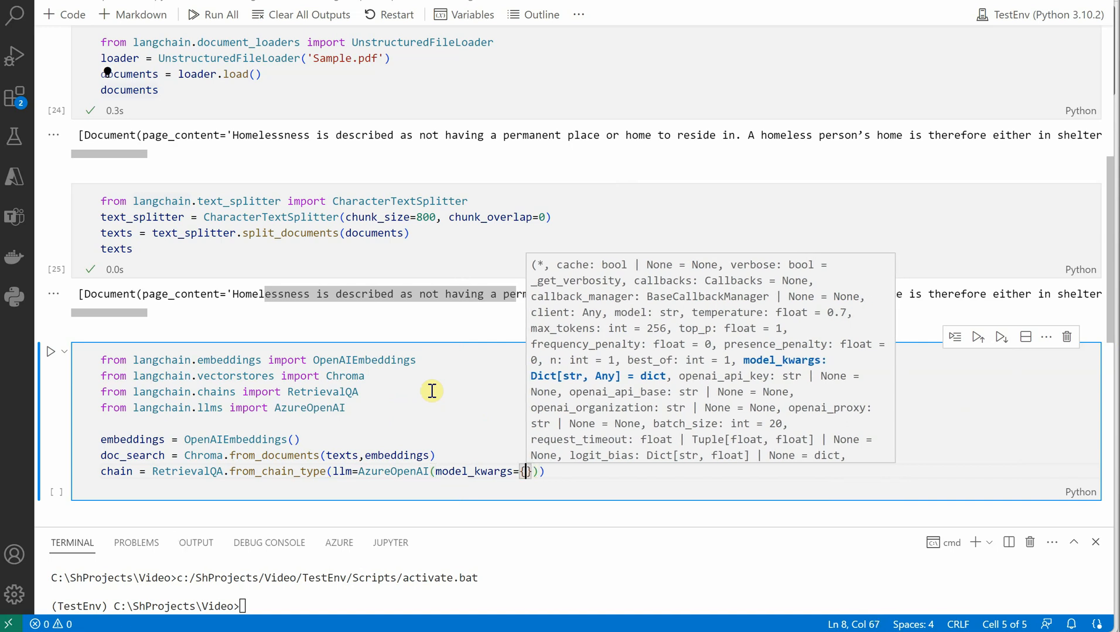
{"action": "type", "text": "'"}
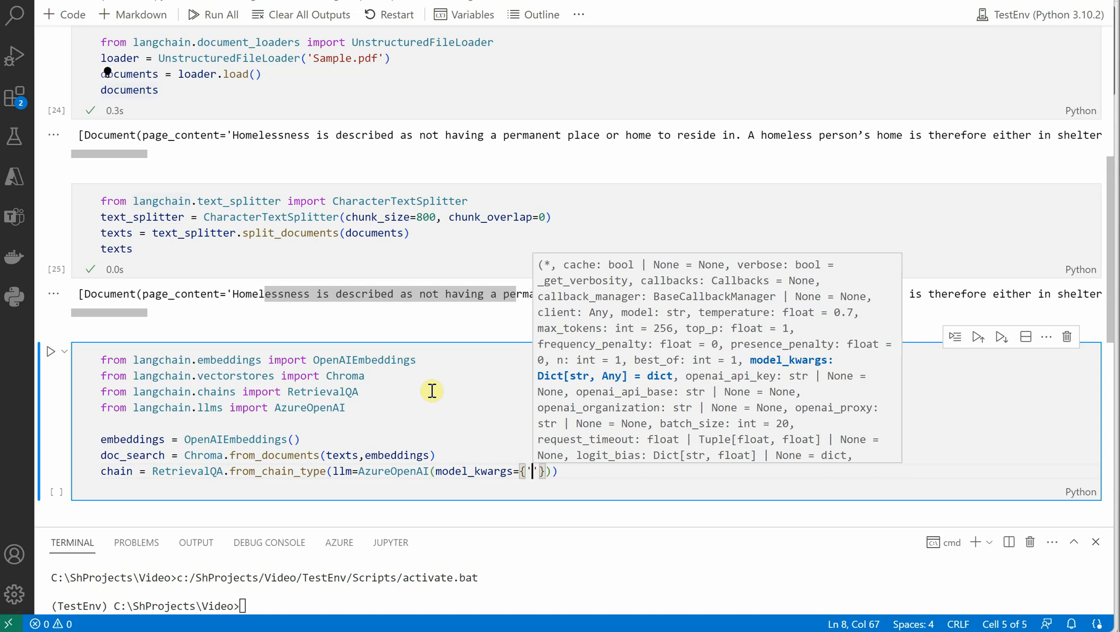
{"action": "type", "text": "engine':'"}
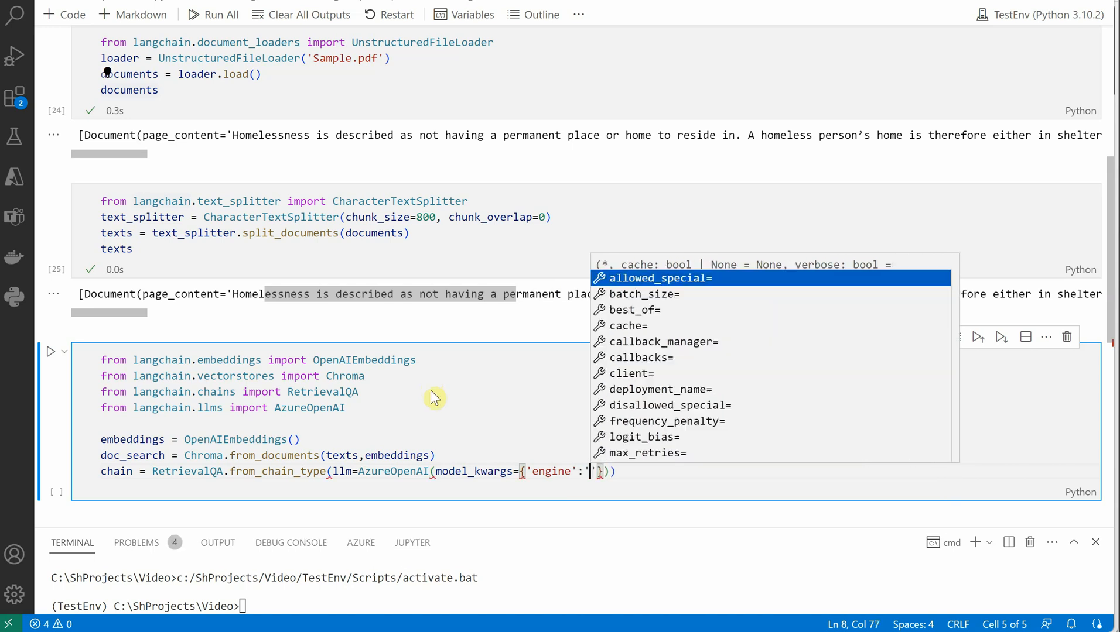
{"action": "type", "text": "text-davi"}
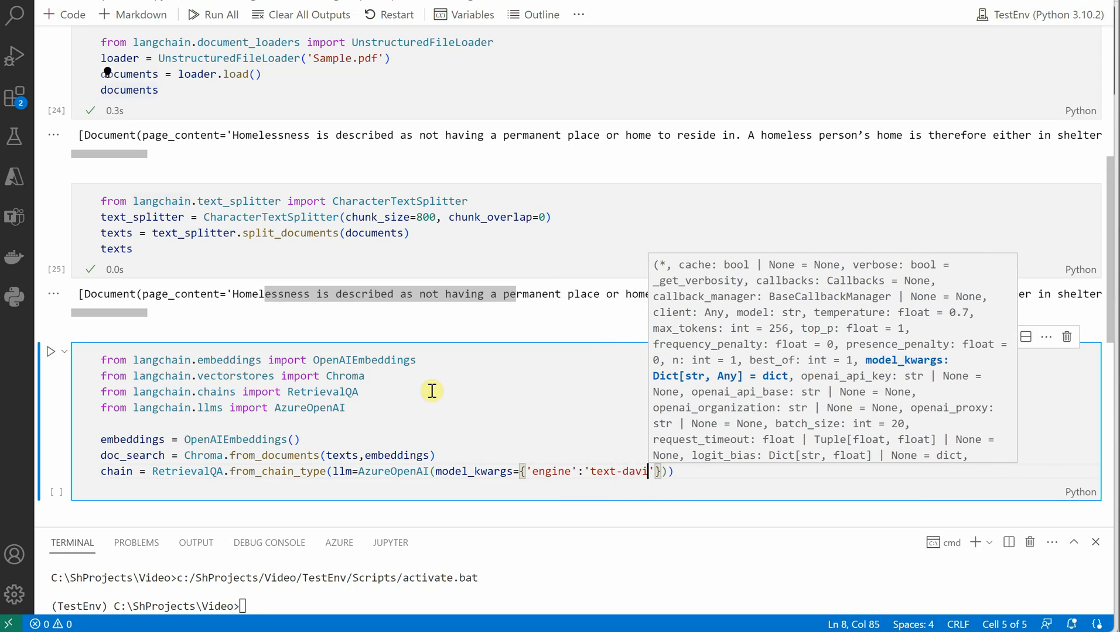
{"action": "type", "text": "nci"}
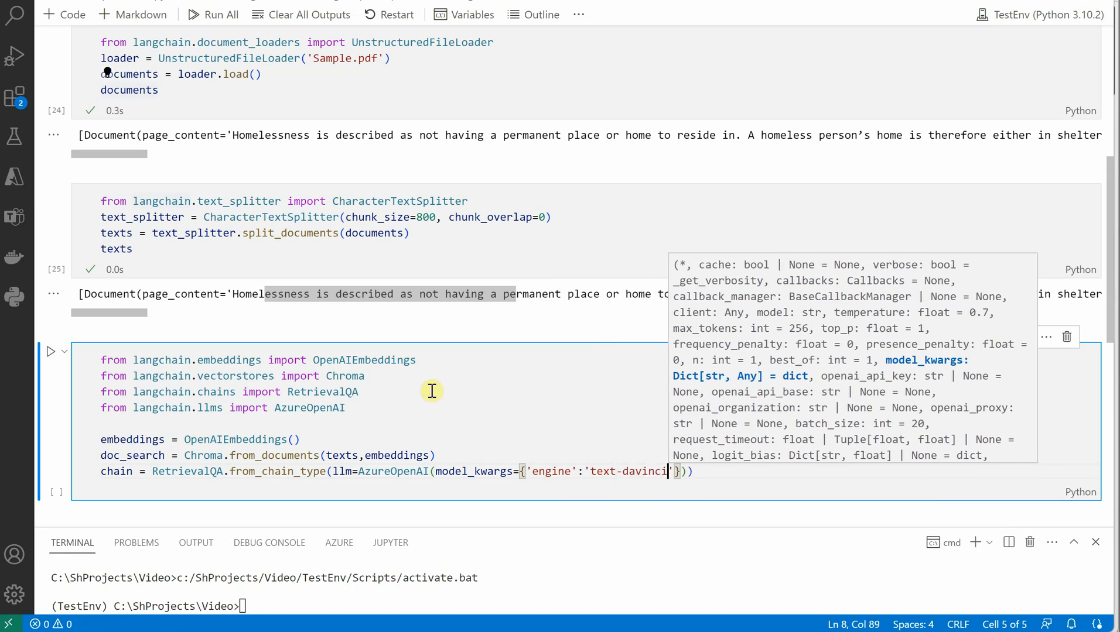
{"action": "type", "text": "-002"}
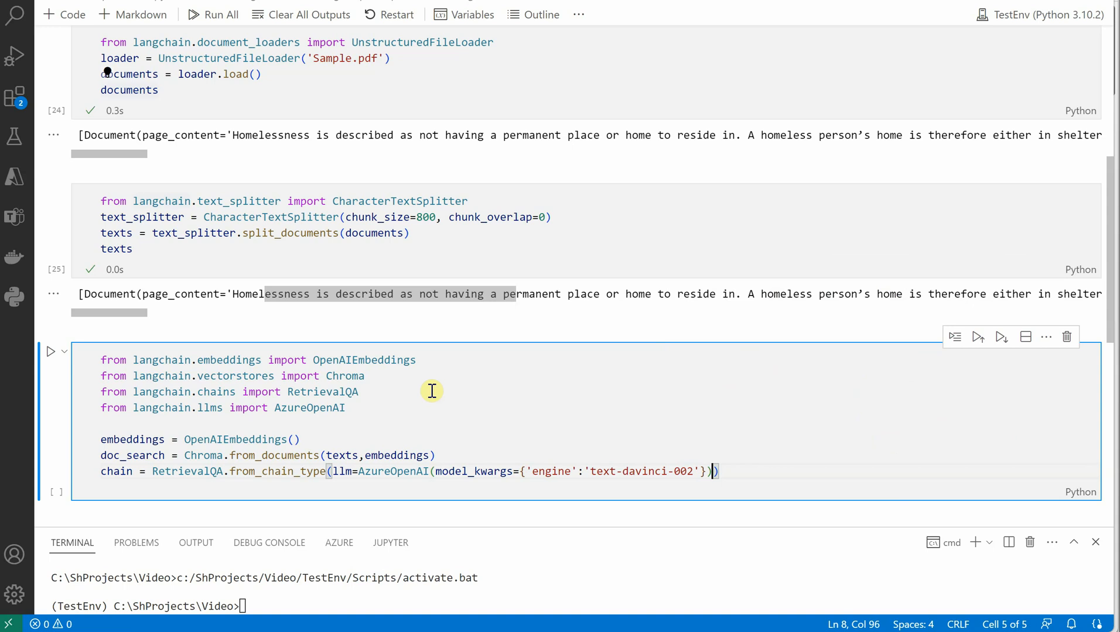
{"action": "type", "text": ","}
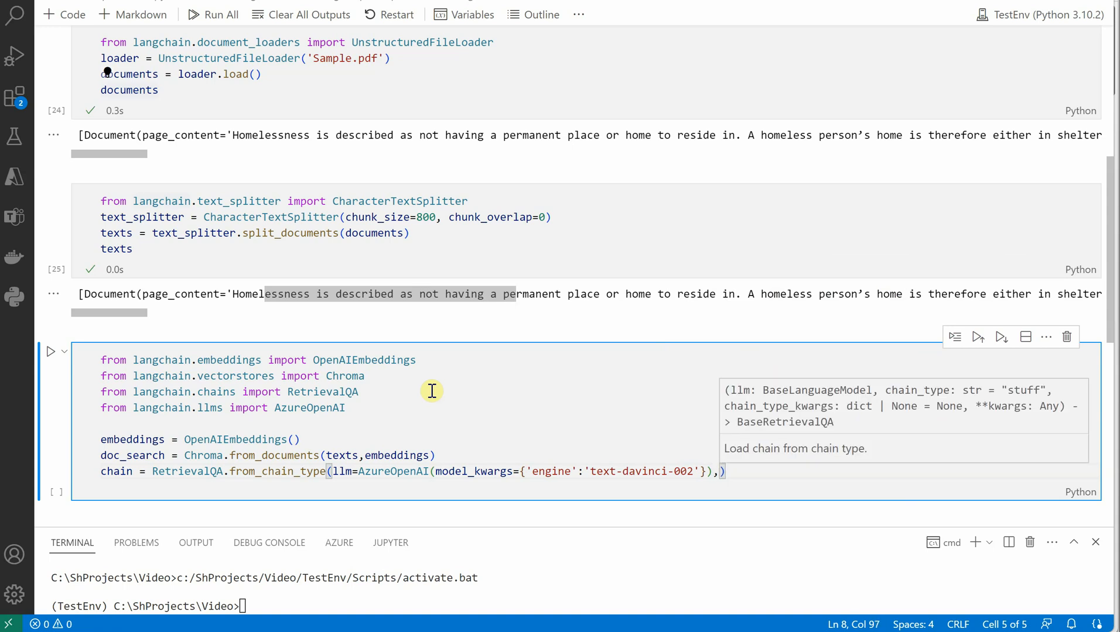
{"action": "mouse_move", "coordinate": [431, 391]}
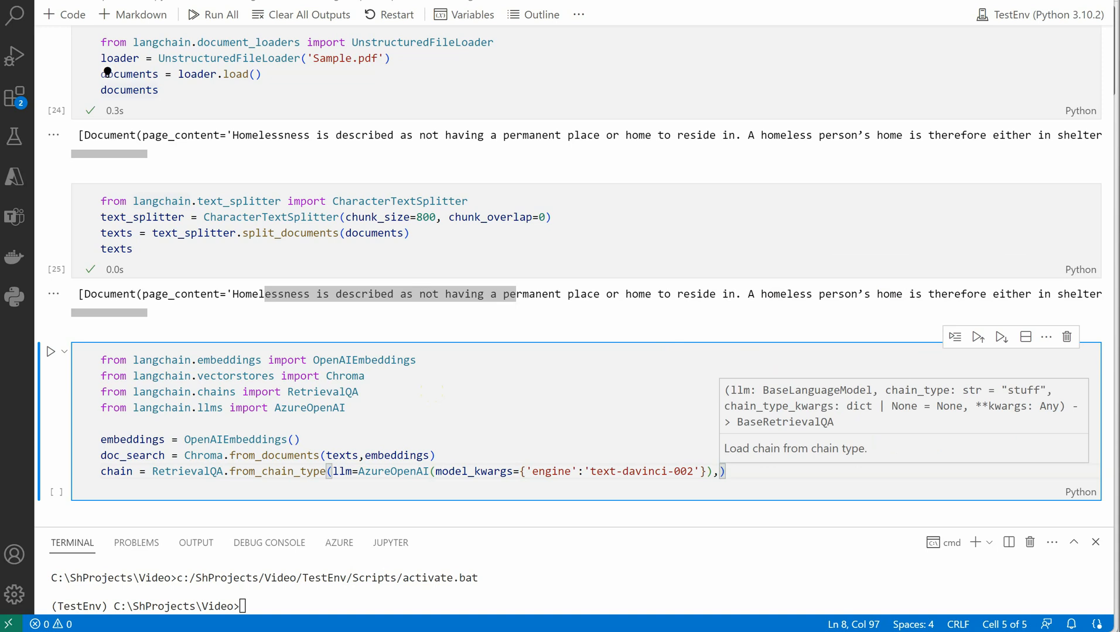
Add chain_type='stuff' and retriever=doc_search.as_retriever() to the chain call.
{"action": "type", "text": "chain_type="}
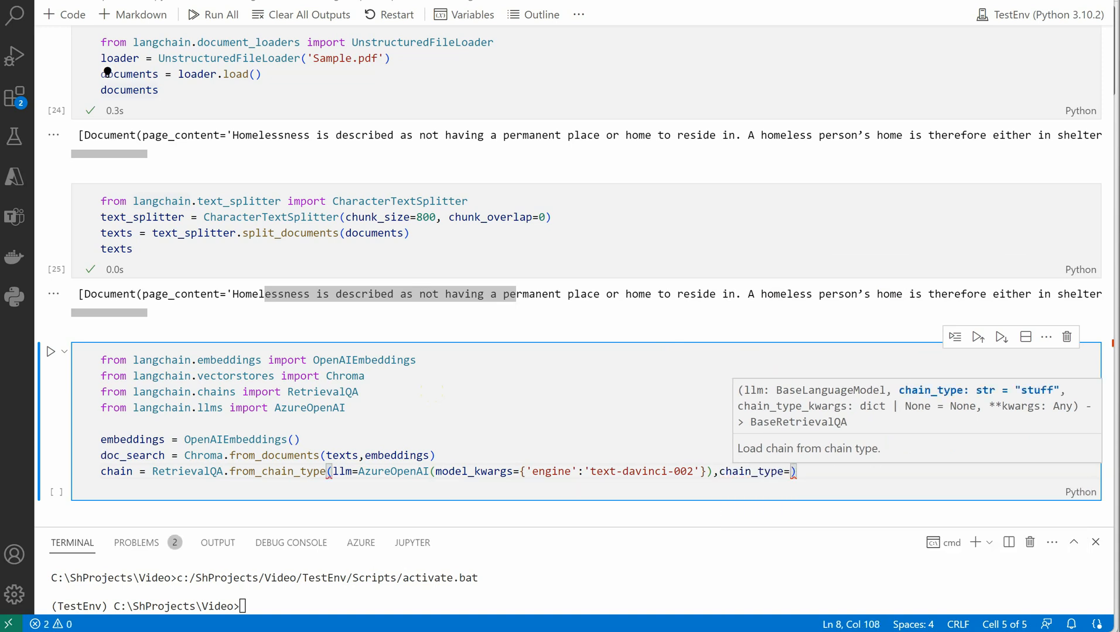
{"action": "type", "text": "'stuff'"}
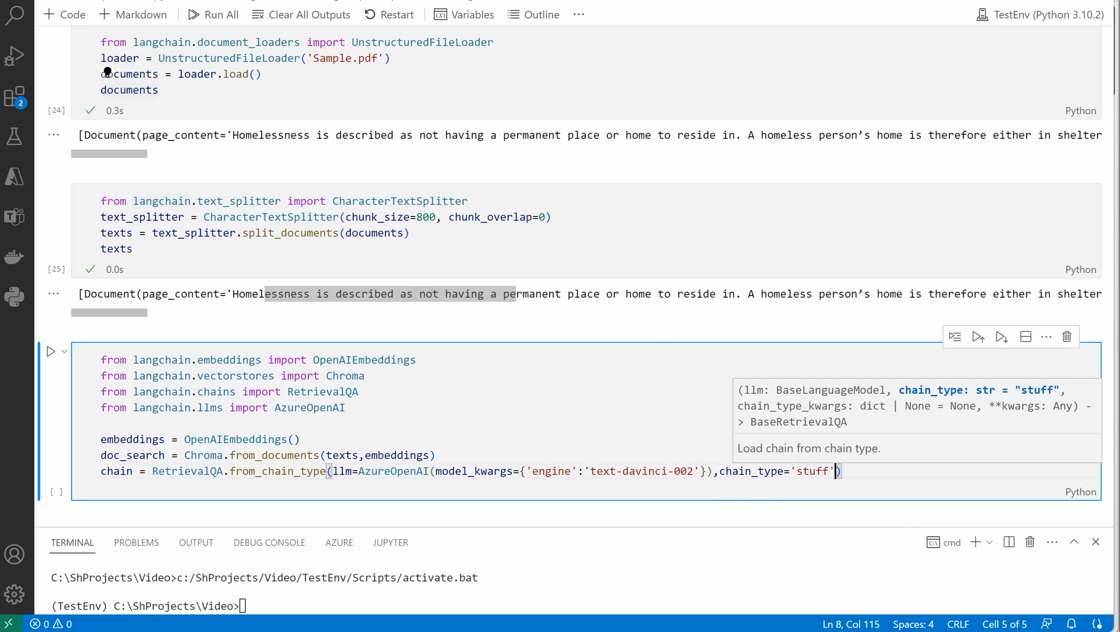
{"action": "type", "text": ", retriever = doc_search"}
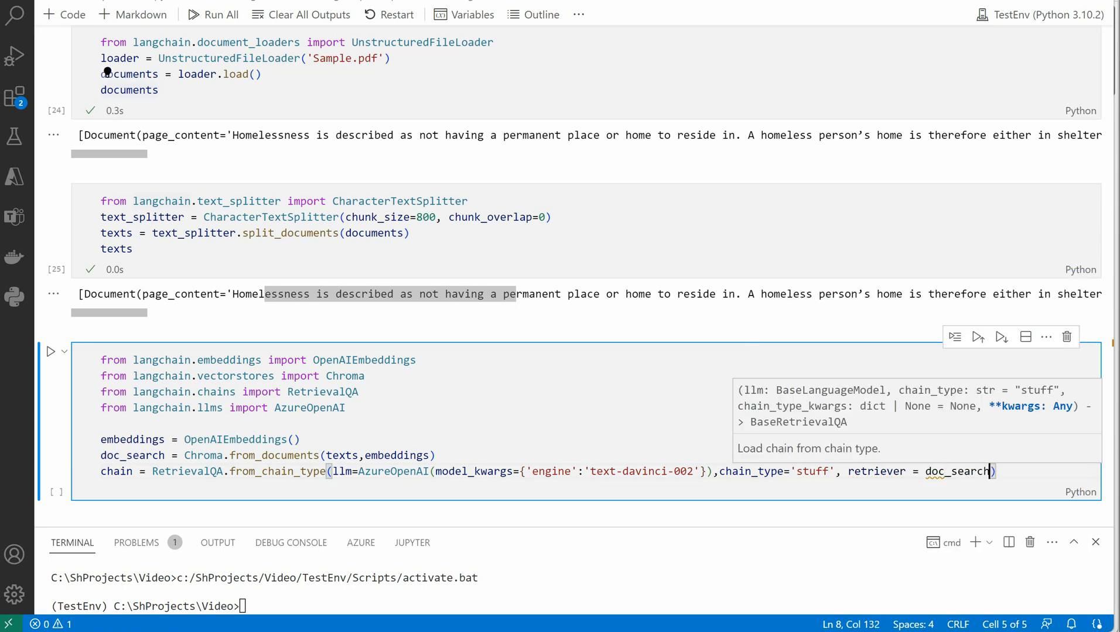
{"action": "type", "text": ".as_retriever("}
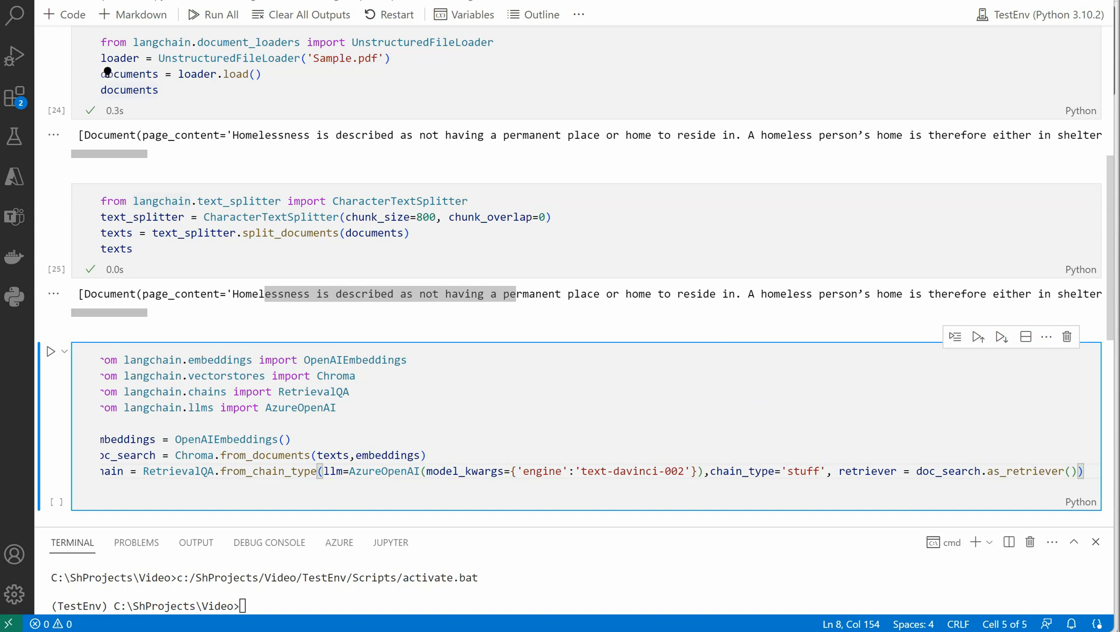
Point out doc_search and Chroma, then run the embeddings, Chroma store and QA chain cell.
{"action": "double_click", "coordinate": [126, 455]}
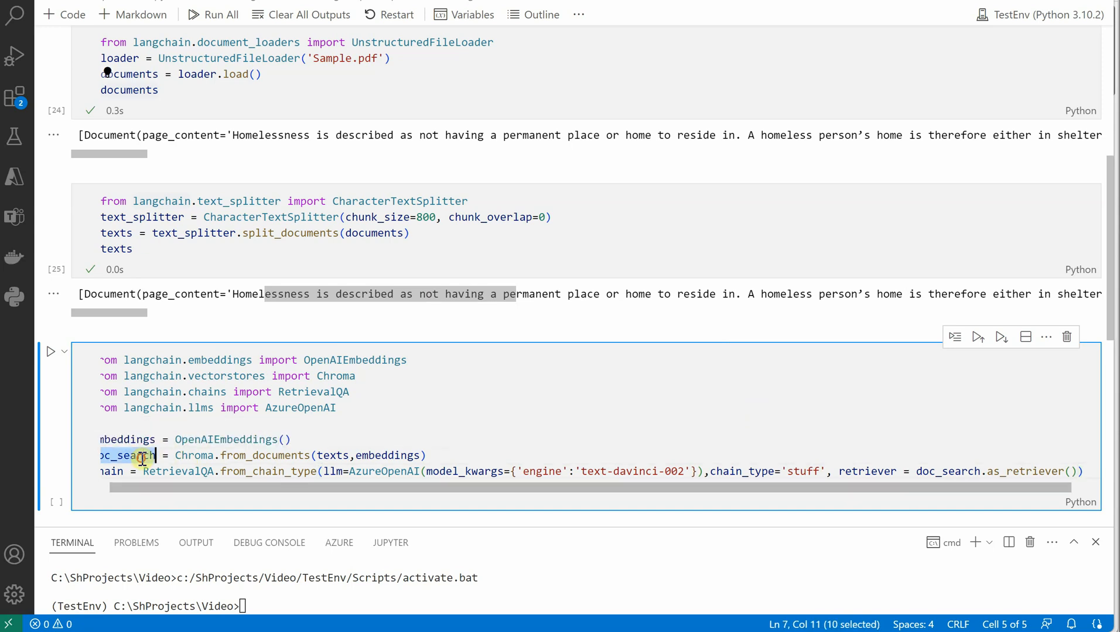
{"action": "scroll", "scroll_direction": "left", "scroll_amount": 3}
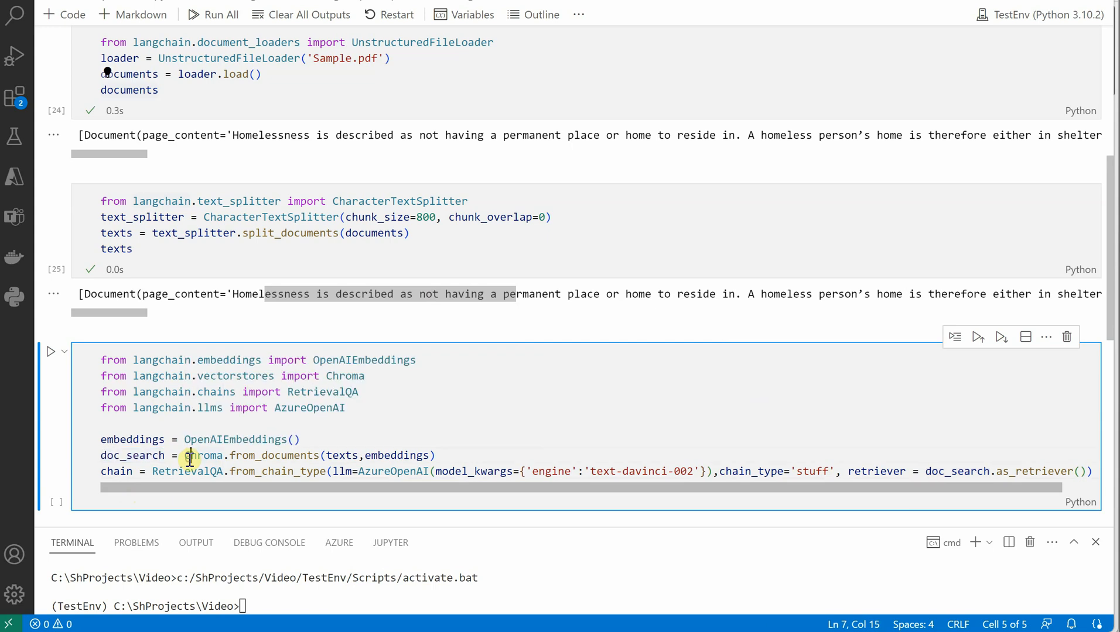
{"action": "double_click", "coordinate": [203, 456]}
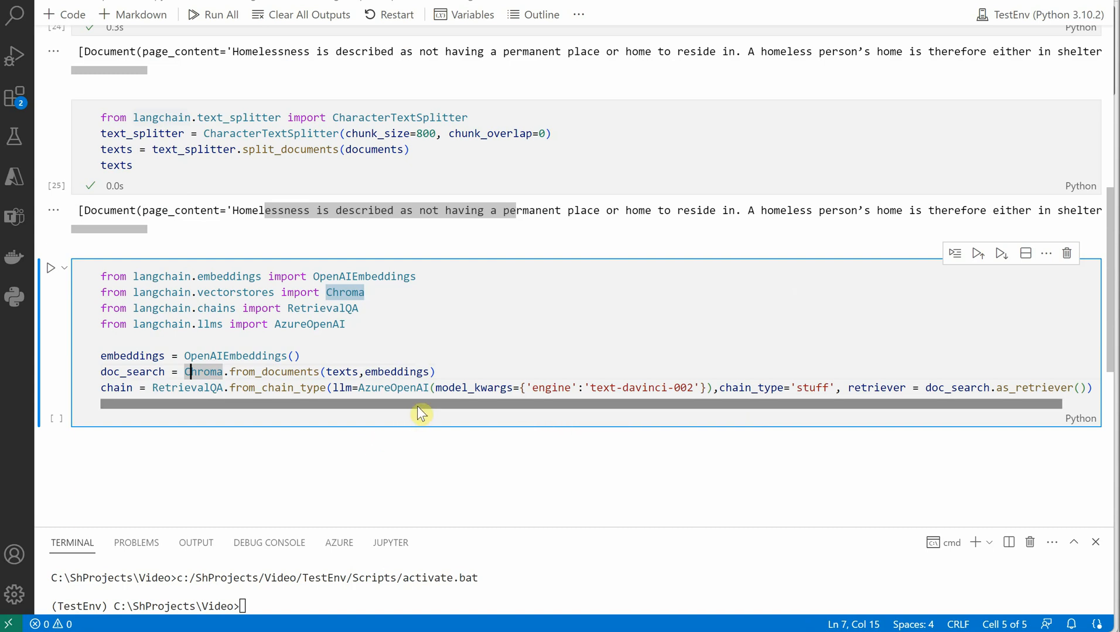
{"action": "mouse_move", "coordinate": [317, 398]}
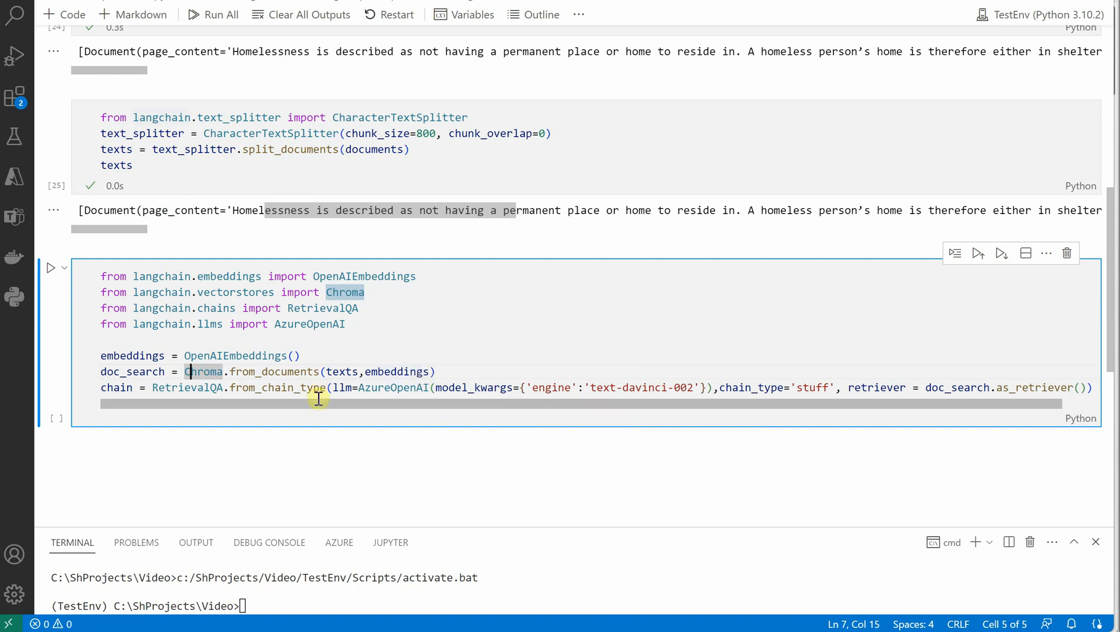
{"action": "mouse_move", "coordinate": [41, 317]}
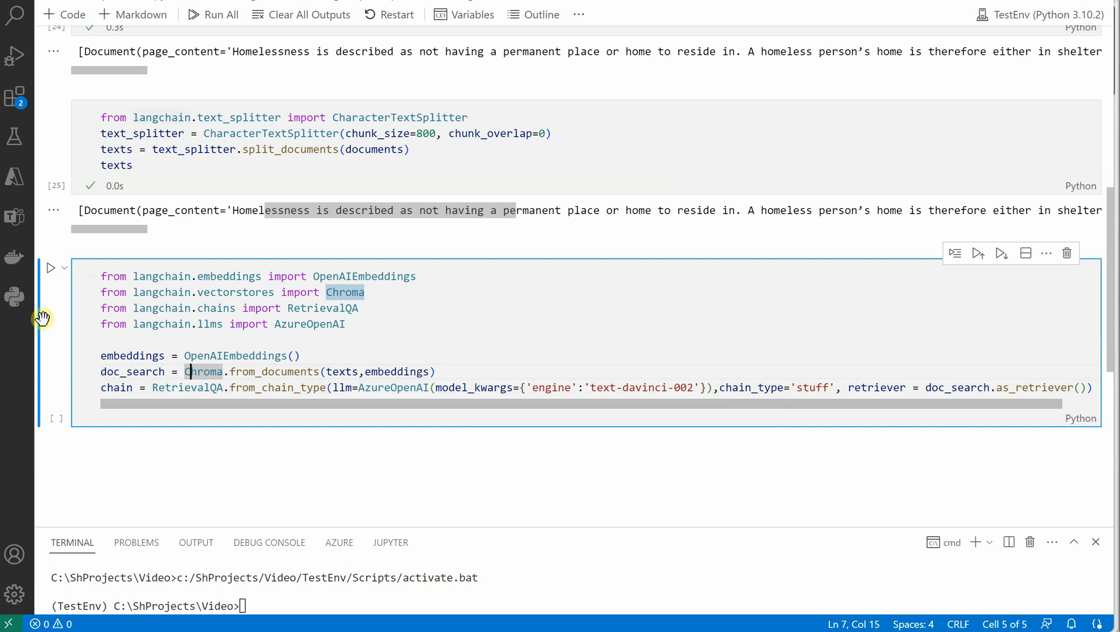
{"action": "left_click", "coordinate": [51, 268]}
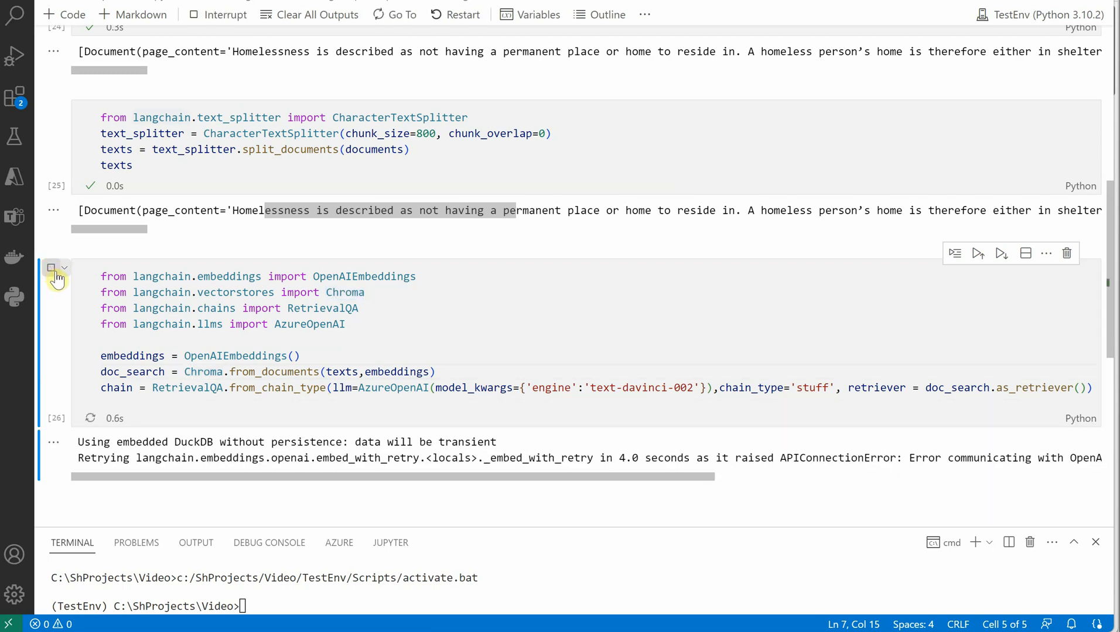
{"action": "mouse_move", "coordinate": [52, 270]}
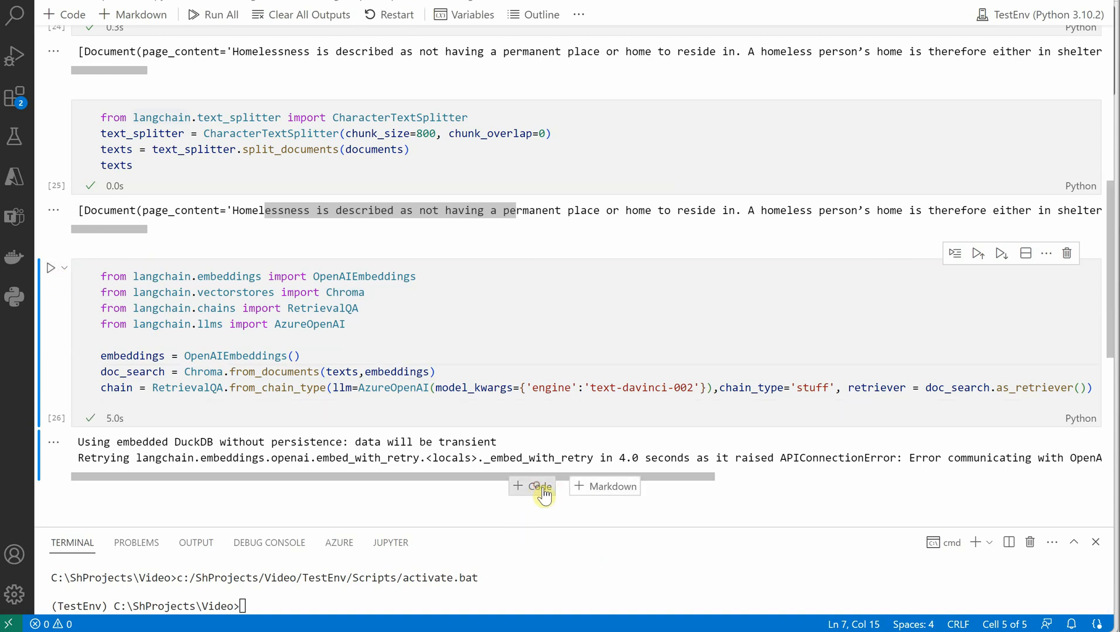
Add a cell setting query = 'What are the effects of homelessness?' and calling chain.run(query).
{"action": "left_click", "coordinate": [531, 486]}
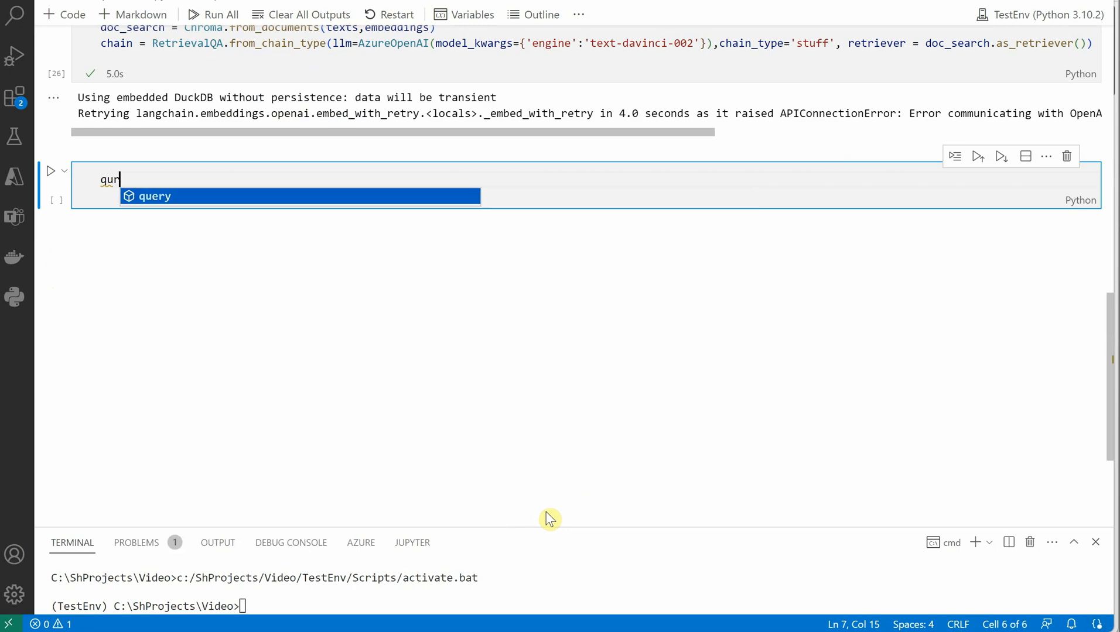
{"action": "type", "text": "query ="}
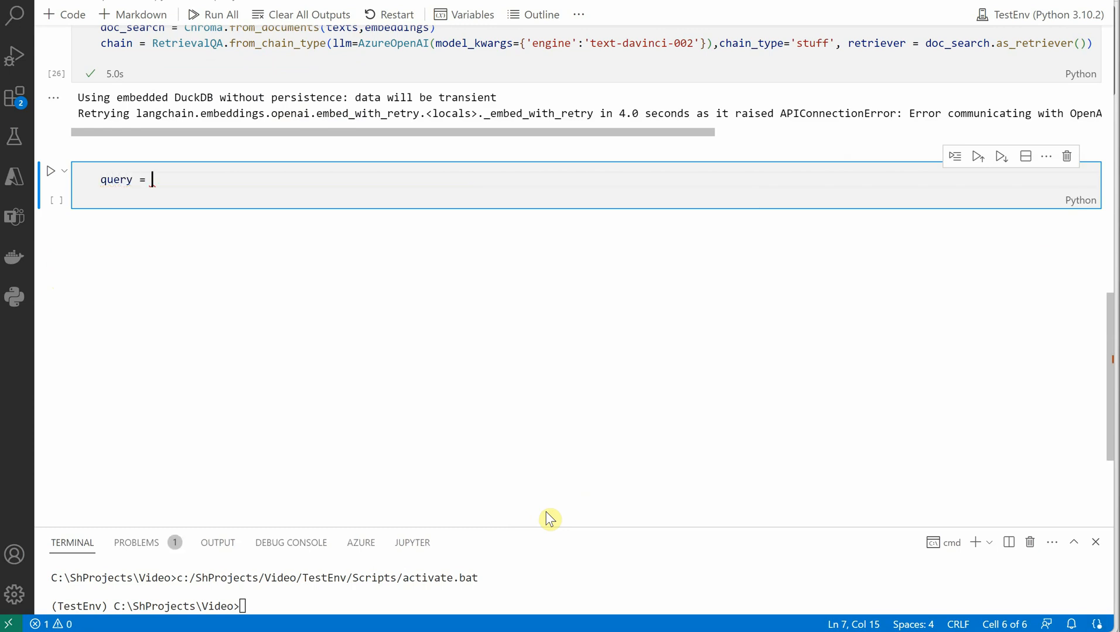
{"action": "type", "text": "'What are the e"}
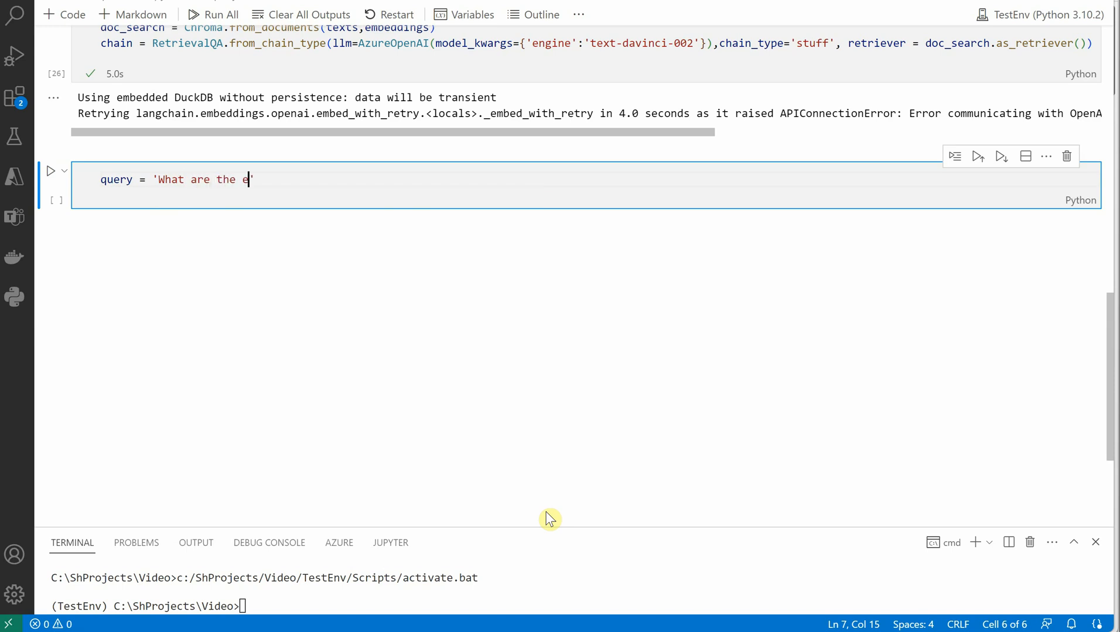
{"action": "type", "text": "ffects of ho"}
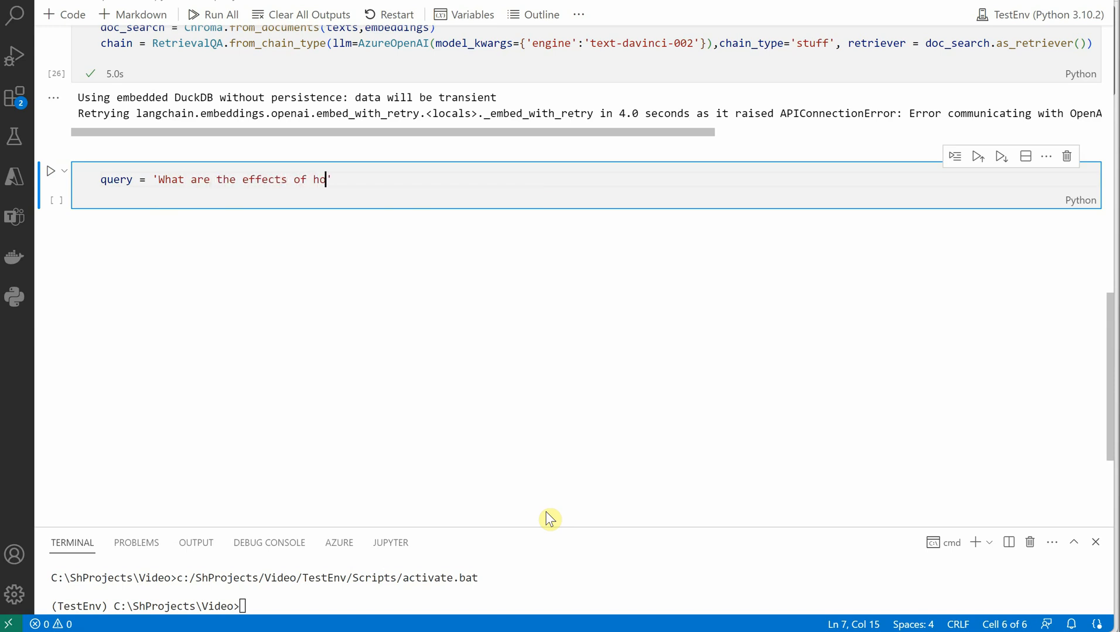
{"action": "type", "text": "omelessness"}
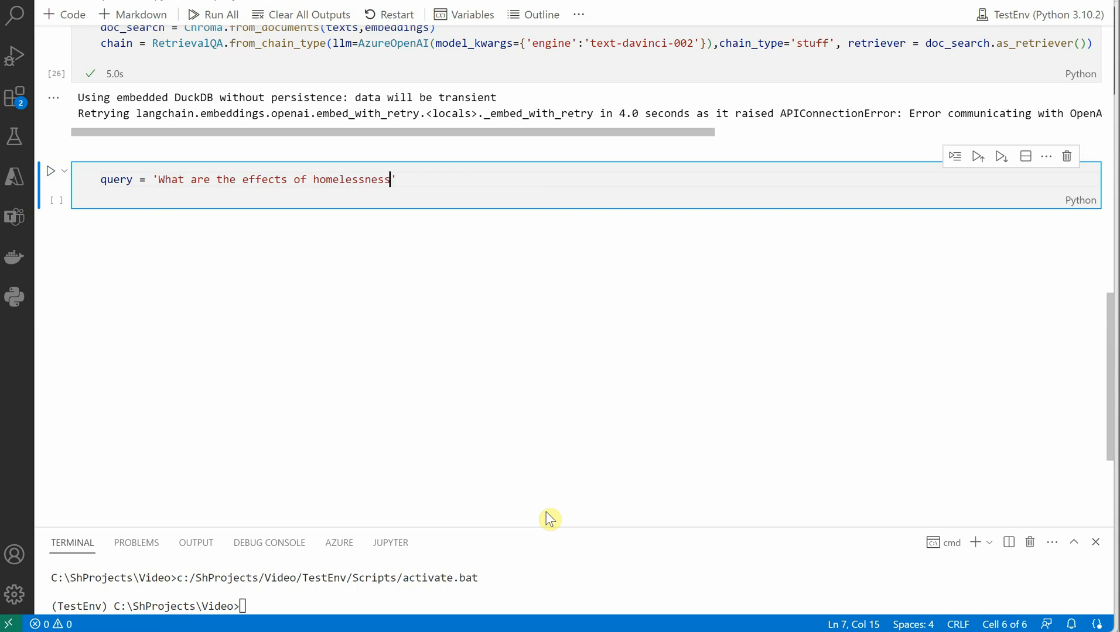
{"action": "type", "text": "?'"}
{"action": "type", "text": "chai"}
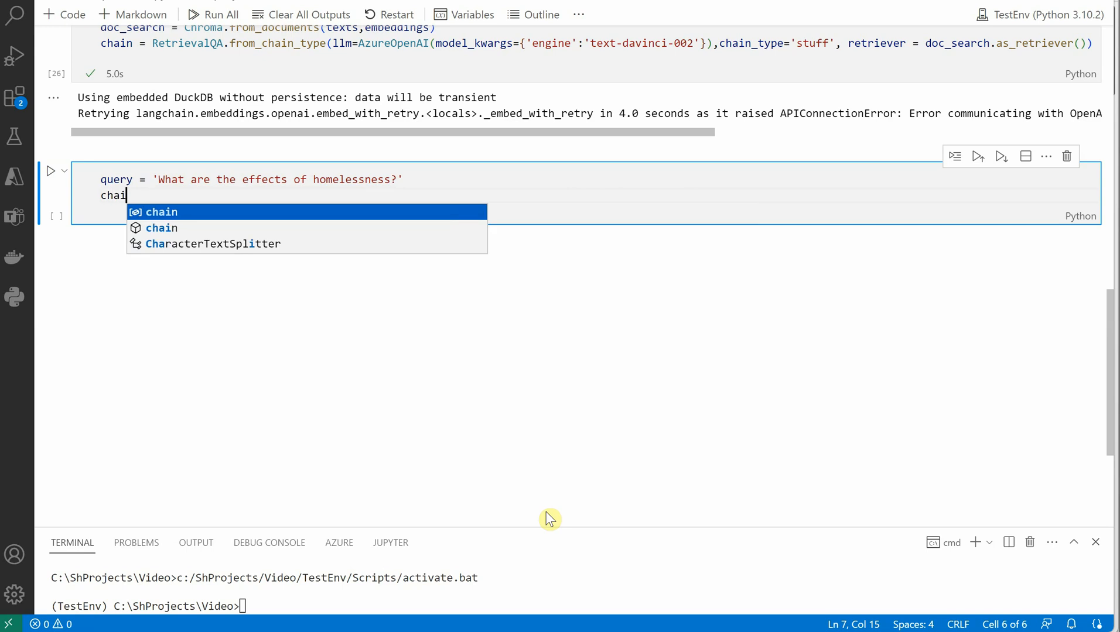
{"action": "type", "text": "n.run()"}
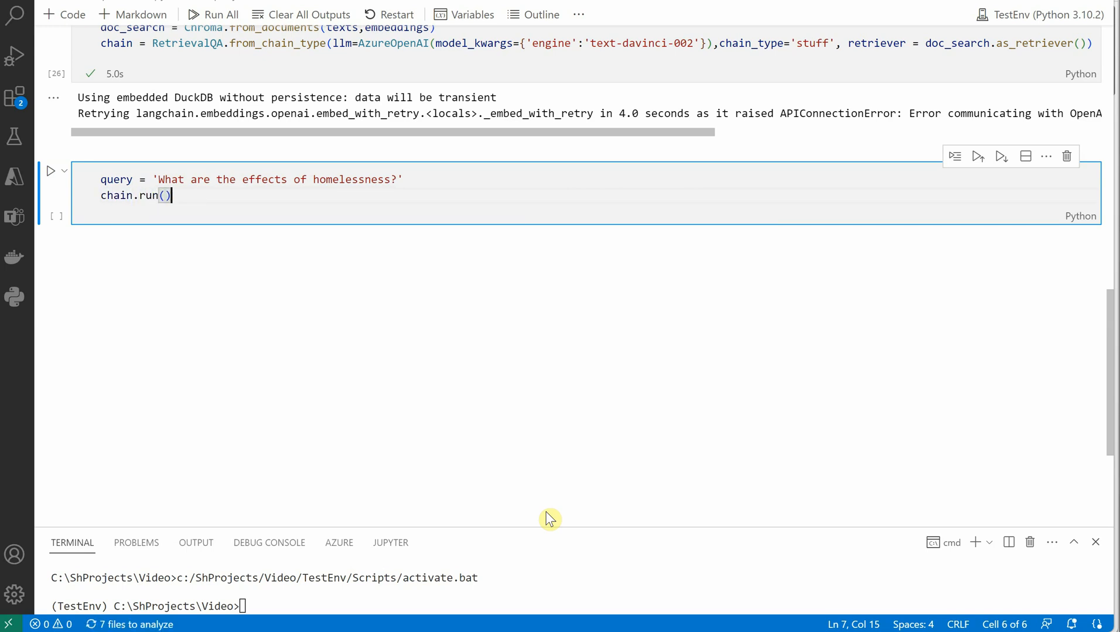
{"action": "type", "text": "query"}
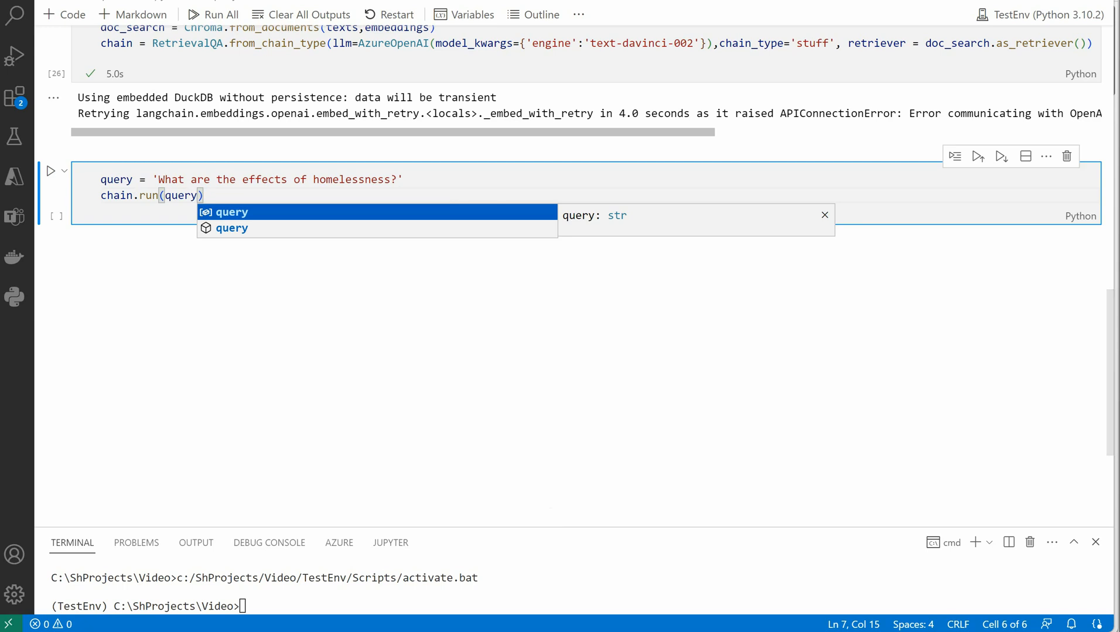
{"action": "mouse_move", "coordinate": [57, 178]}
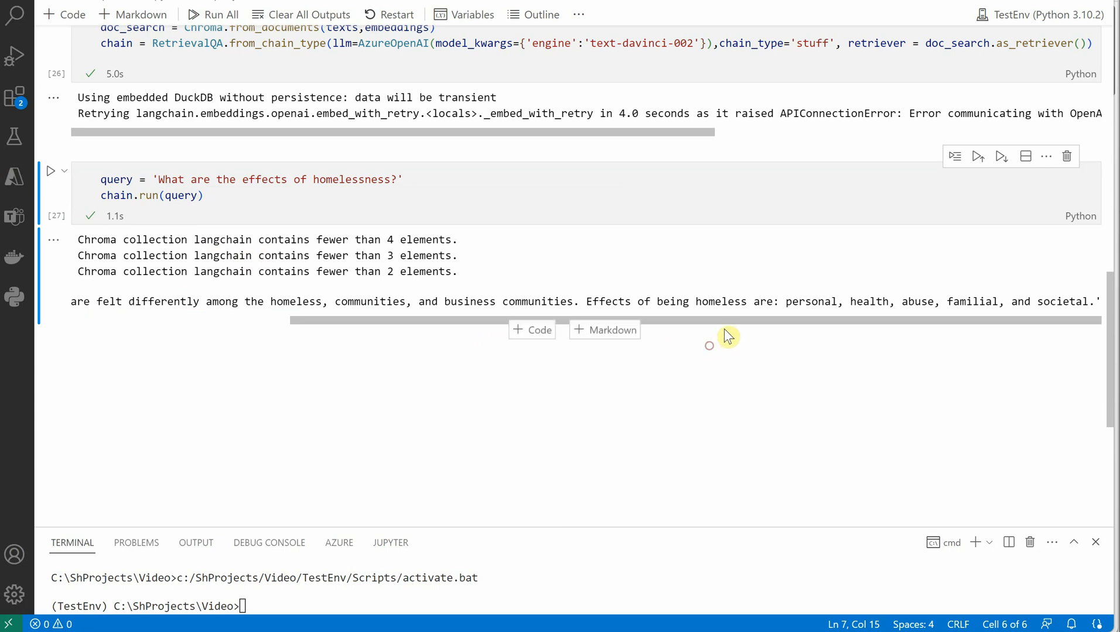
{"action": "mouse_move", "coordinate": [900, 337]}
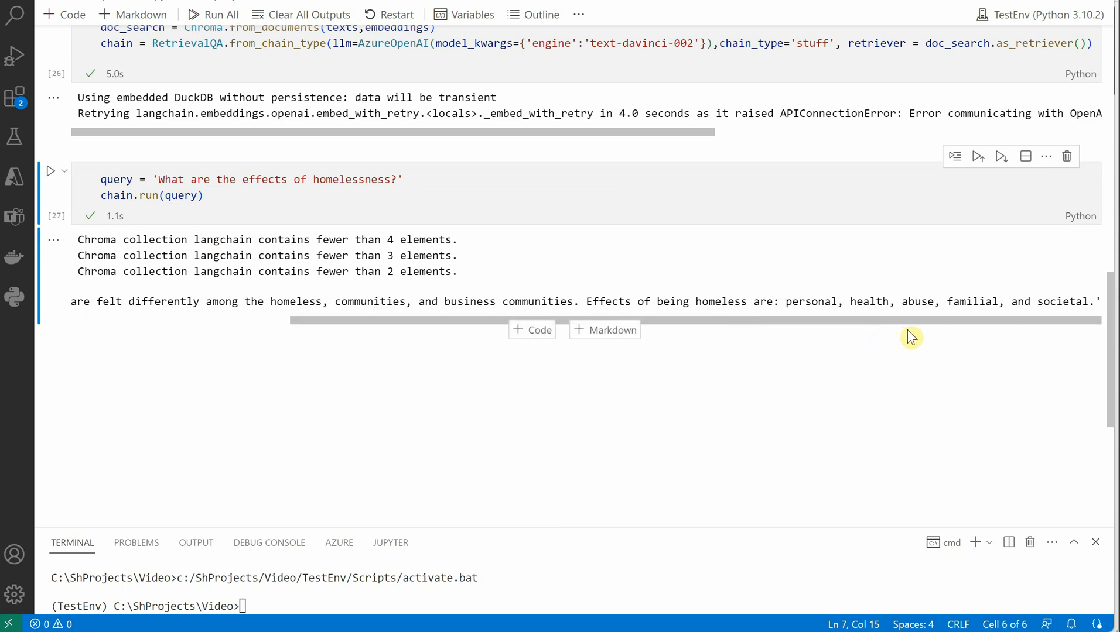
{"action": "mouse_move", "coordinate": [415, 310]}
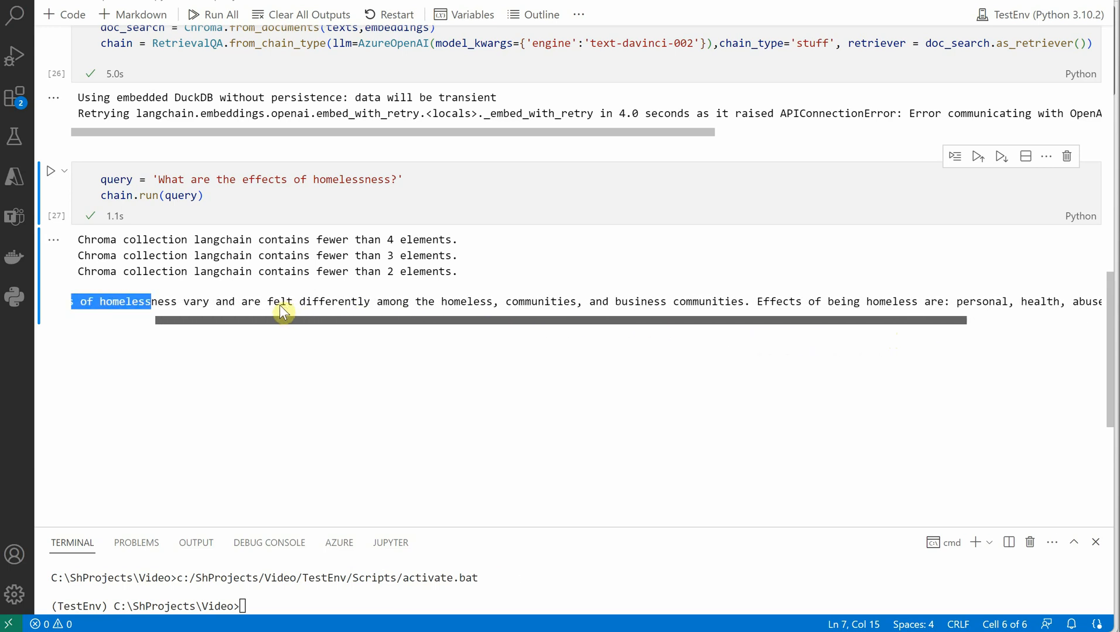
{"action": "scroll", "scroll_direction": "left", "scroll_amount": 3}
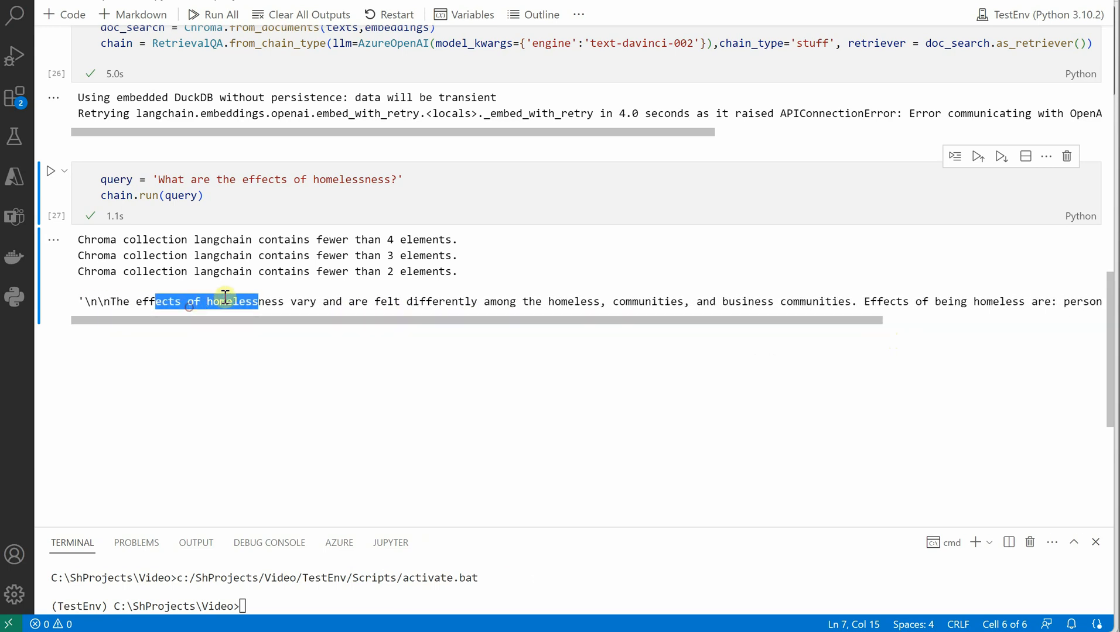
{"action": "left_click", "coordinate": [370, 191]}
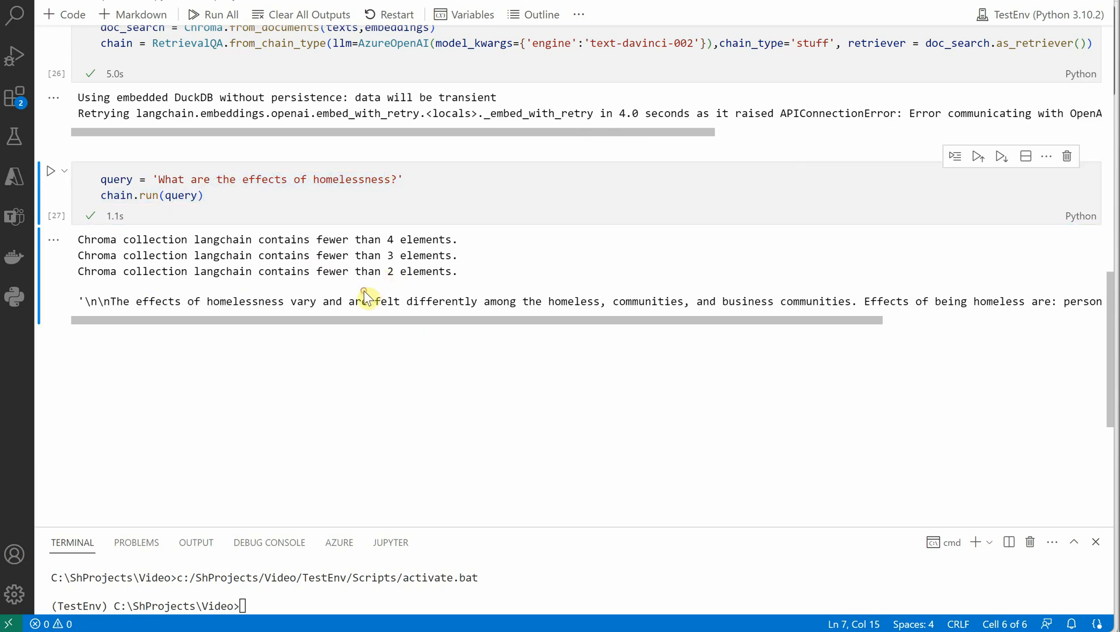
{"action": "mouse_move", "coordinate": [616, 480]}
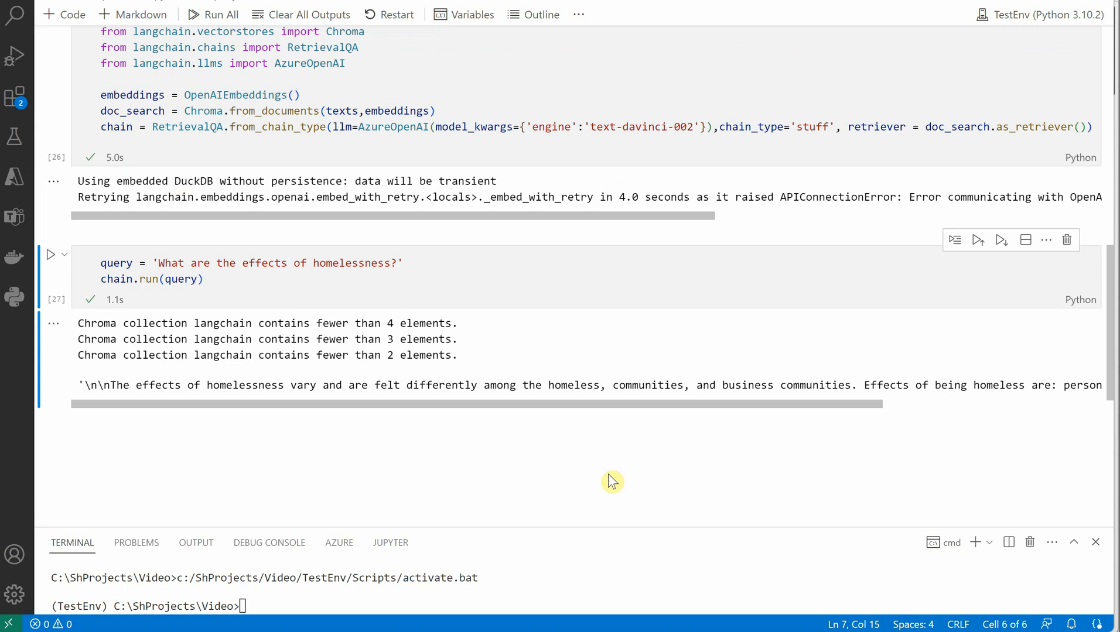
{"action": "mouse_move", "coordinate": [612, 480]}
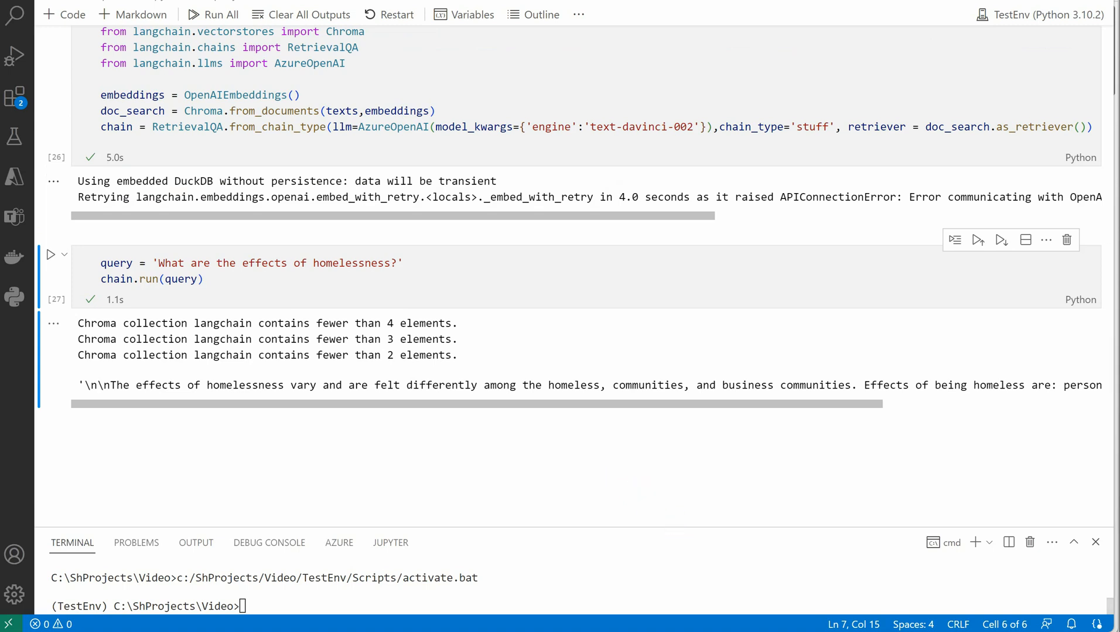